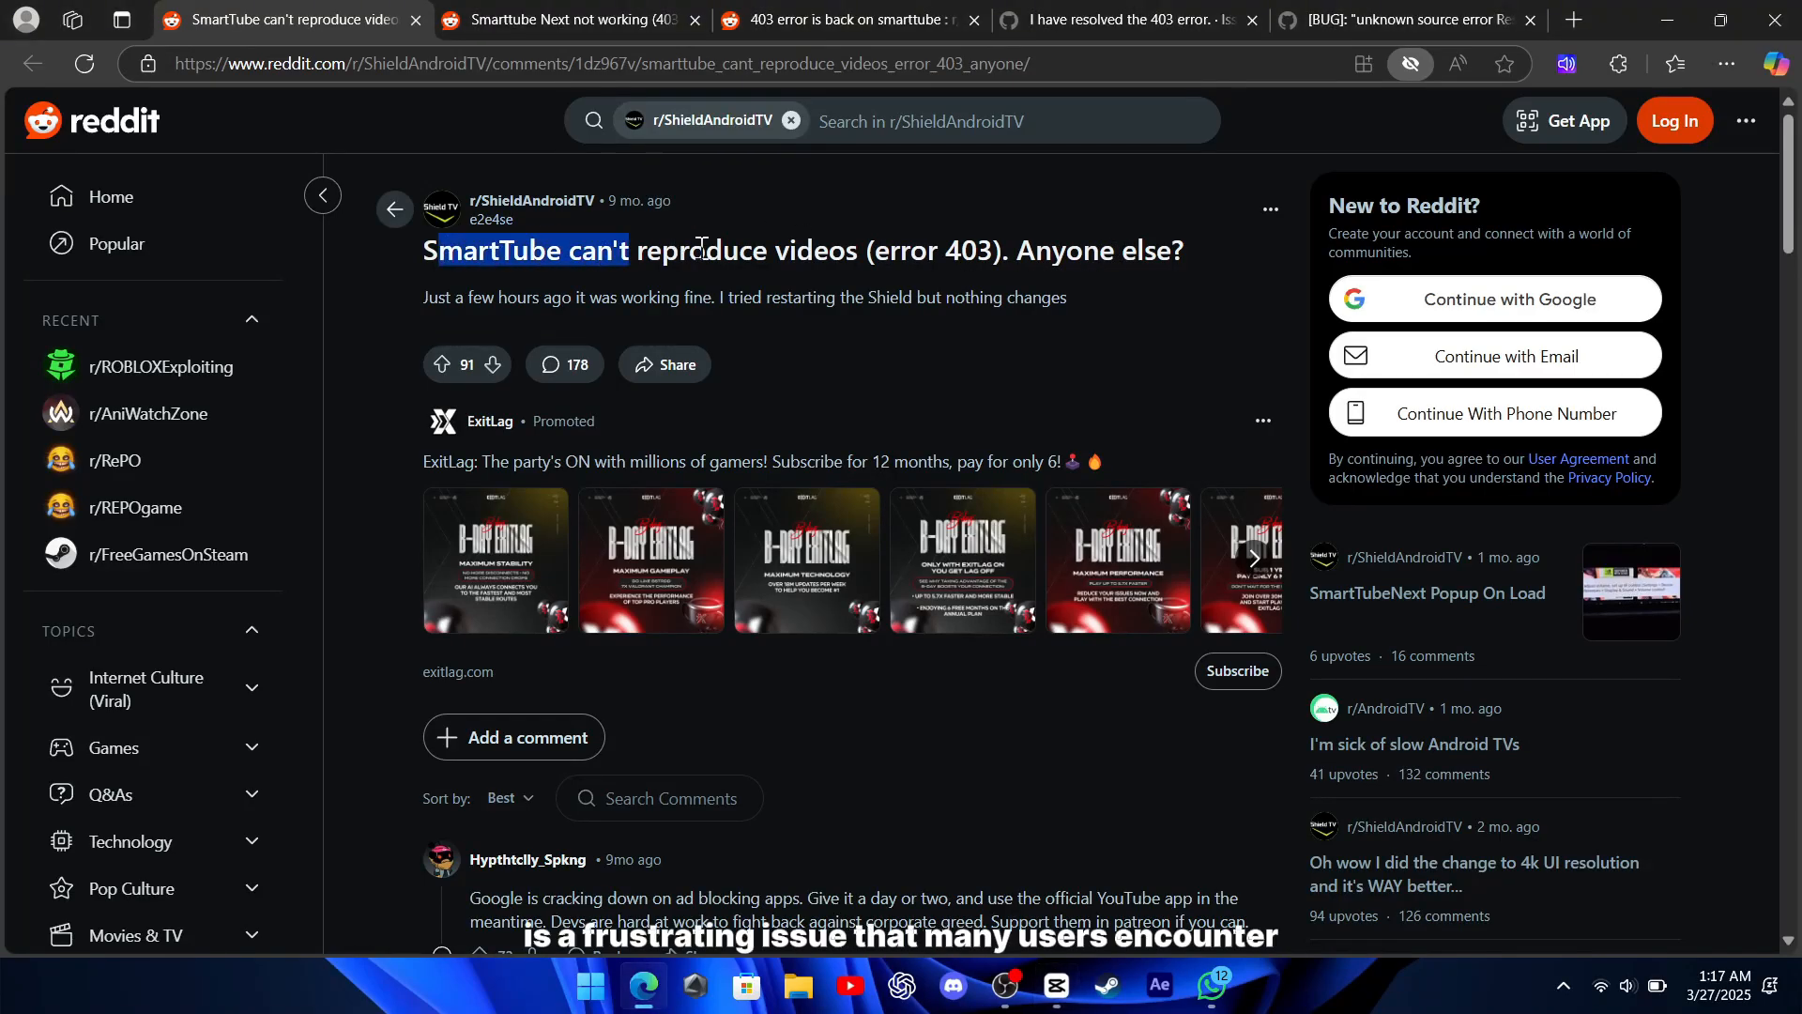
Deselect the thread title and highlight the Google ad-blocking crackdown comment.
{"action": "left_click", "coordinate": [959, 373]}
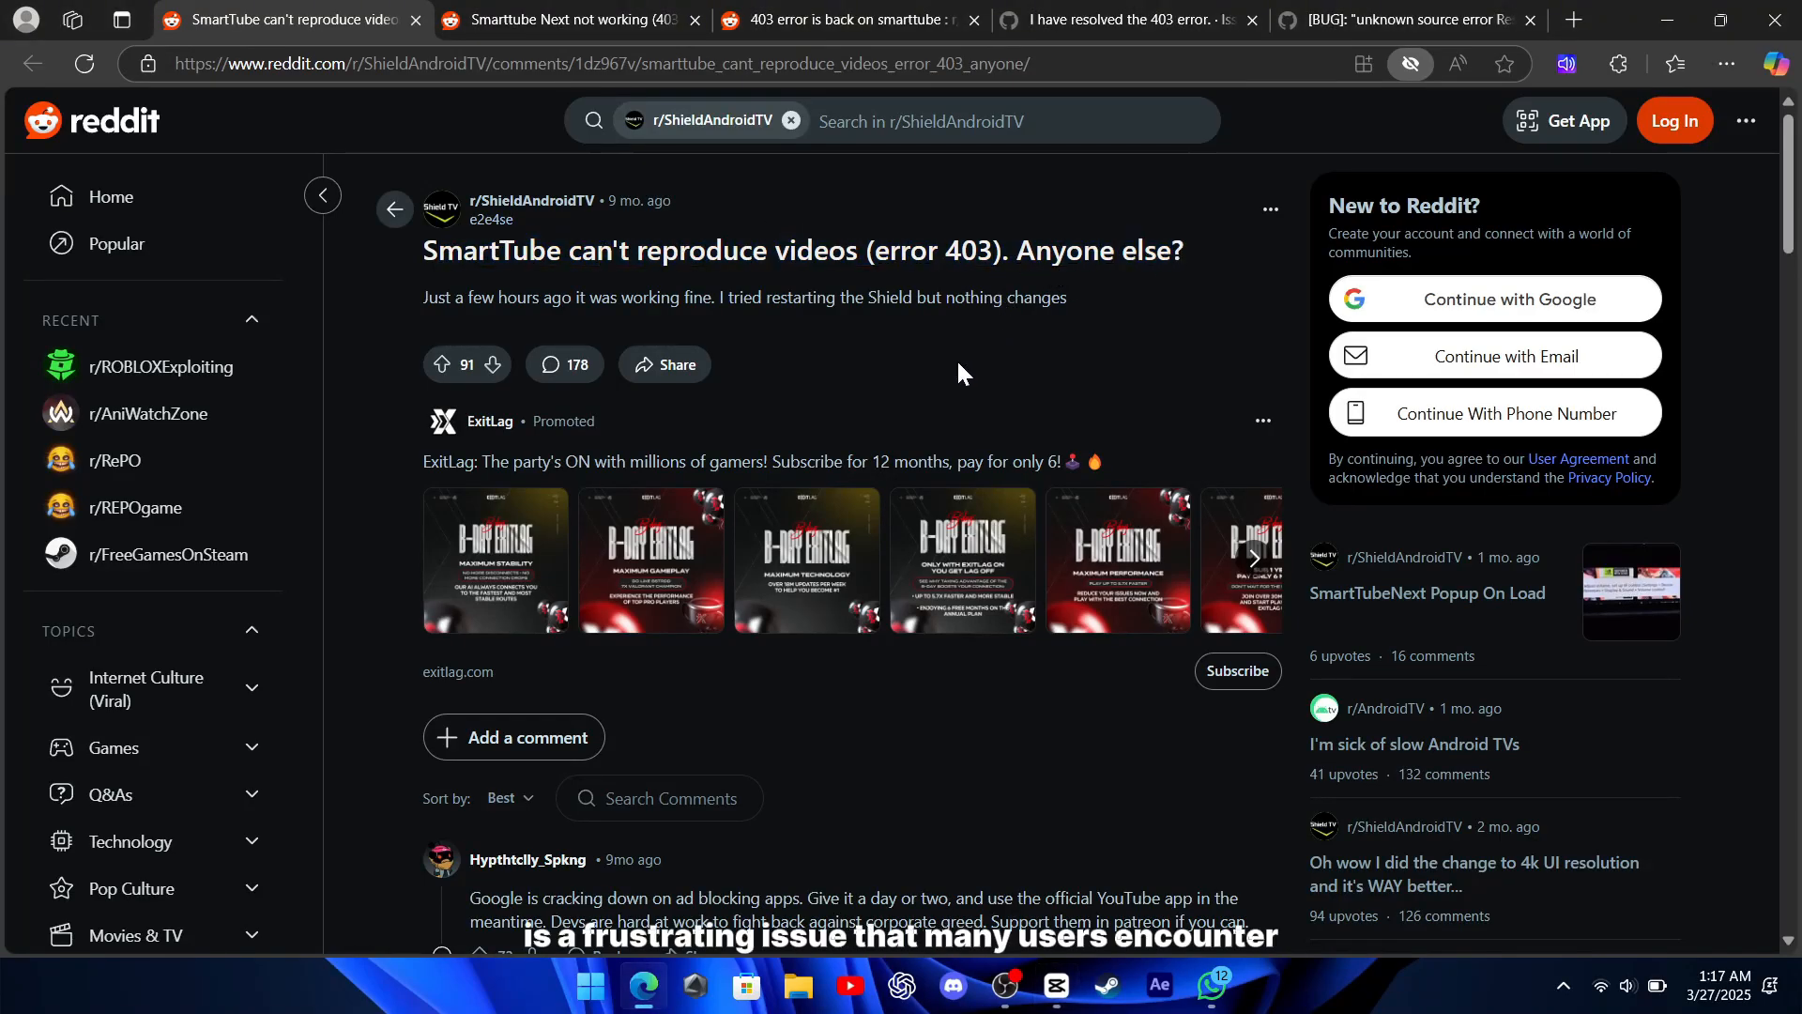
{"action": "scroll", "scroll_direction": "down", "scroll_amount": 3}
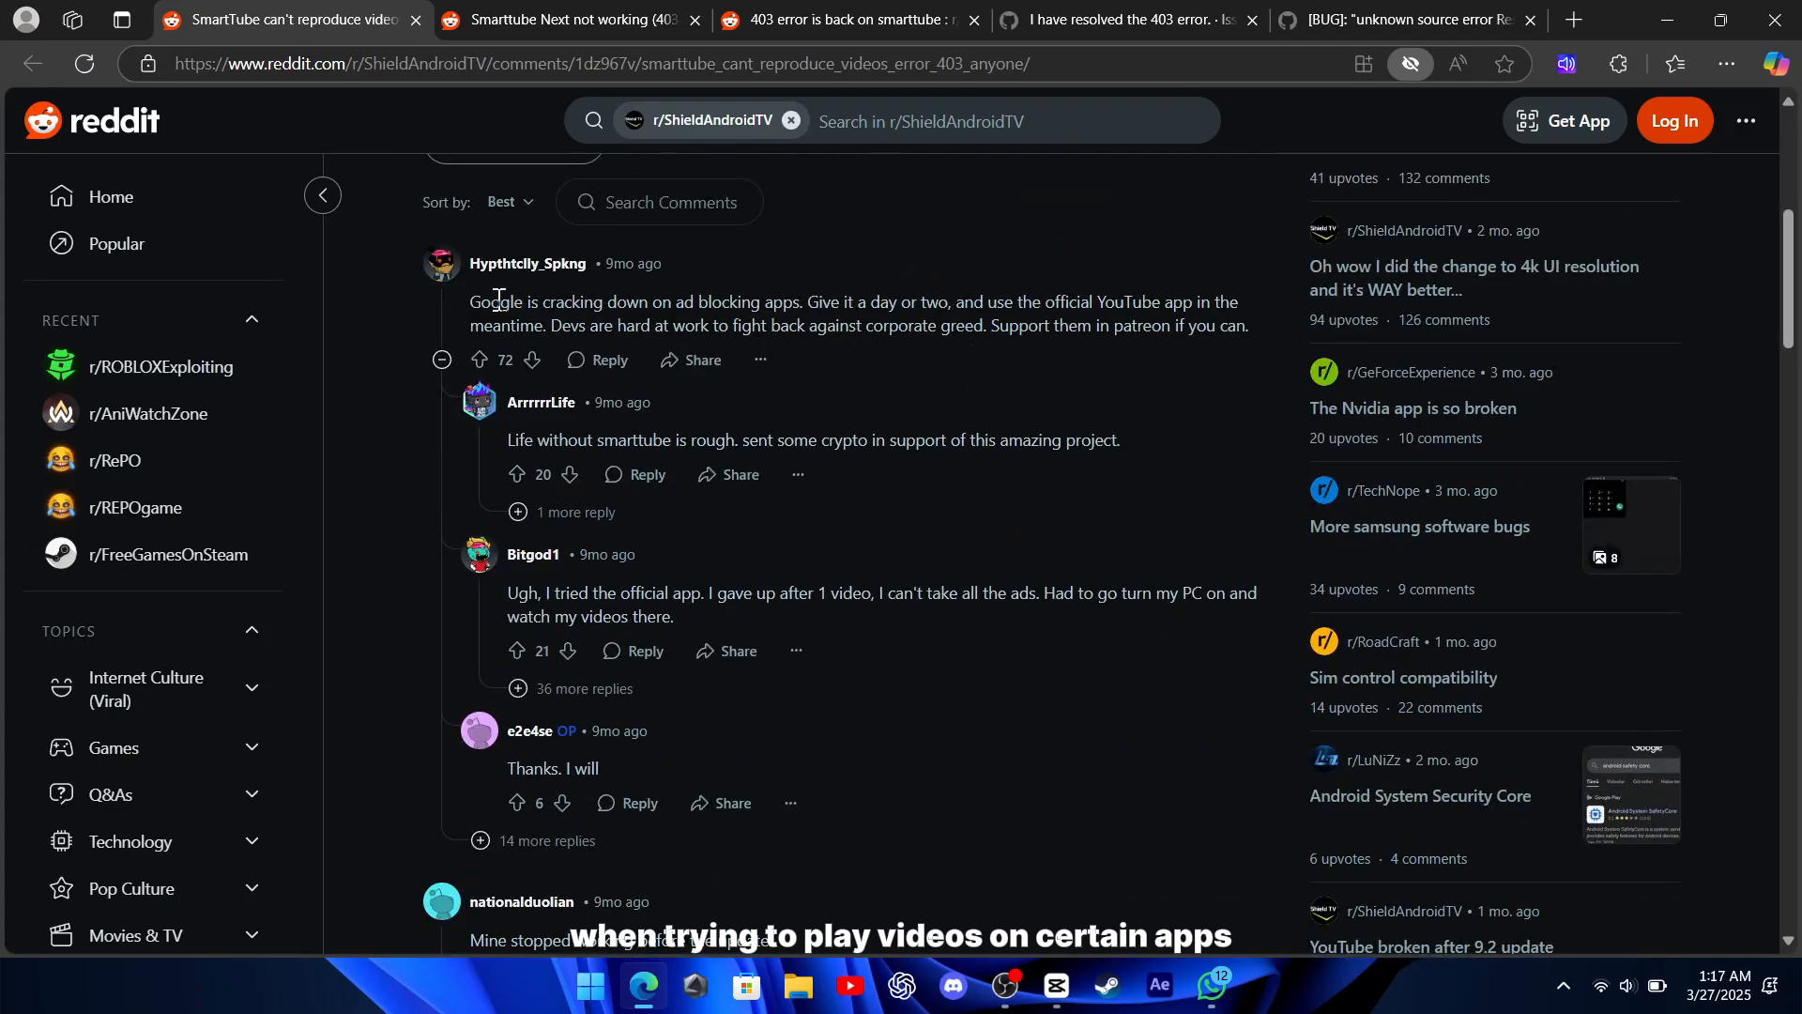
{"action": "left_click_drag", "start_coordinate": [470, 302], "coordinate": [1248, 326]}
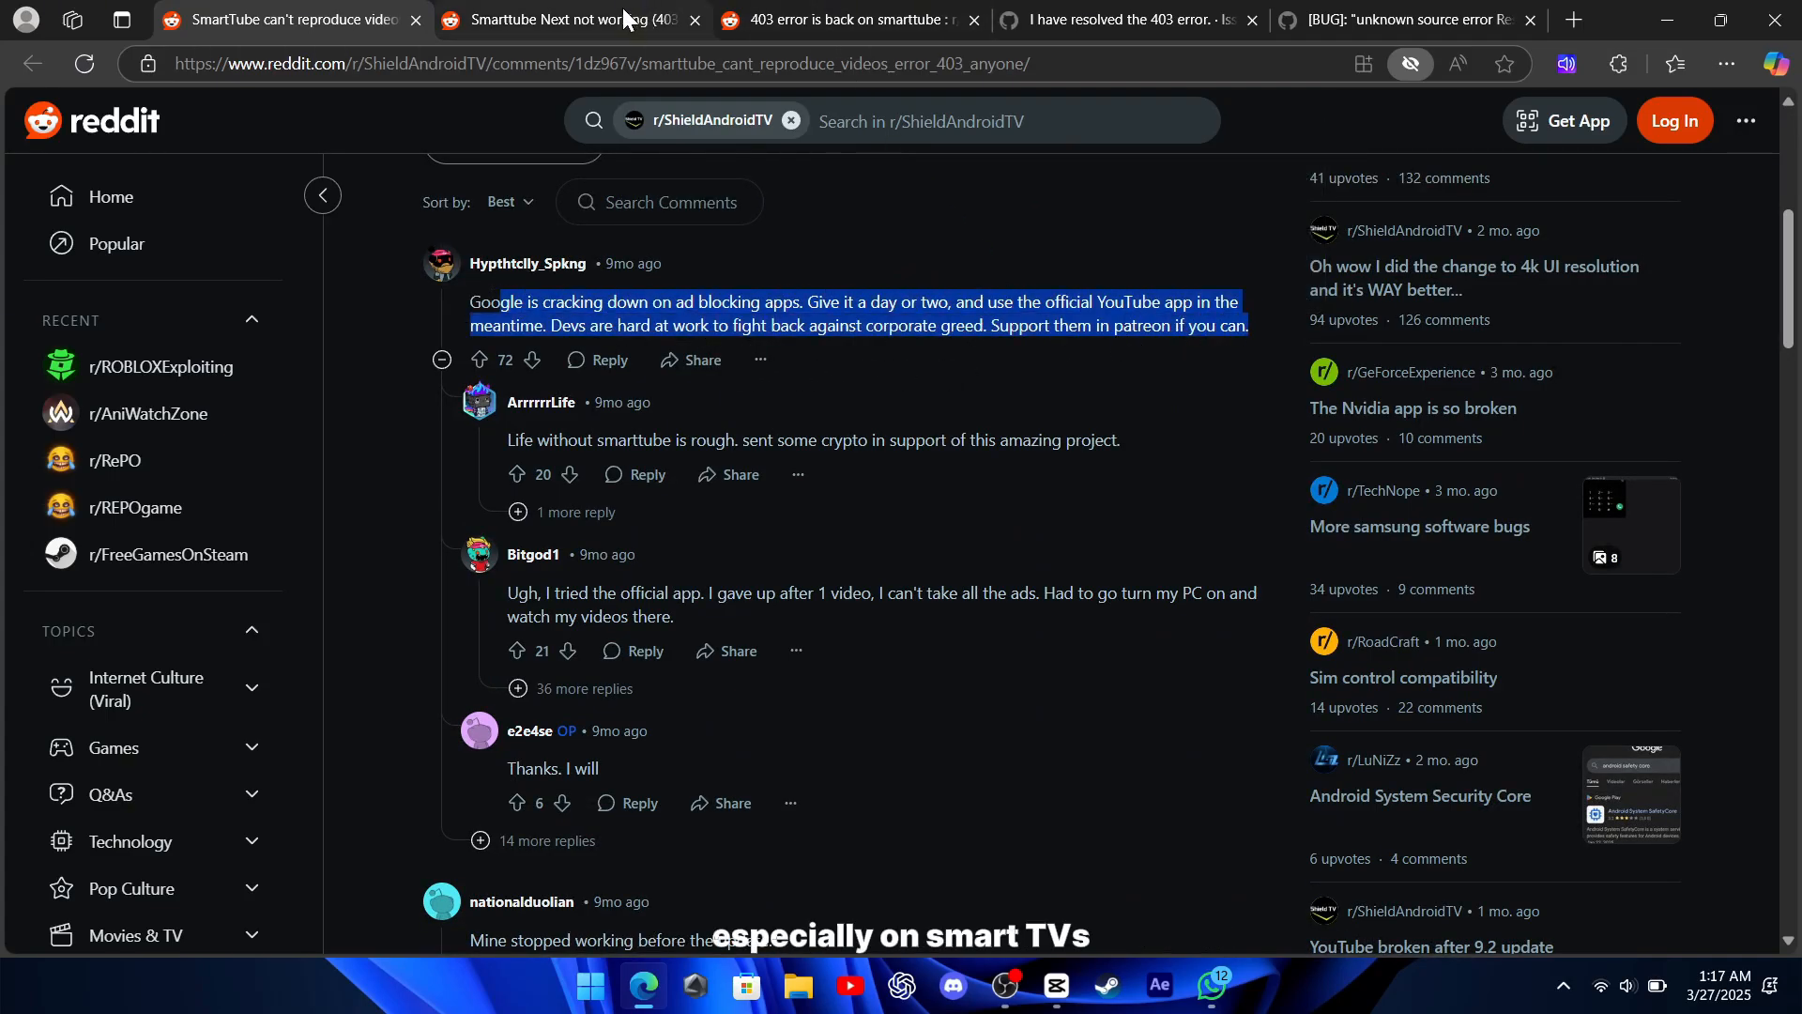
Switch to the 'Smarttube Next not working (403 error on all videos)' thread and read its comments.
{"action": "left_click", "coordinate": [552, 20]}
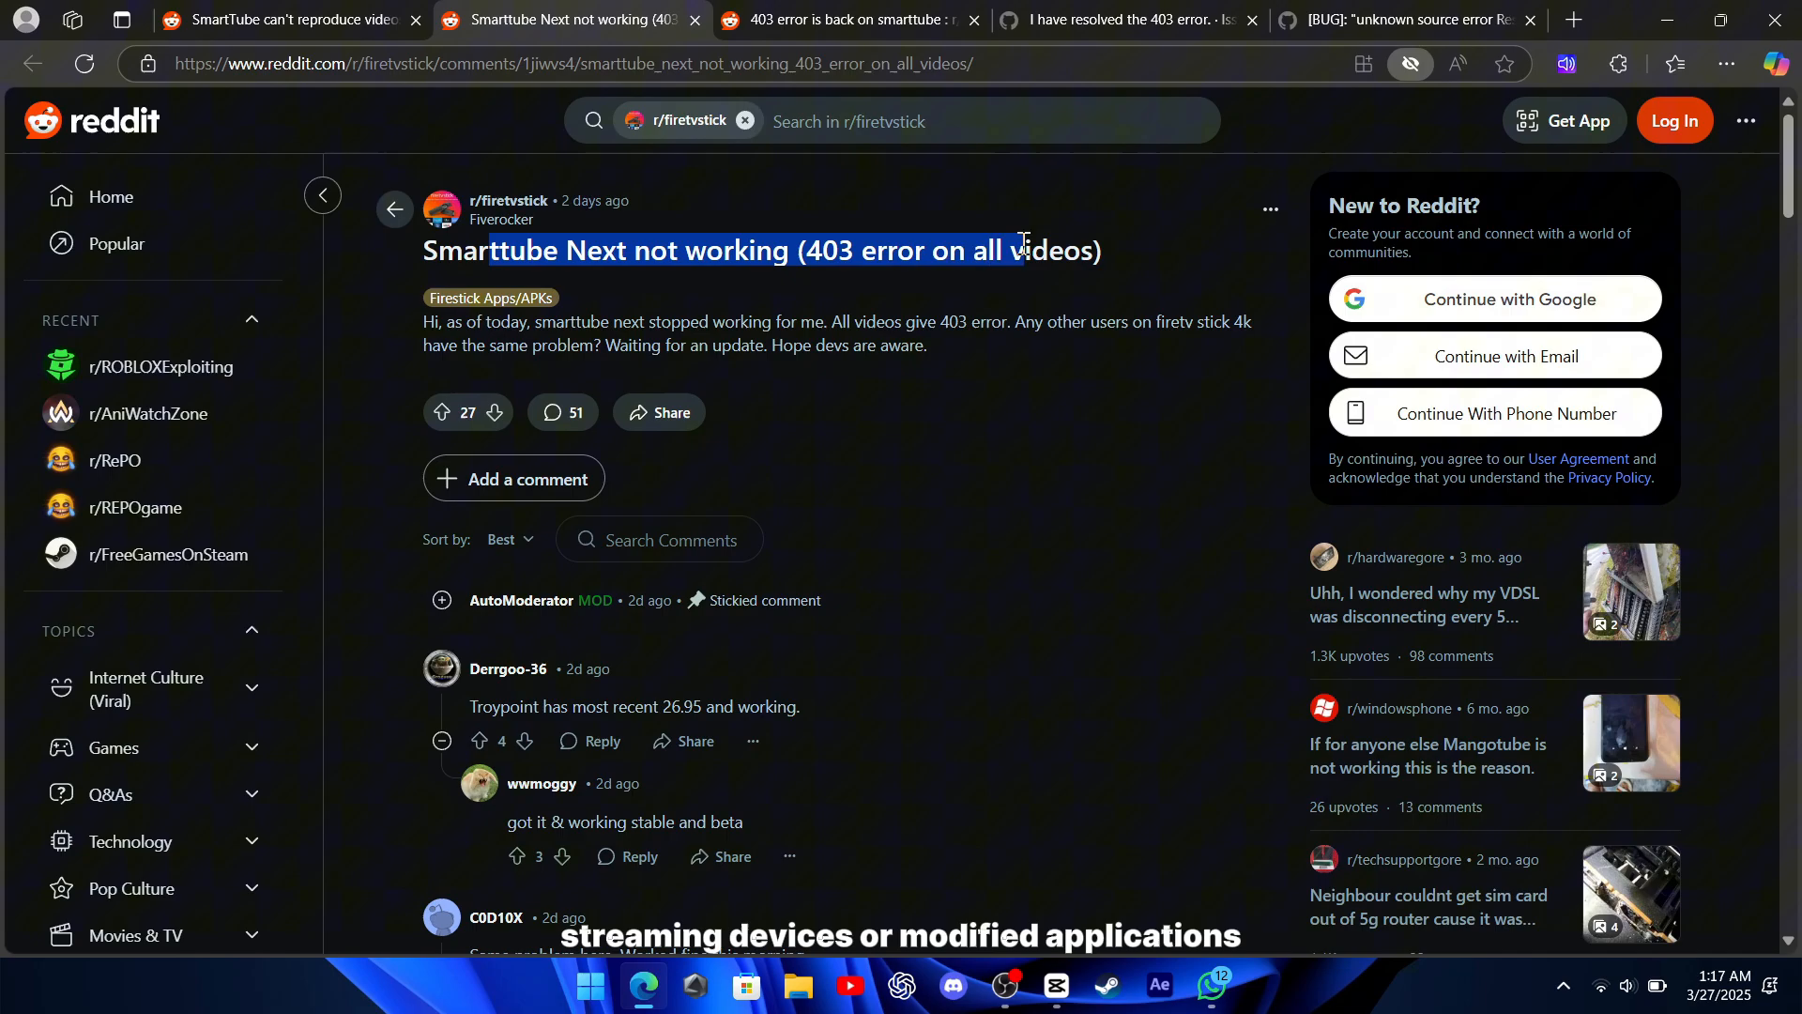
{"action": "left_click_drag", "start_coordinate": [1020, 242], "coordinate": [722, 334]}
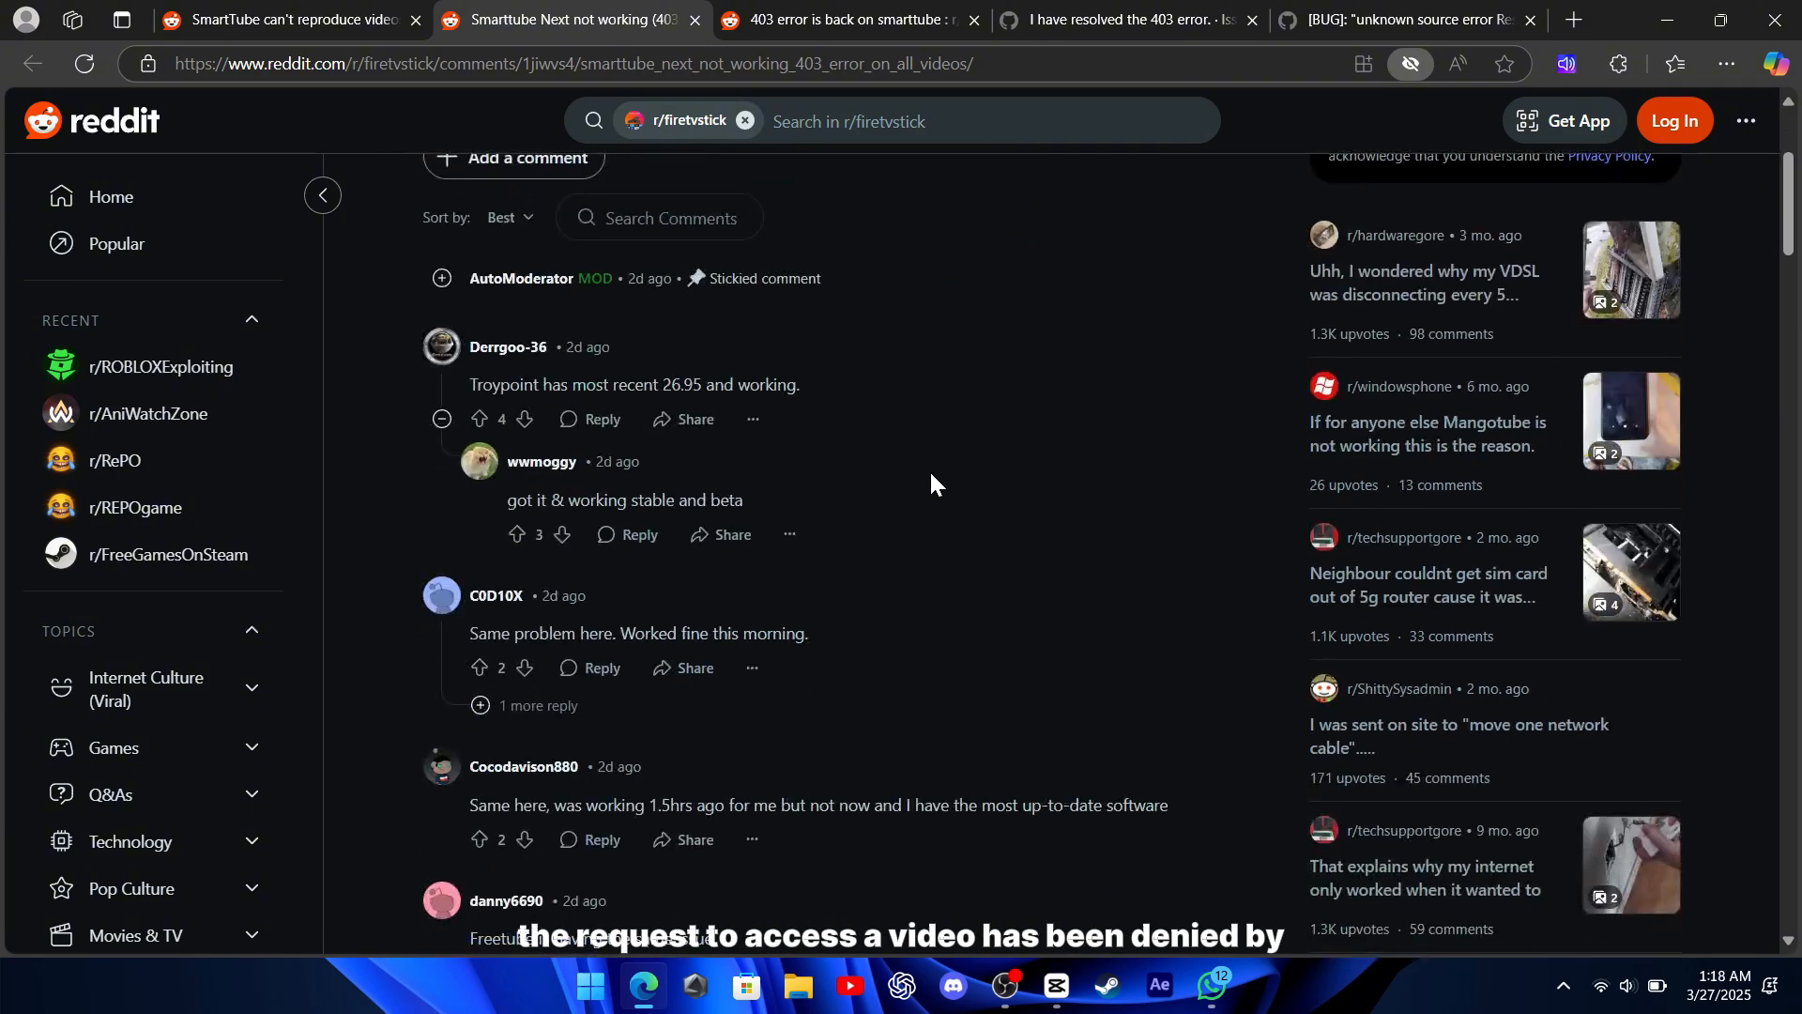
{"action": "scroll", "scroll_direction": "down", "scroll_amount": 3}
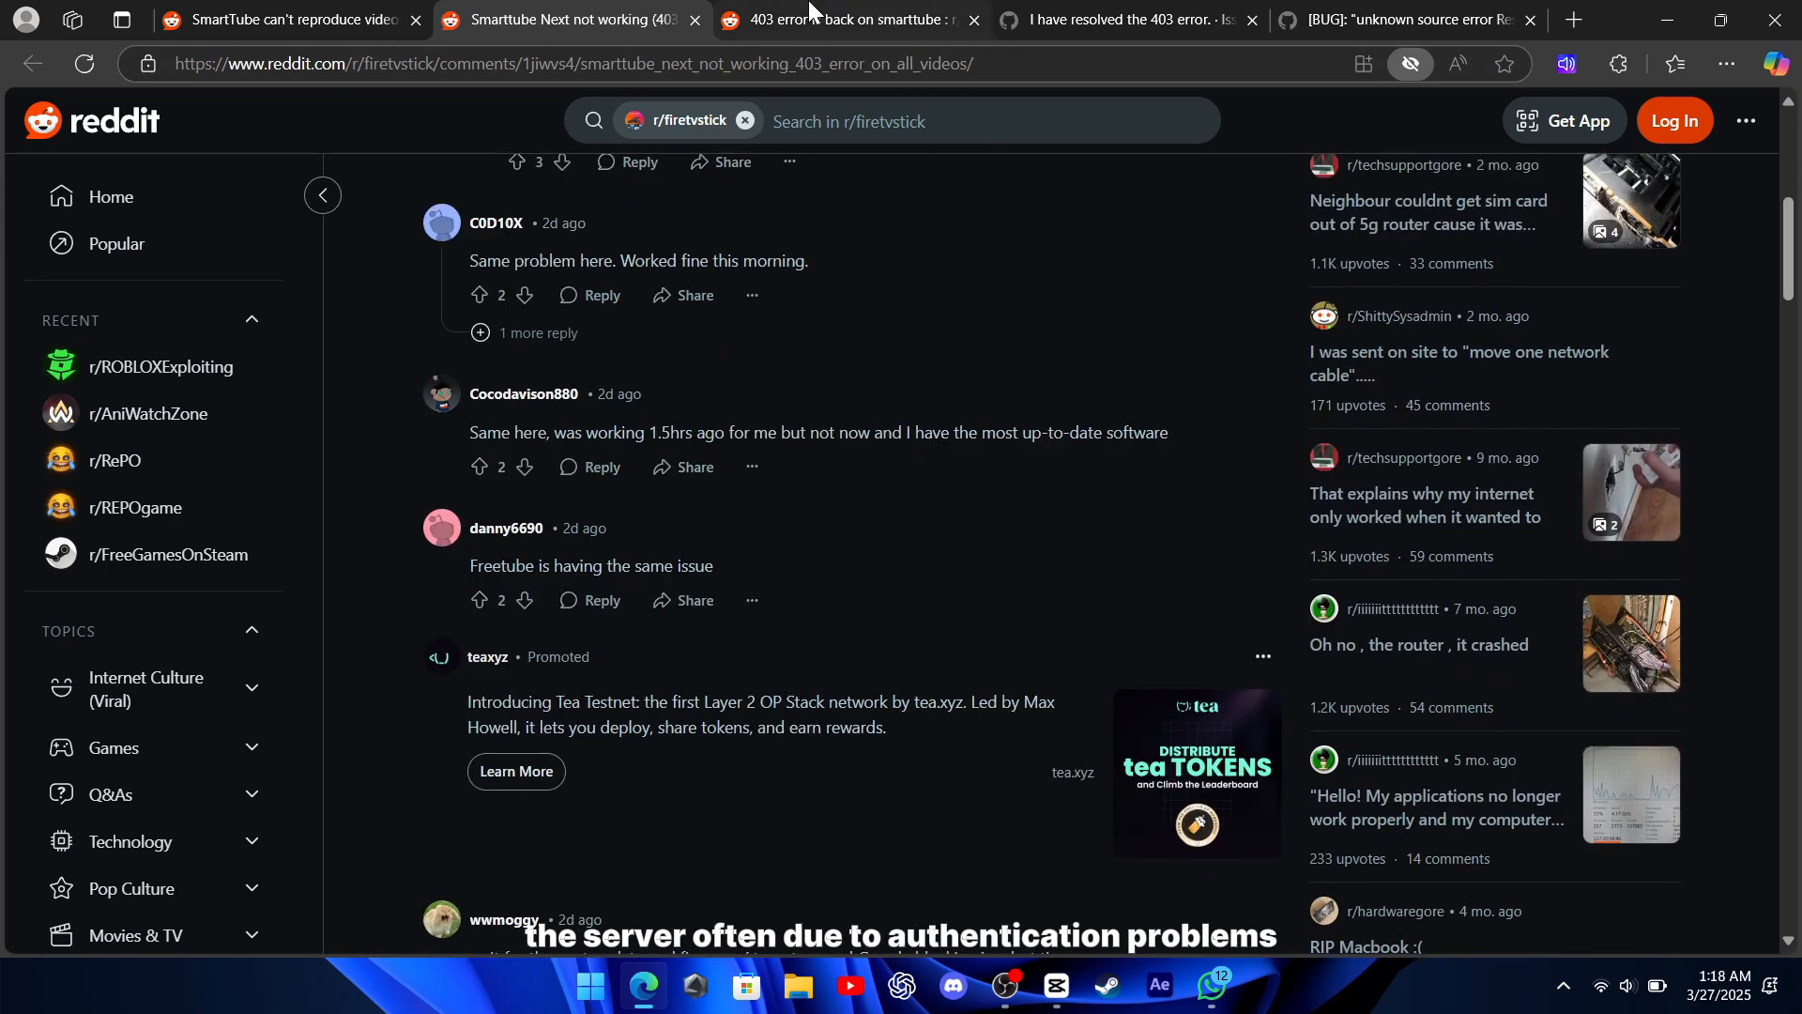
{"action": "left_click", "coordinate": [844, 20]}
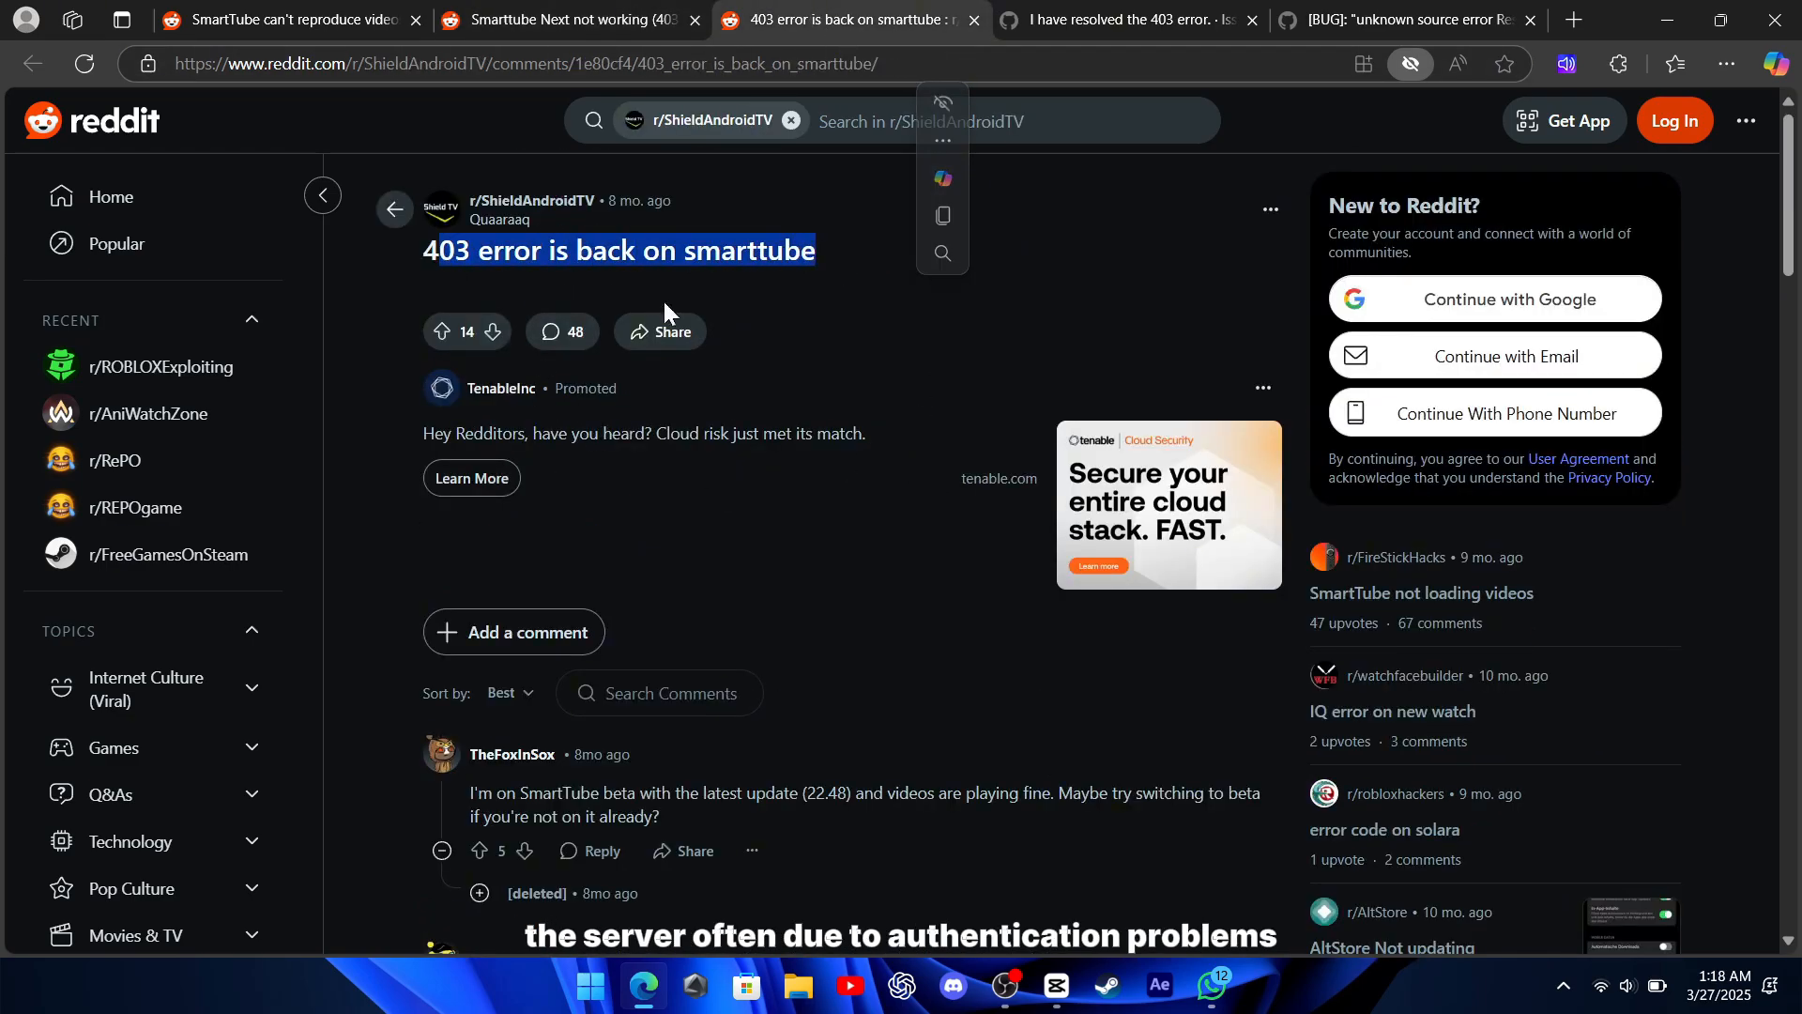
{"action": "scroll", "scroll_direction": "down", "scroll_amount": 3}
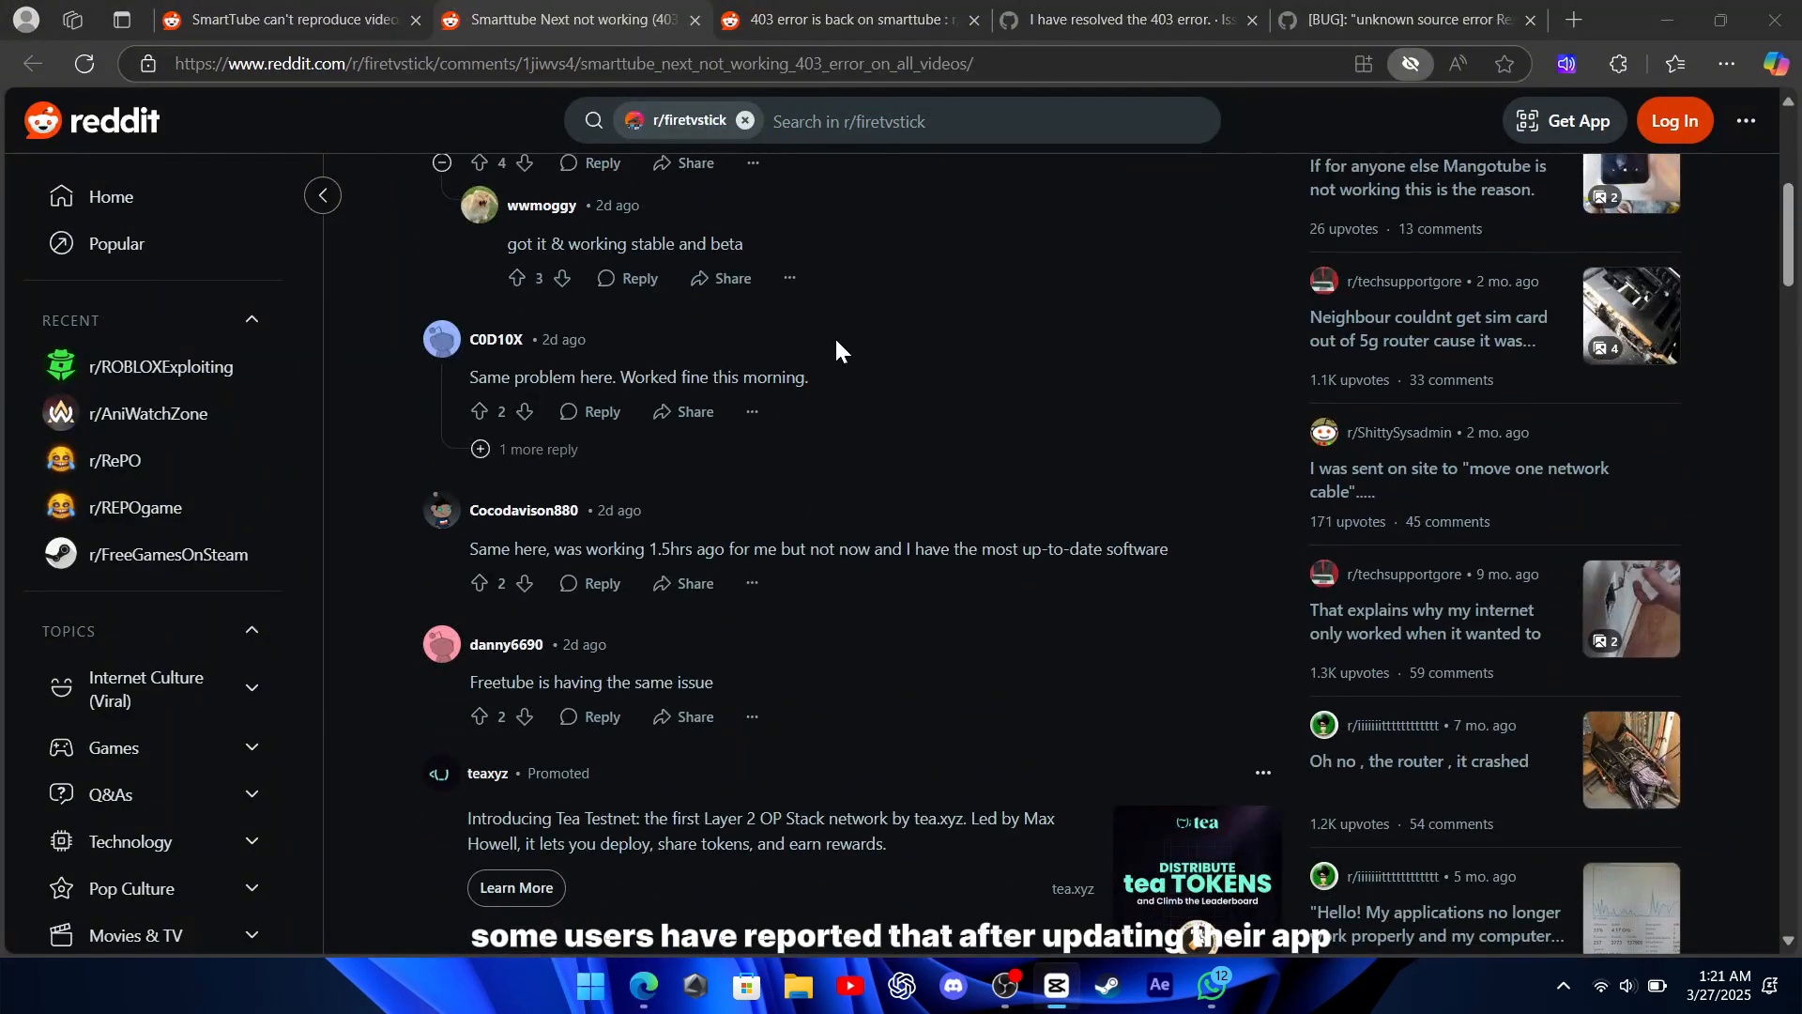
{"action": "scroll", "scroll_direction": "down", "scroll_amount": 3}
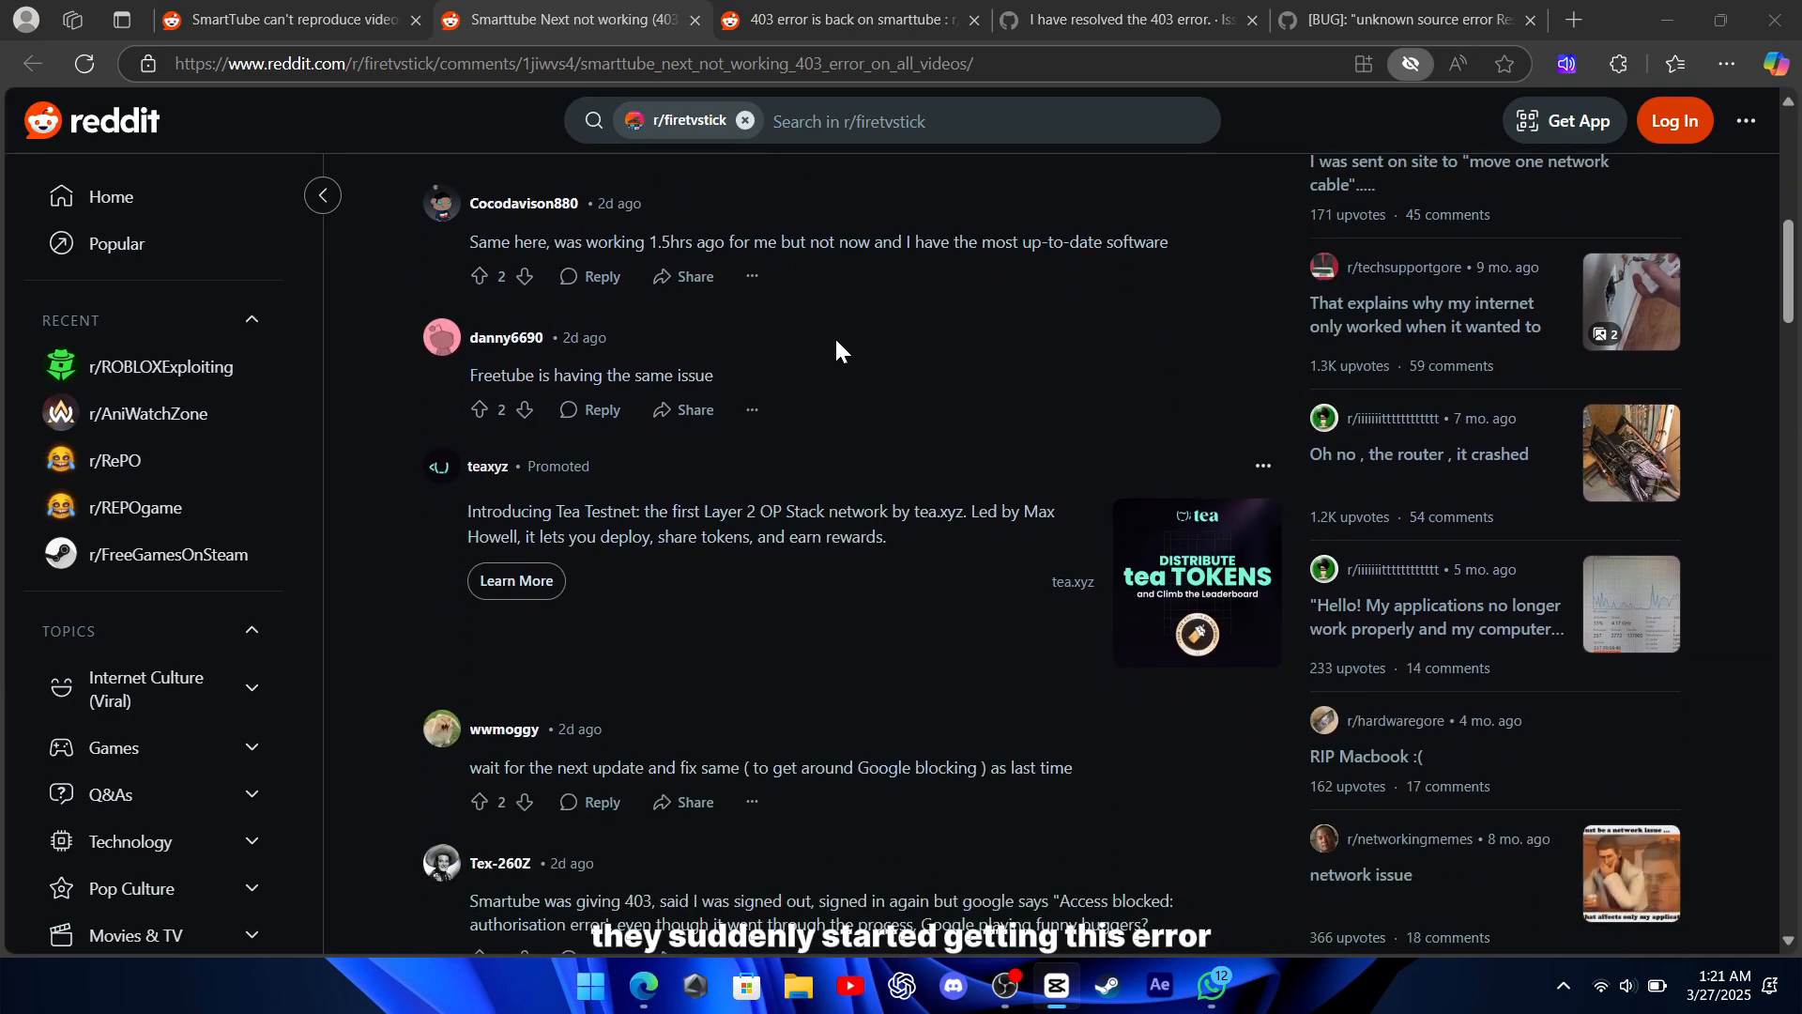
{"action": "scroll", "scroll_direction": "down", "scroll_amount": 3}
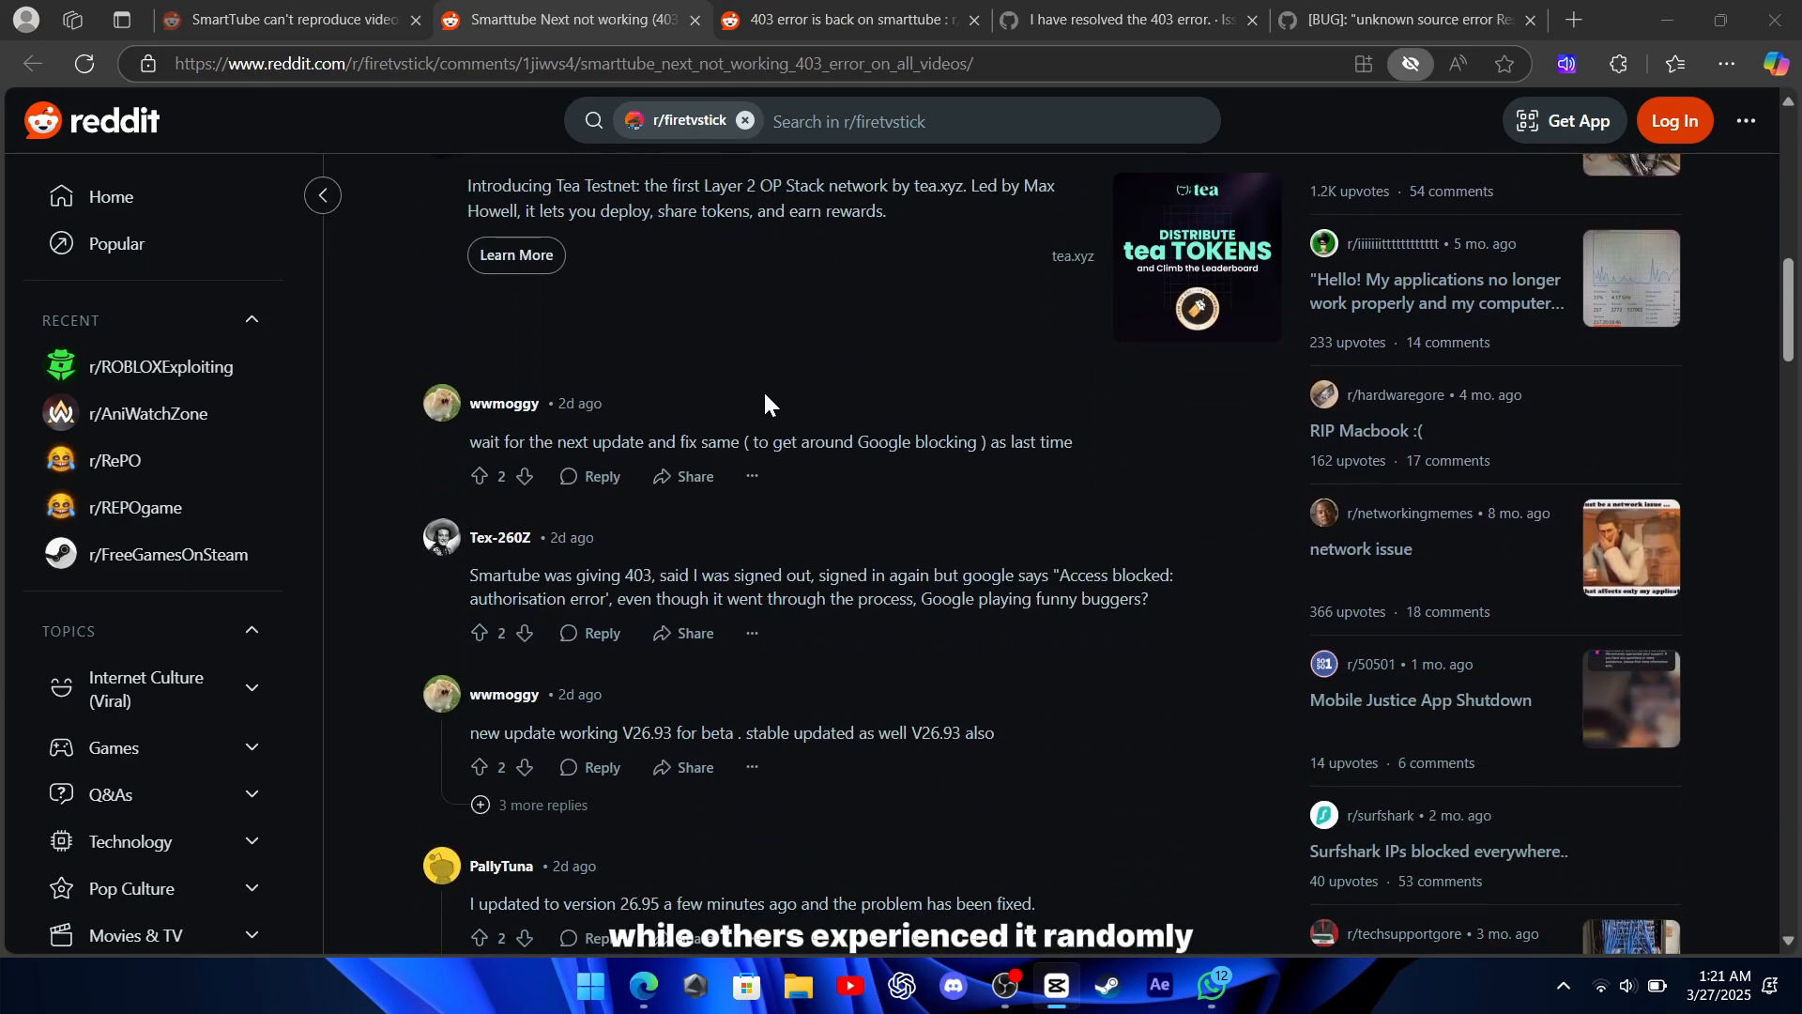
{"action": "left_click_drag", "start_coordinate": [470, 574], "coordinate": [1148, 599]}
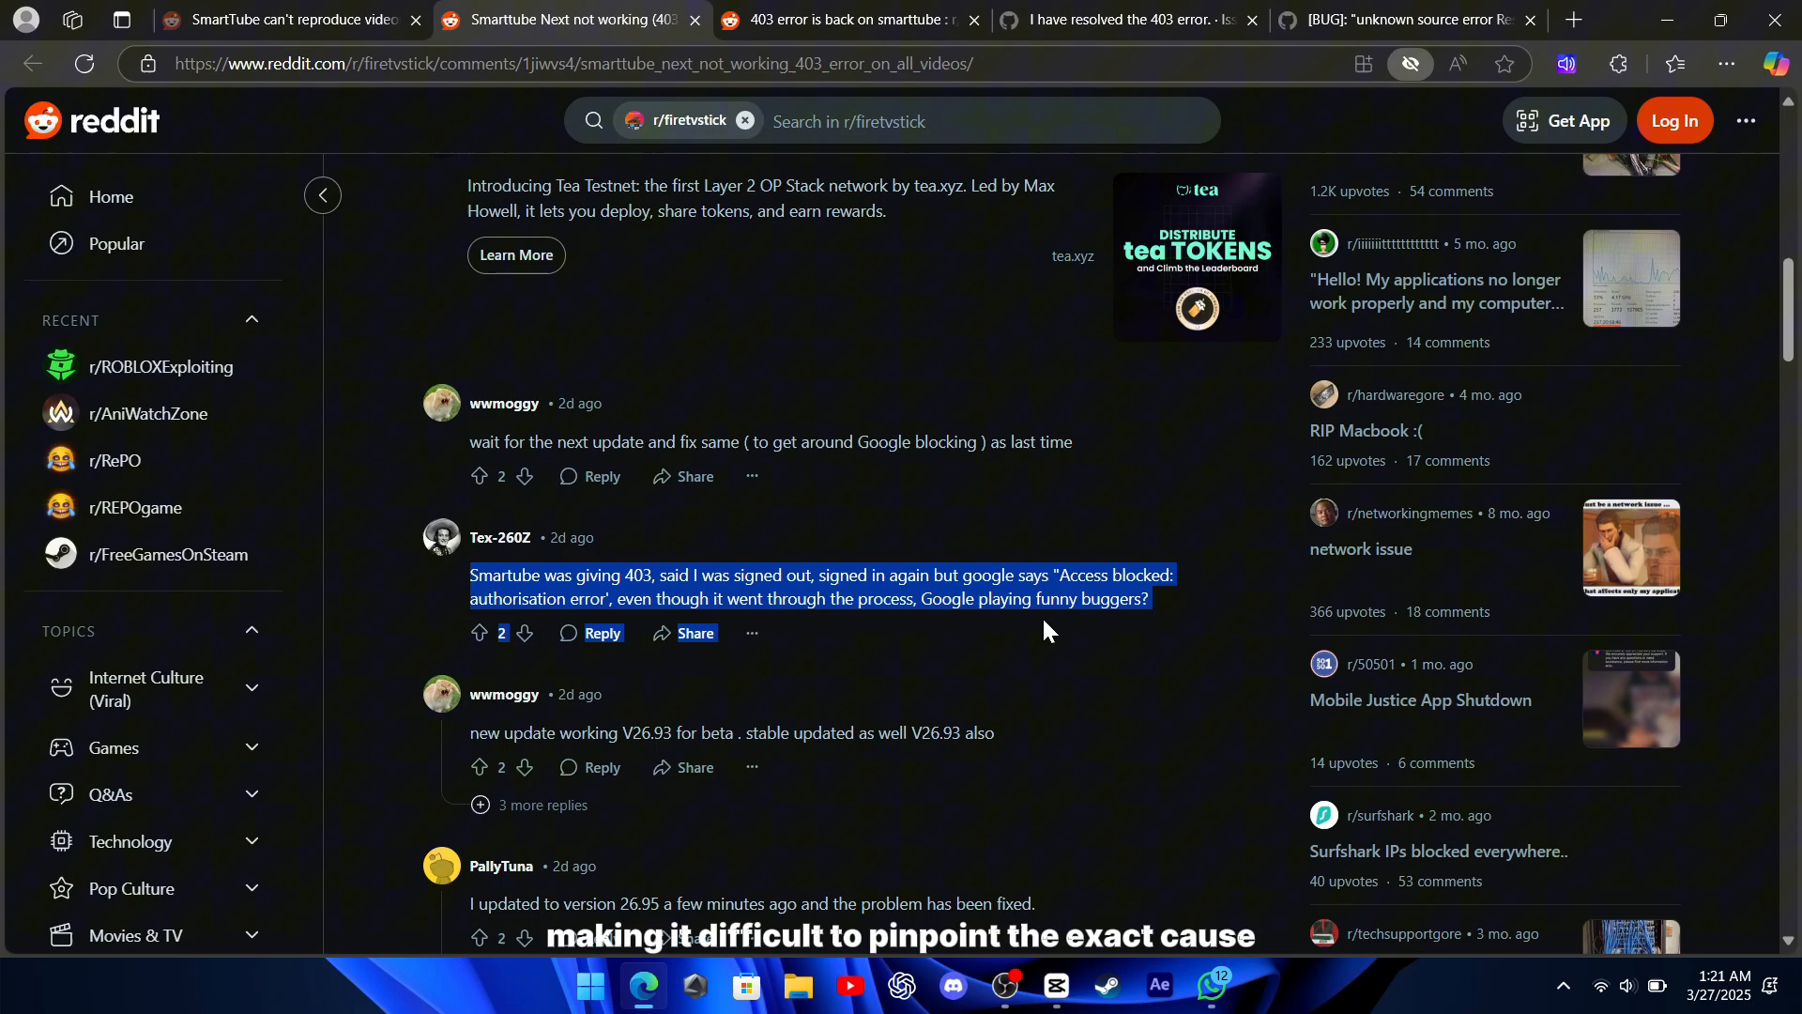
{"action": "left_click", "coordinate": [362, 589]}
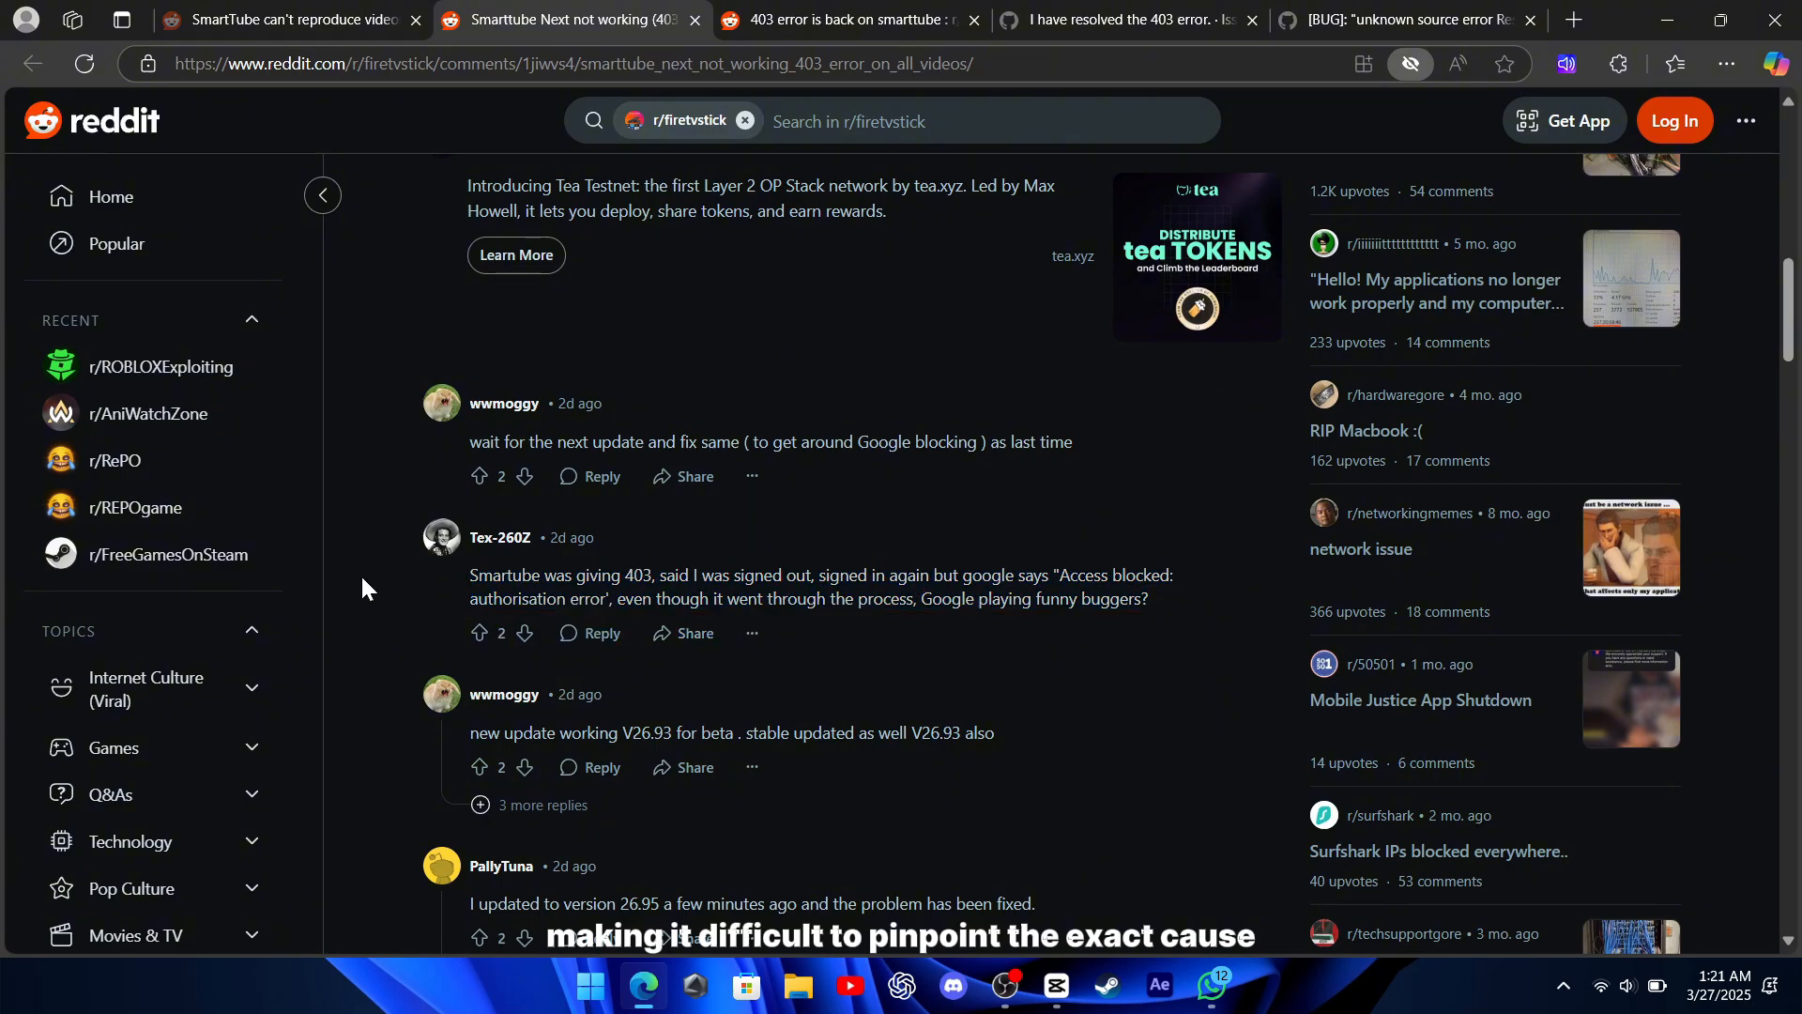
{"action": "scroll", "scroll_direction": "down", "scroll_amount": 3}
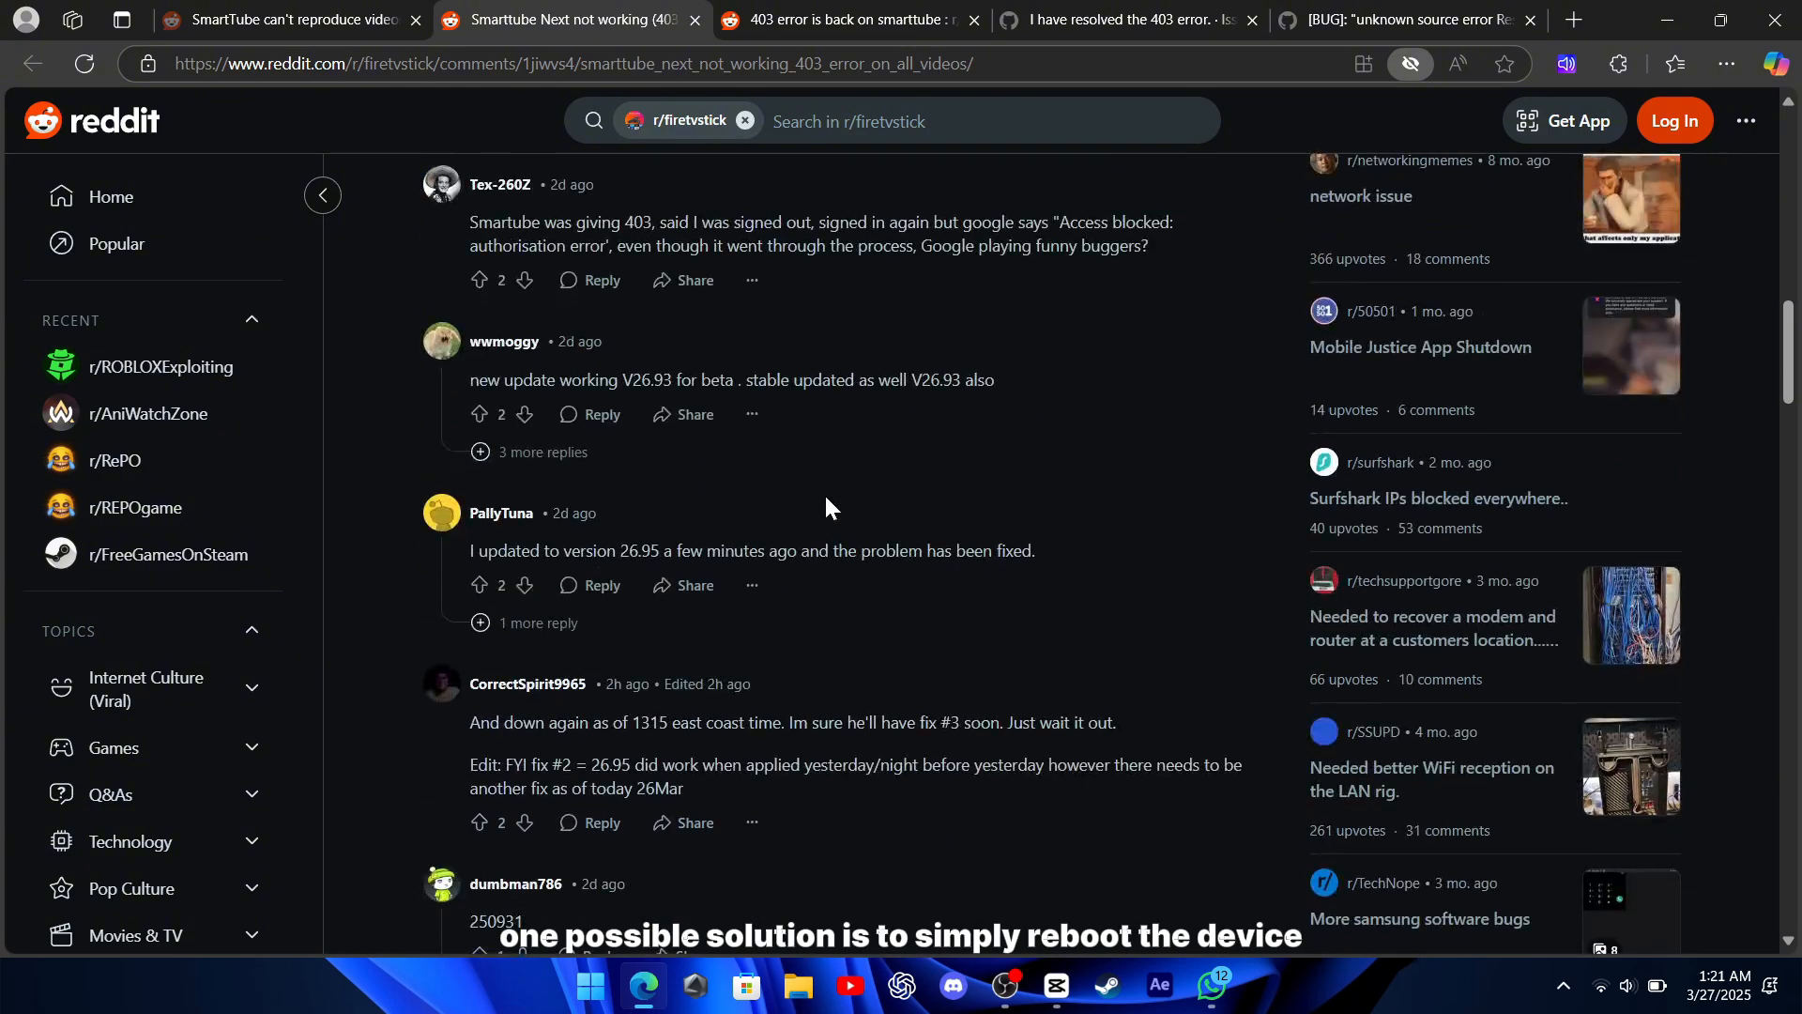
{"action": "scroll", "scroll_direction": "down", "scroll_amount": 3}
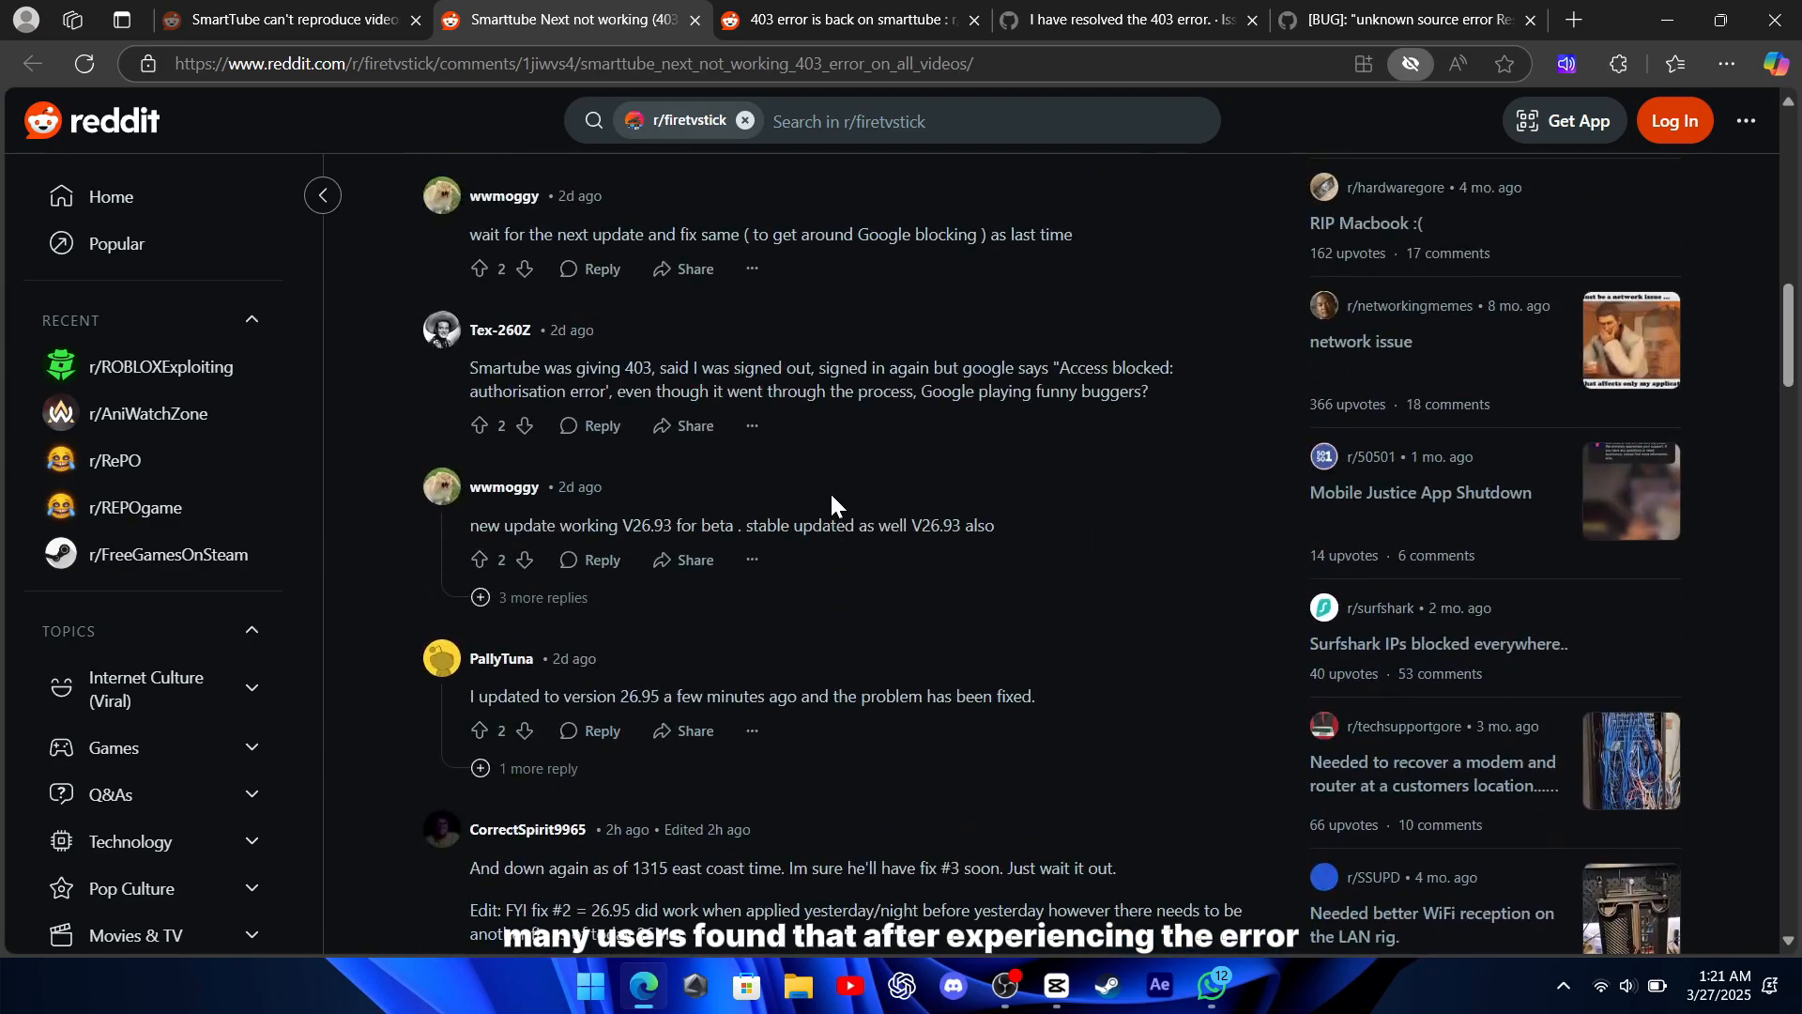
{"action": "scroll", "scroll_direction": "up", "scroll_amount": 3}
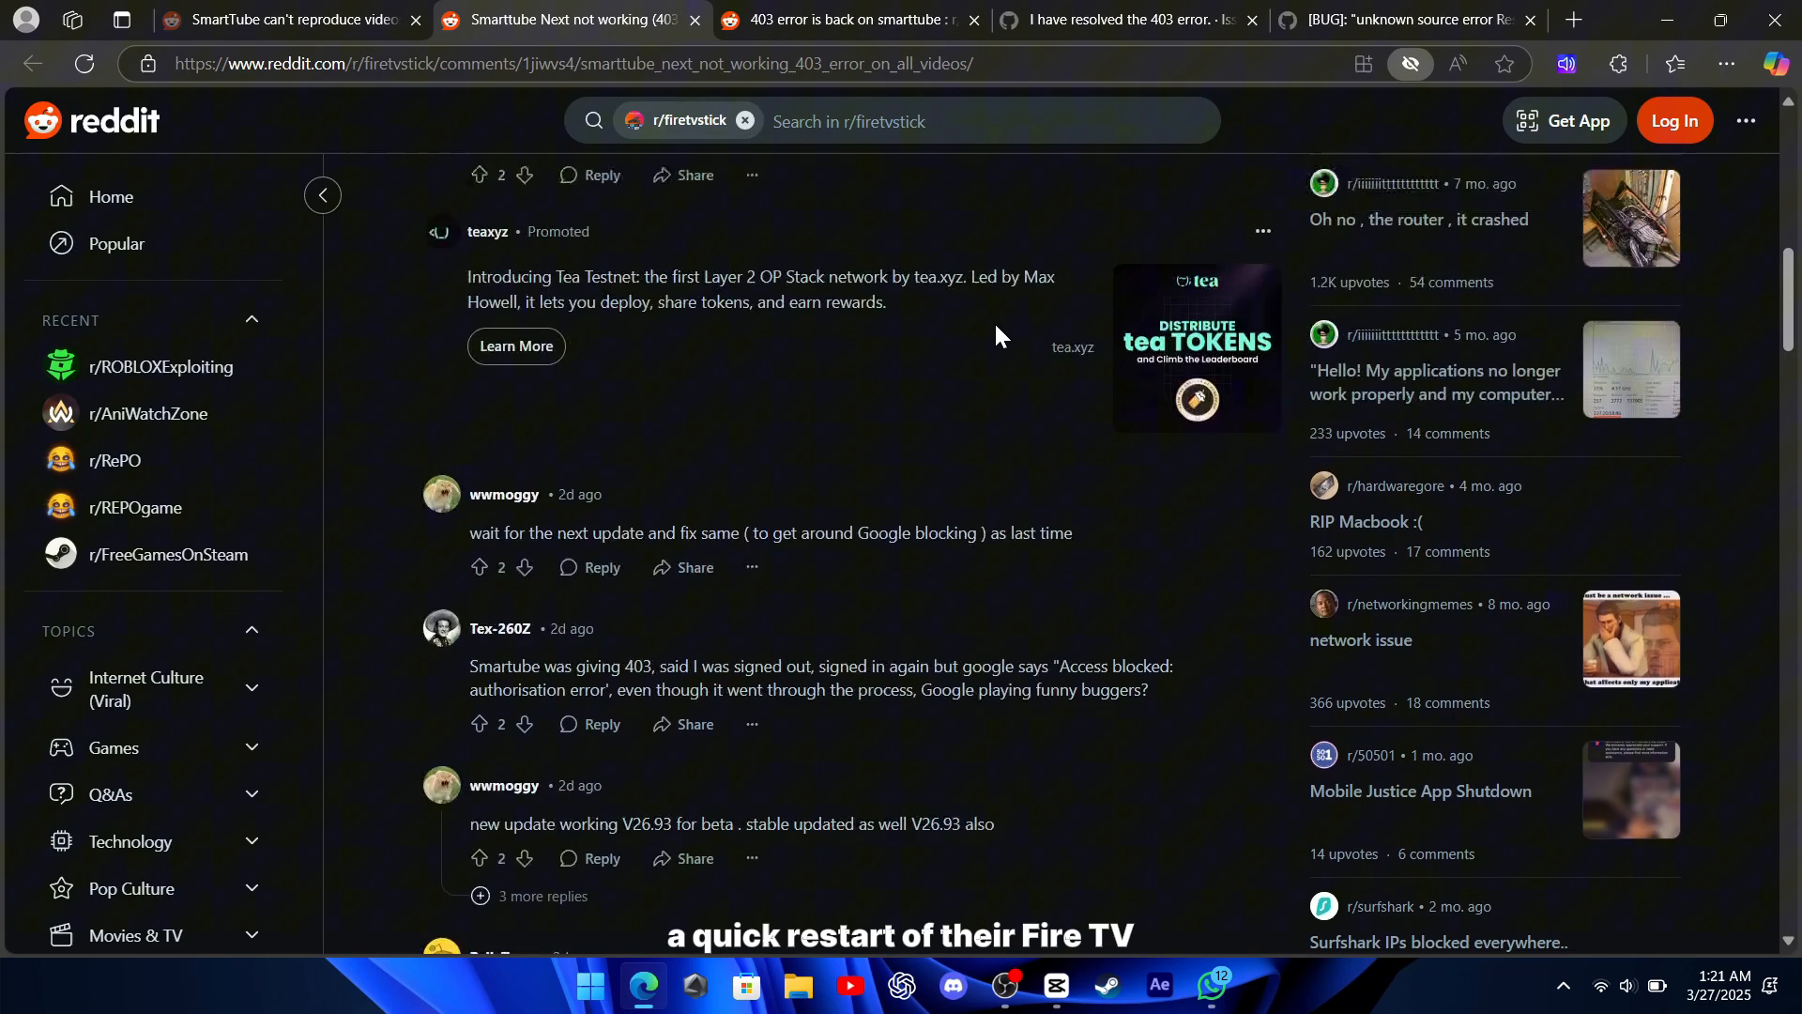
Open the '403 error is back on smarttube' tab and read comments on beta updates and Kodi.
{"action": "left_click", "coordinate": [845, 20]}
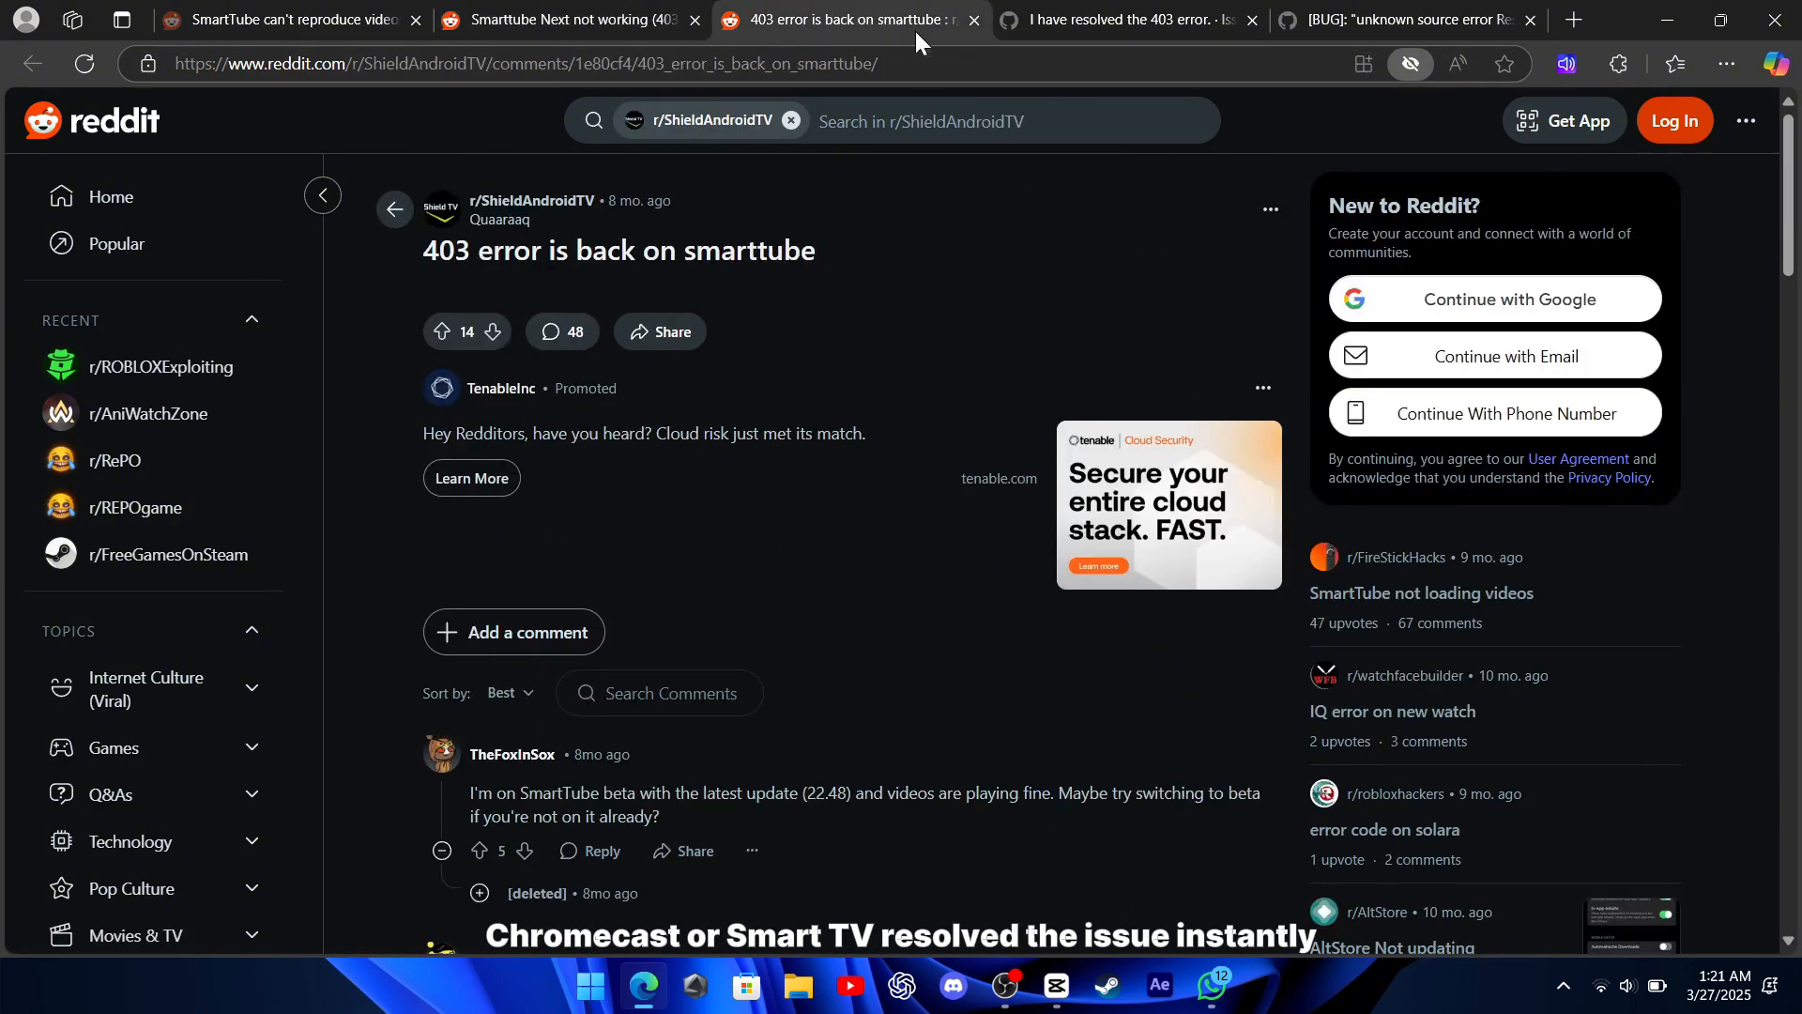
{"action": "mouse_move", "coordinate": [947, 372]}
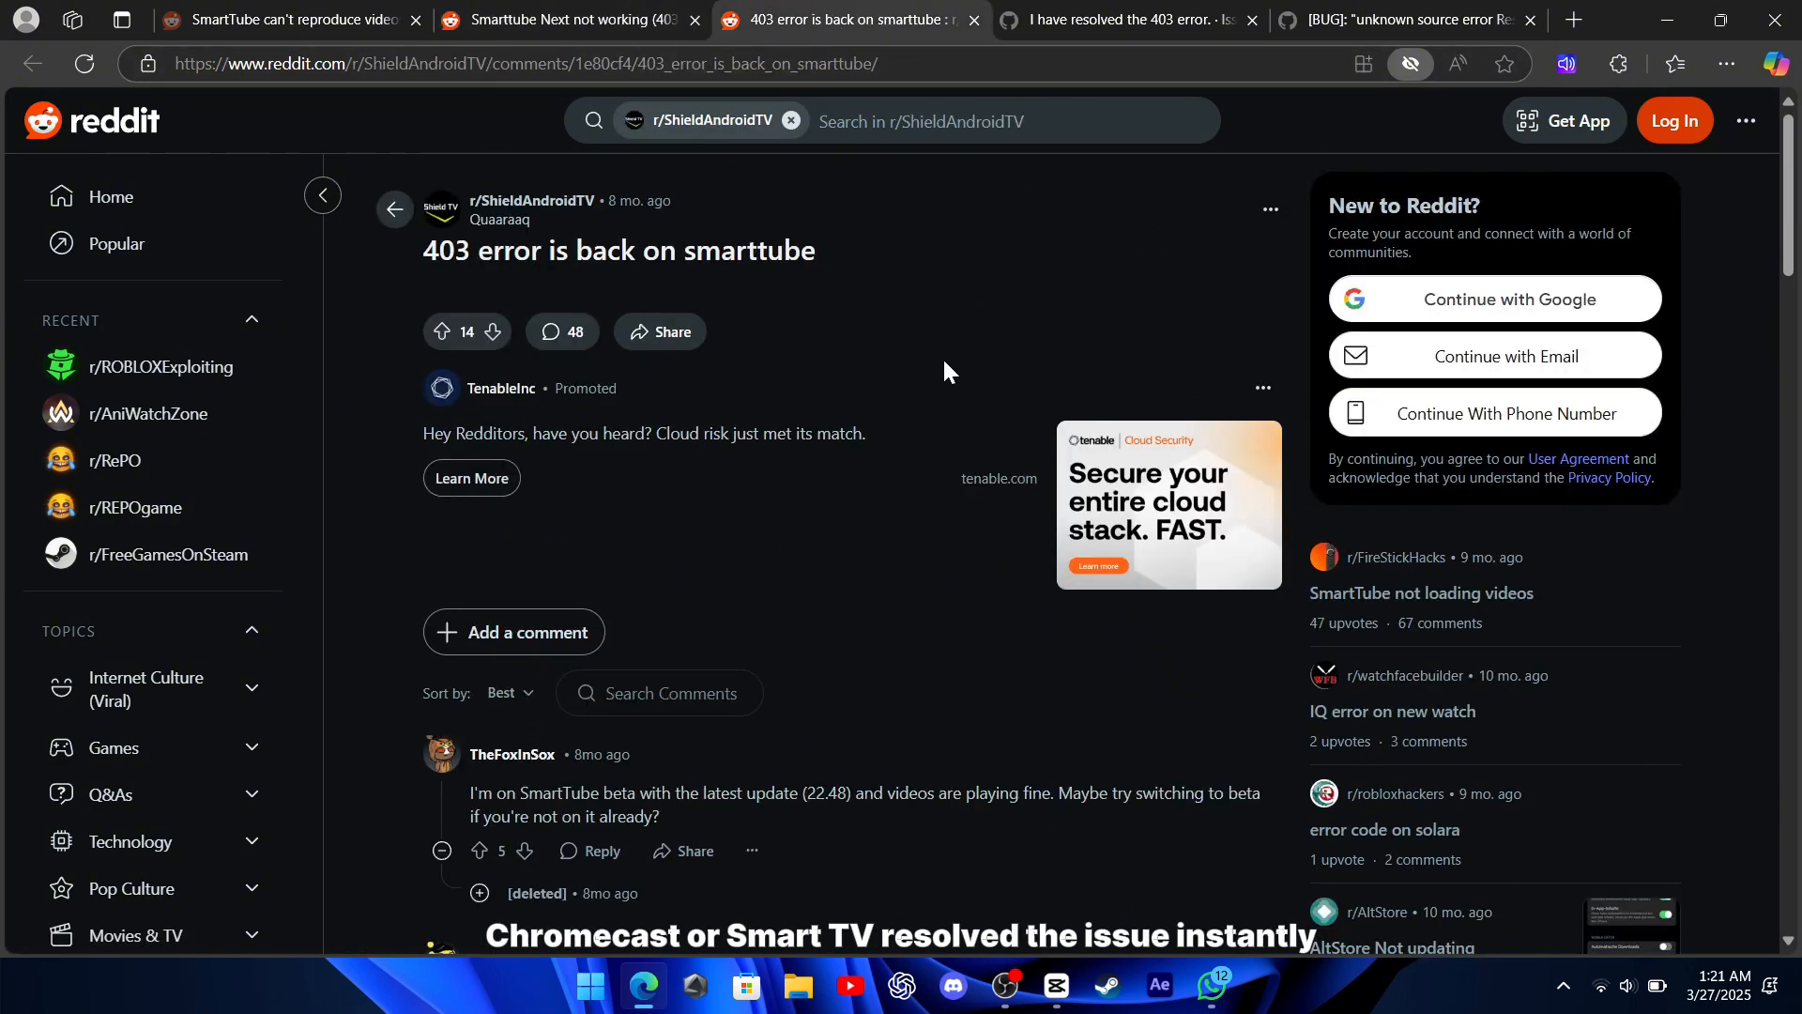
{"action": "scroll", "scroll_direction": "down", "scroll_amount": 3}
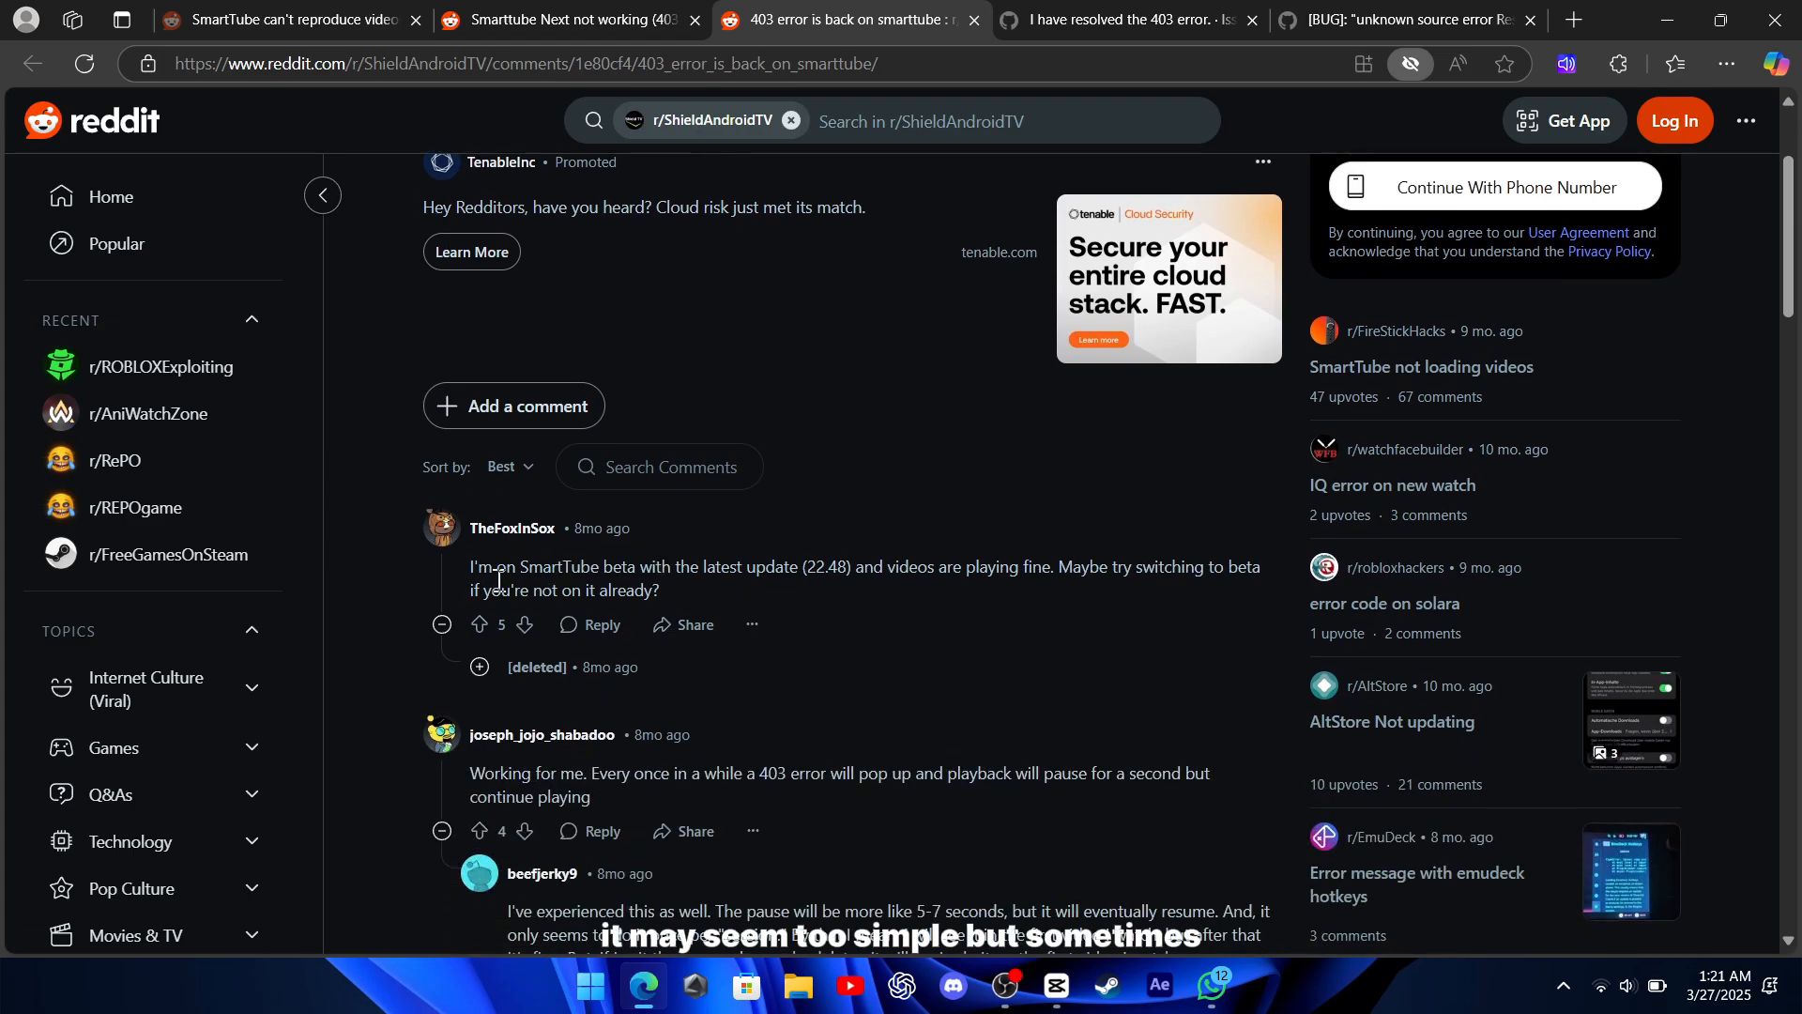
{"action": "scroll", "scroll_direction": "down", "scroll_amount": 3}
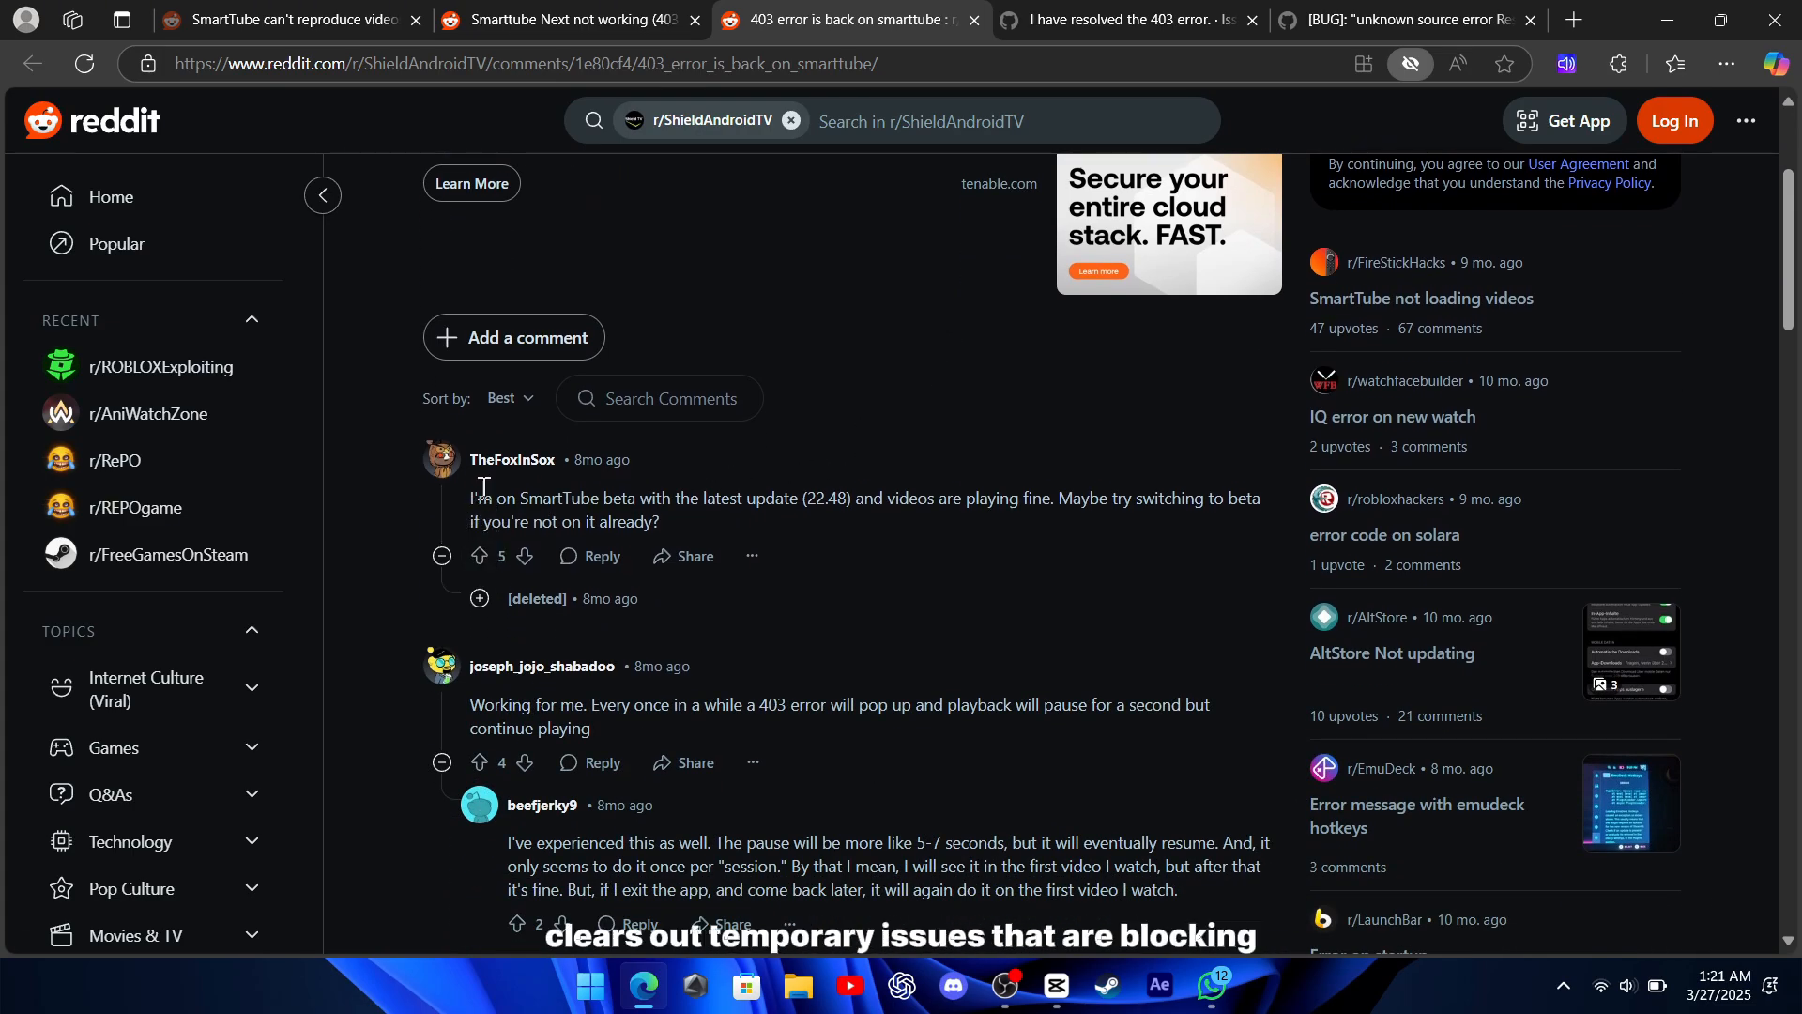
{"action": "scroll", "scroll_direction": "down", "scroll_amount": 3}
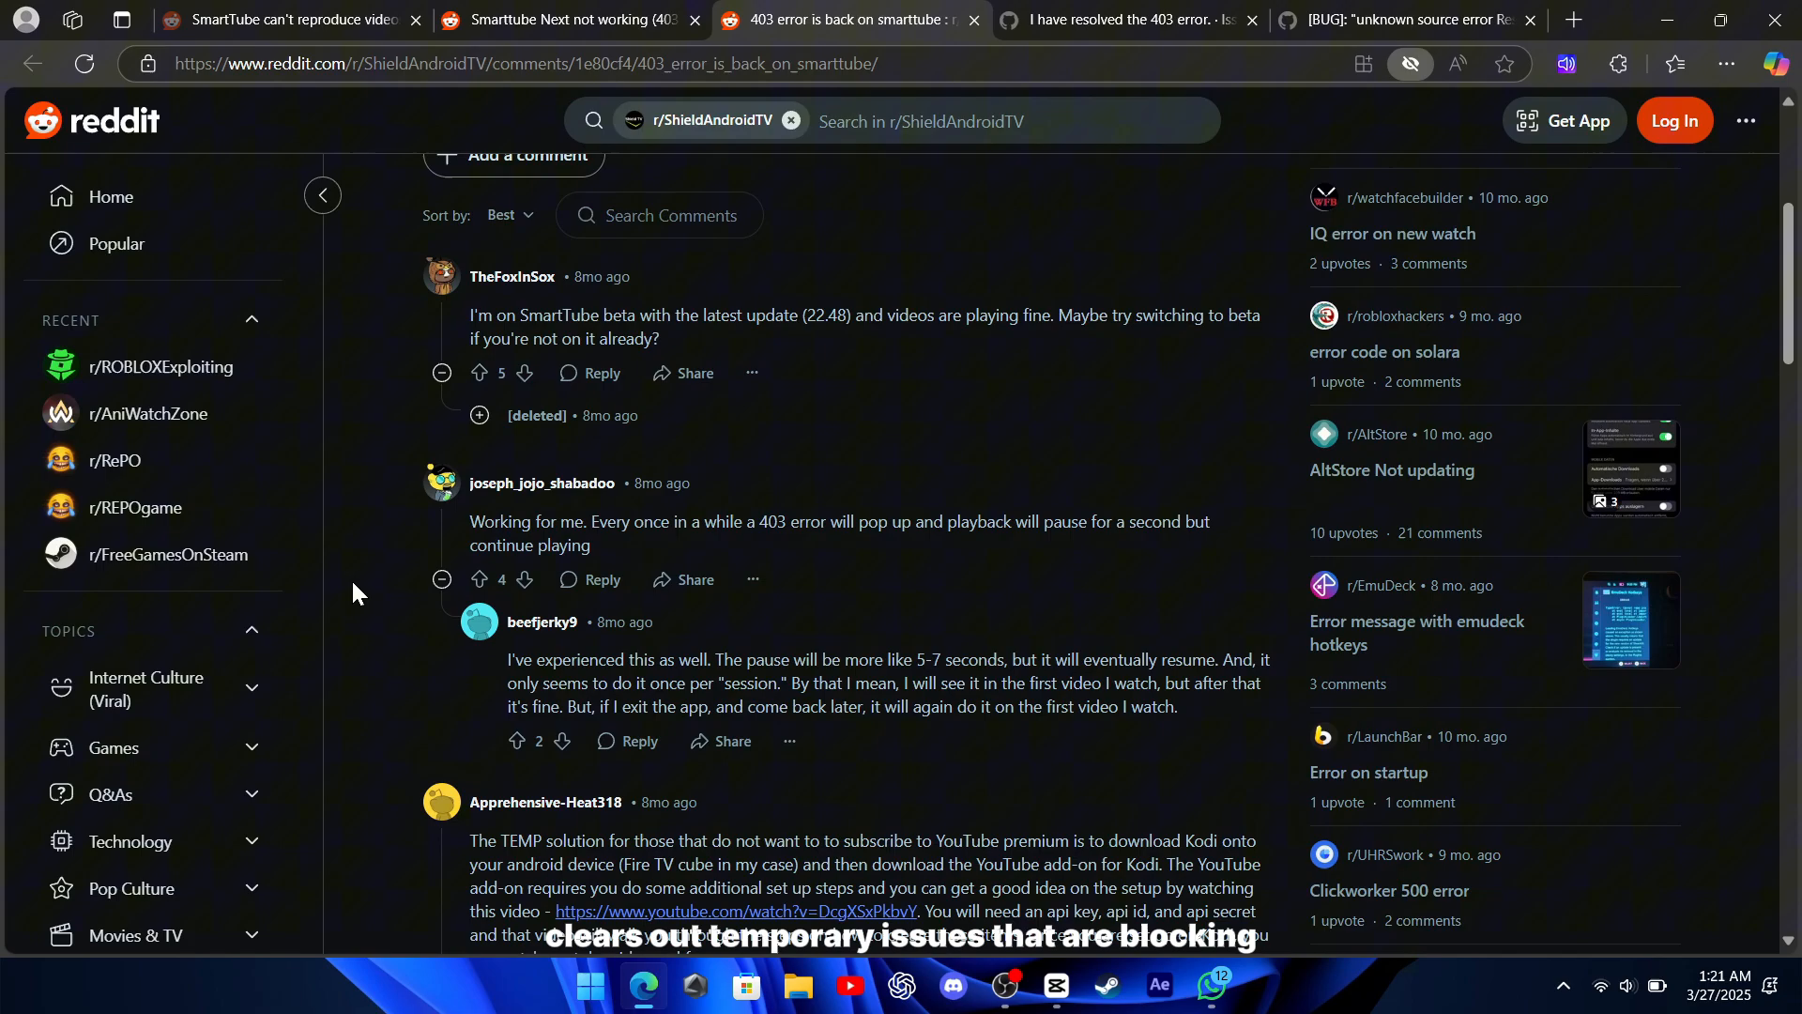
{"action": "scroll", "scroll_direction": "down", "scroll_amount": 3}
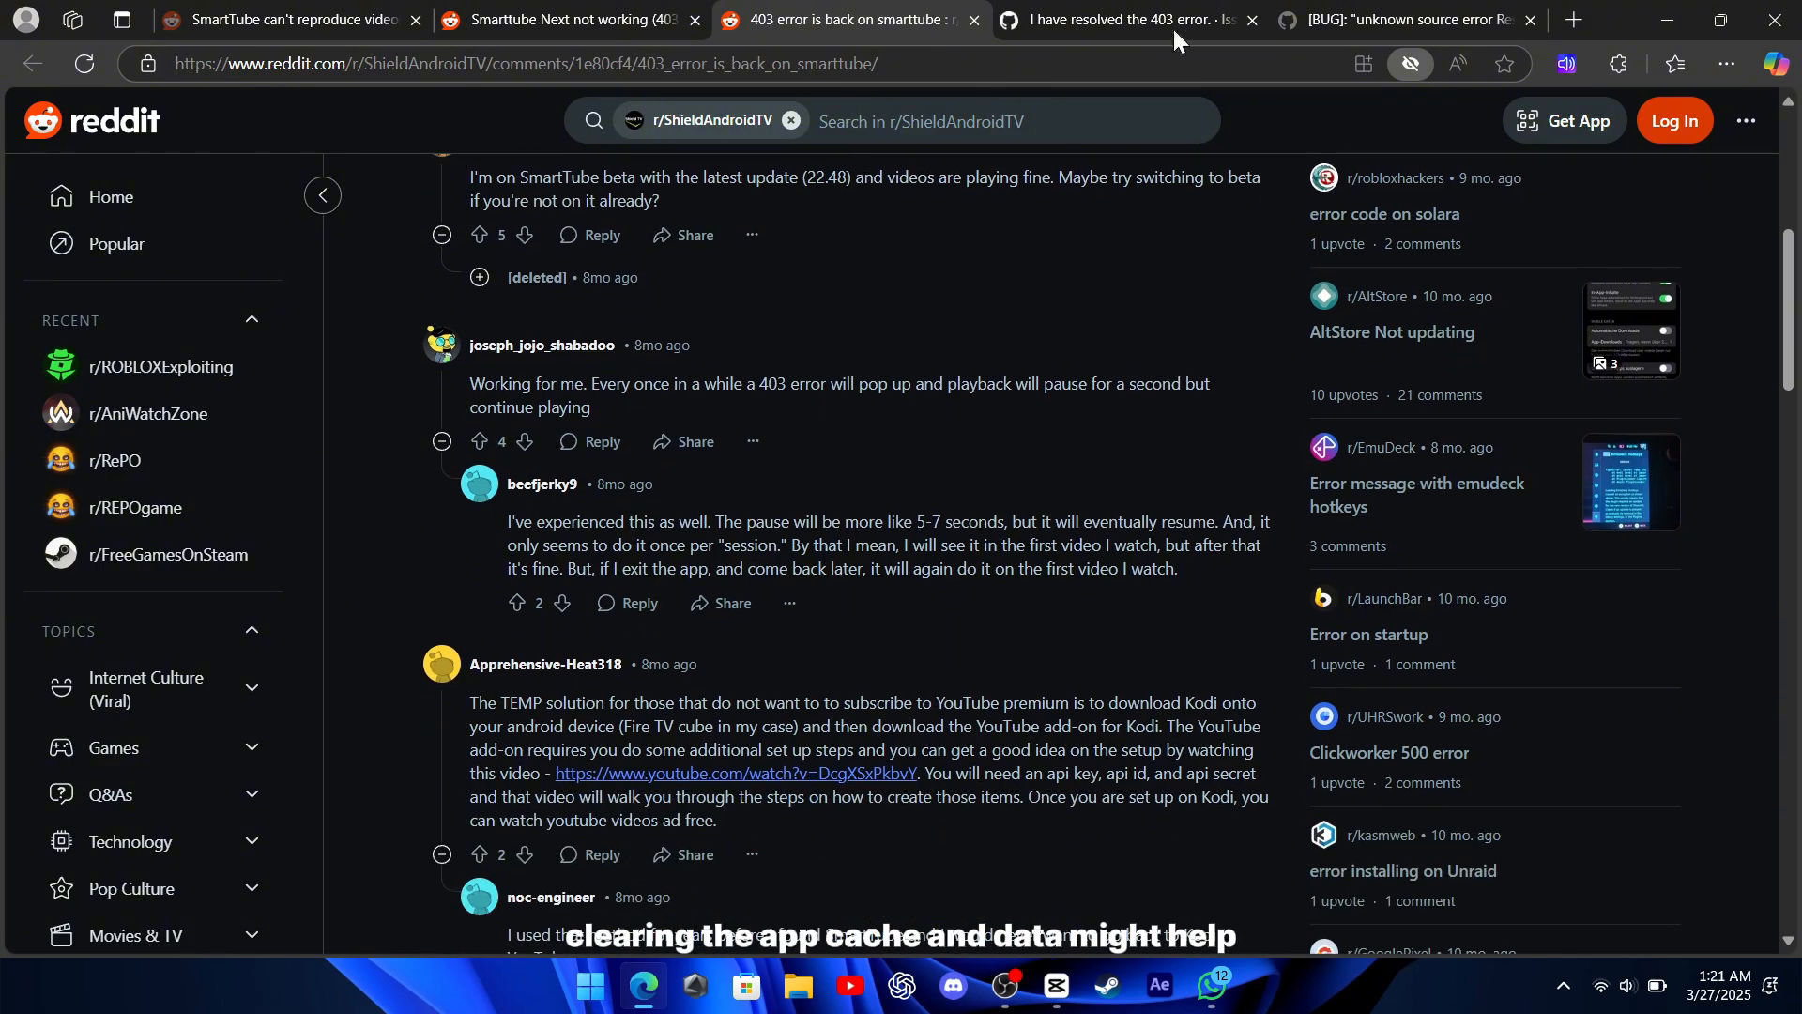
Open GitHub issue #4462 on the 403 loop and read the cache-clearing comments.
{"action": "left_click", "coordinate": [1391, 20]}
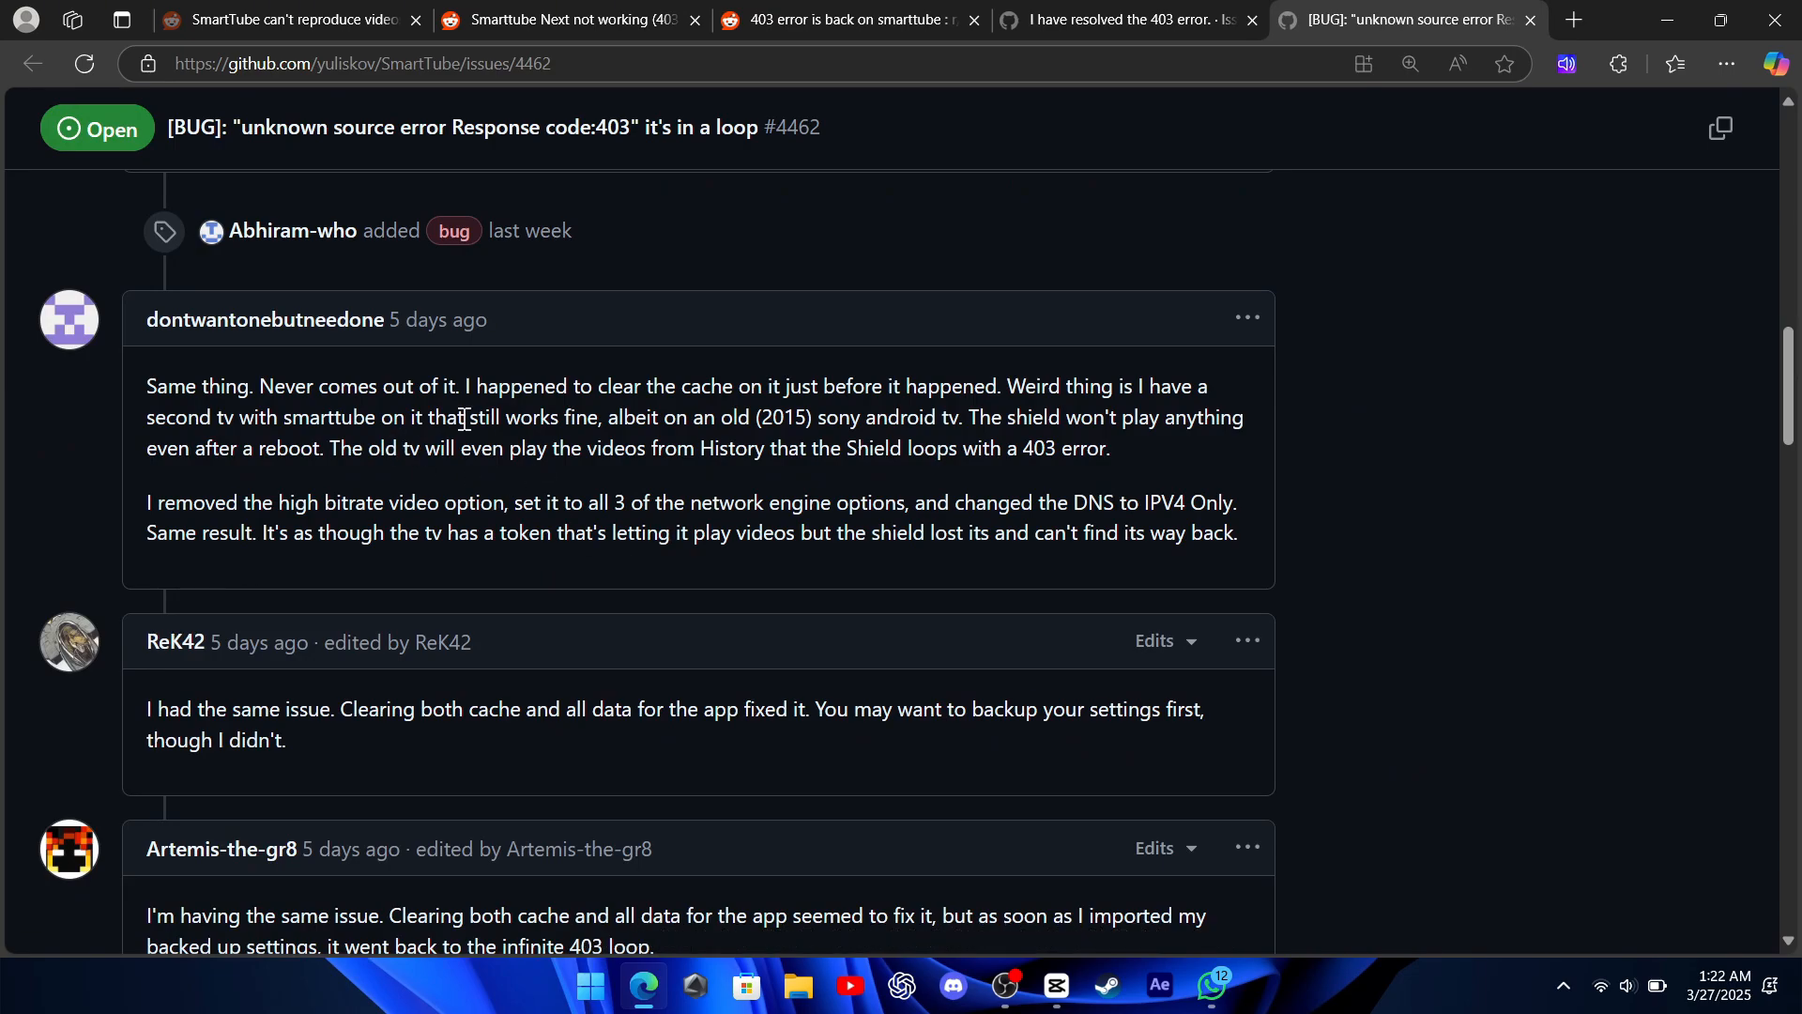
{"action": "double_click", "coordinate": [352, 385]}
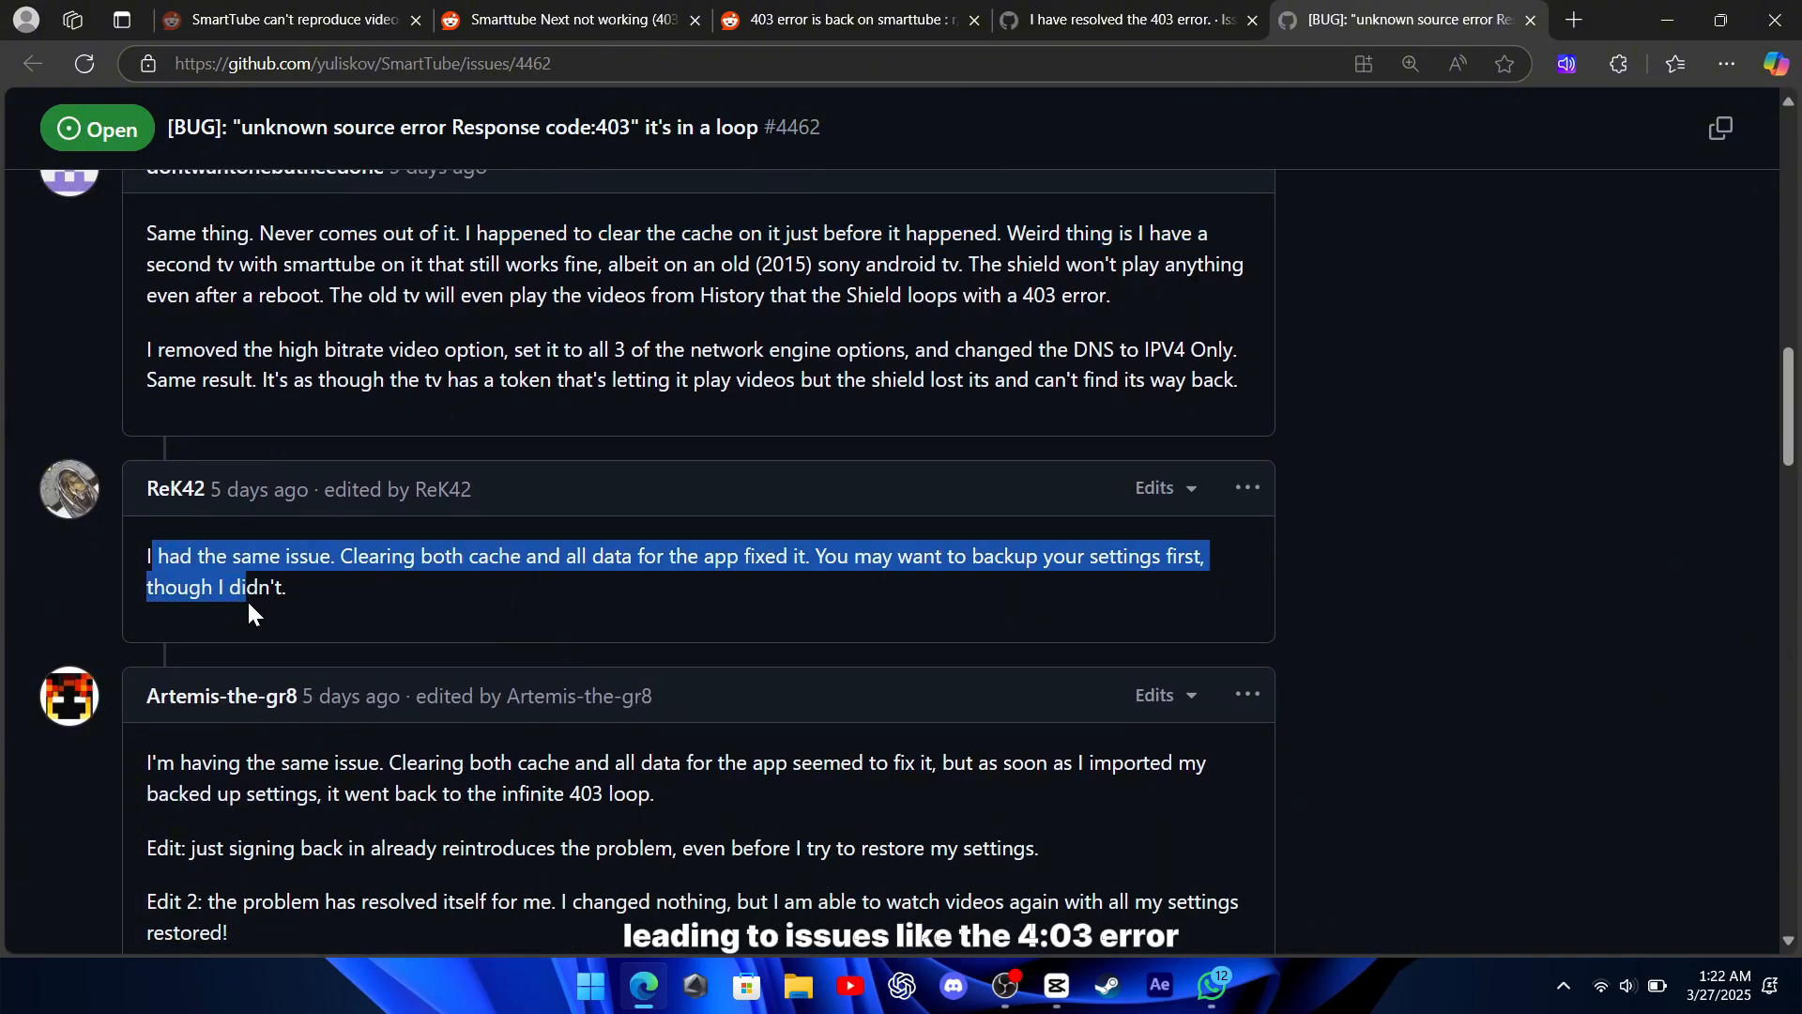
{"action": "scroll", "scroll_direction": "down", "scroll_amount": 3}
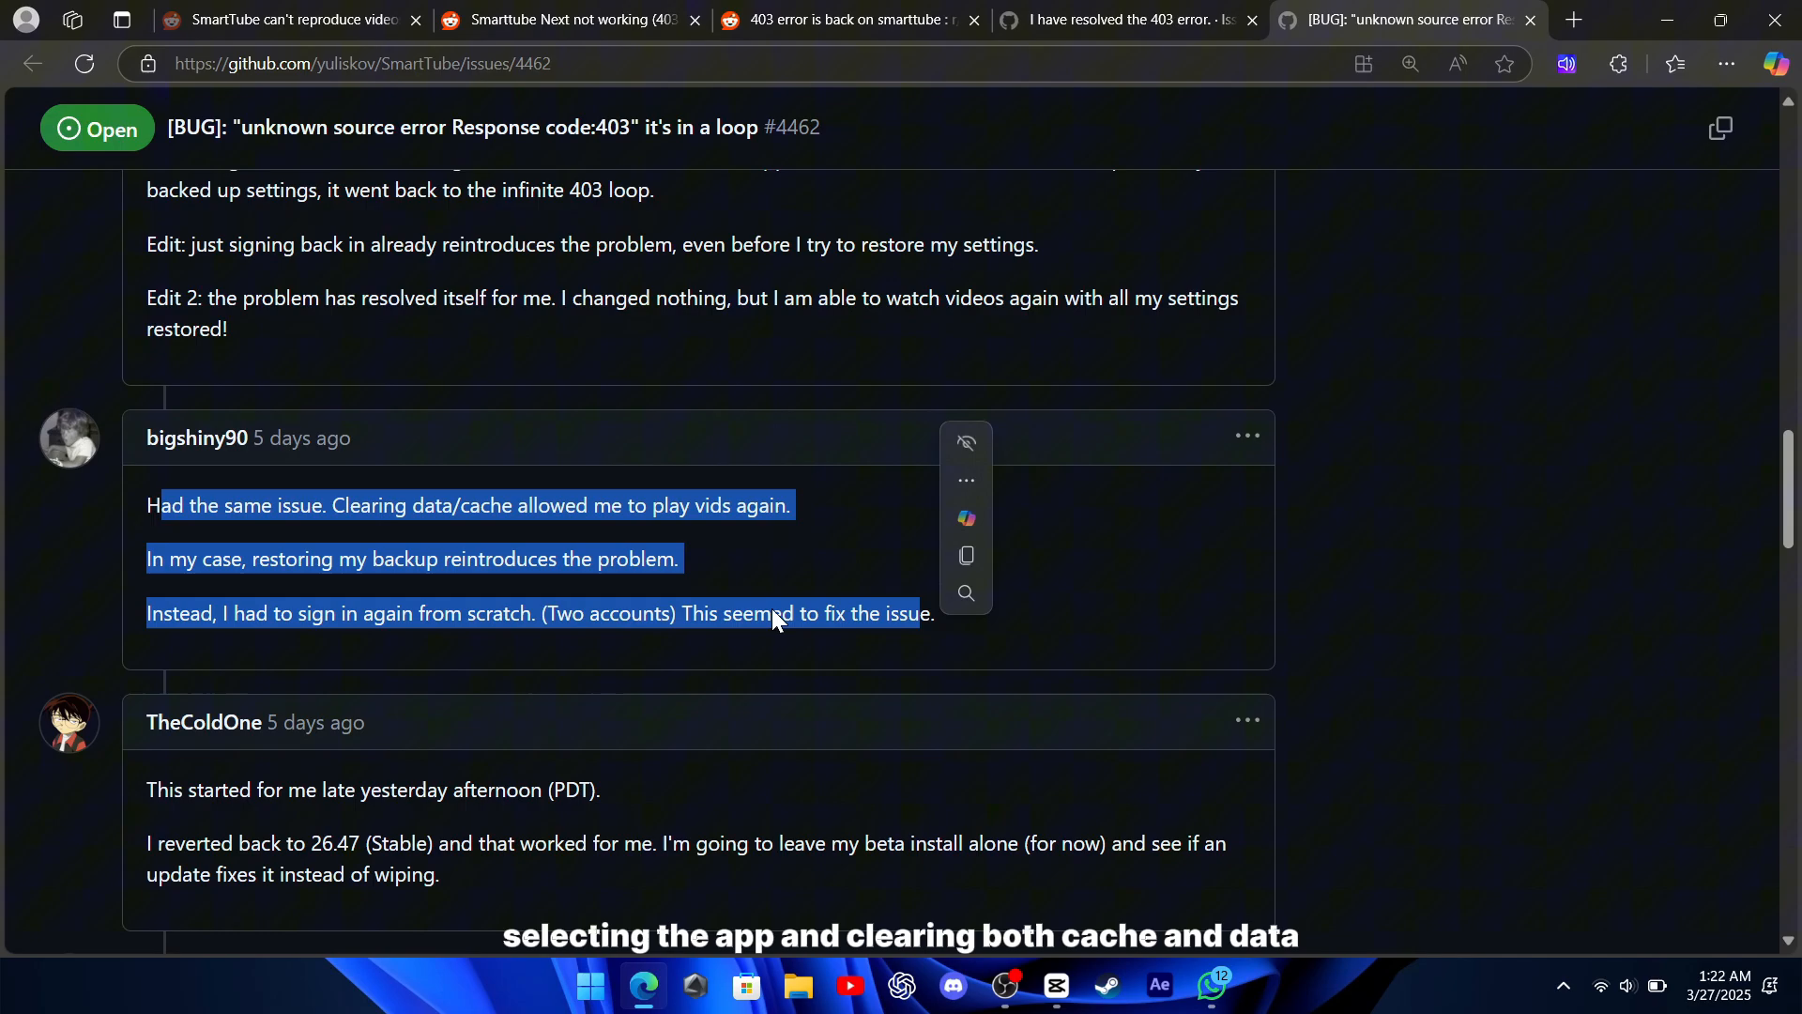
{"action": "scroll", "scroll_direction": "down", "scroll_amount": 3}
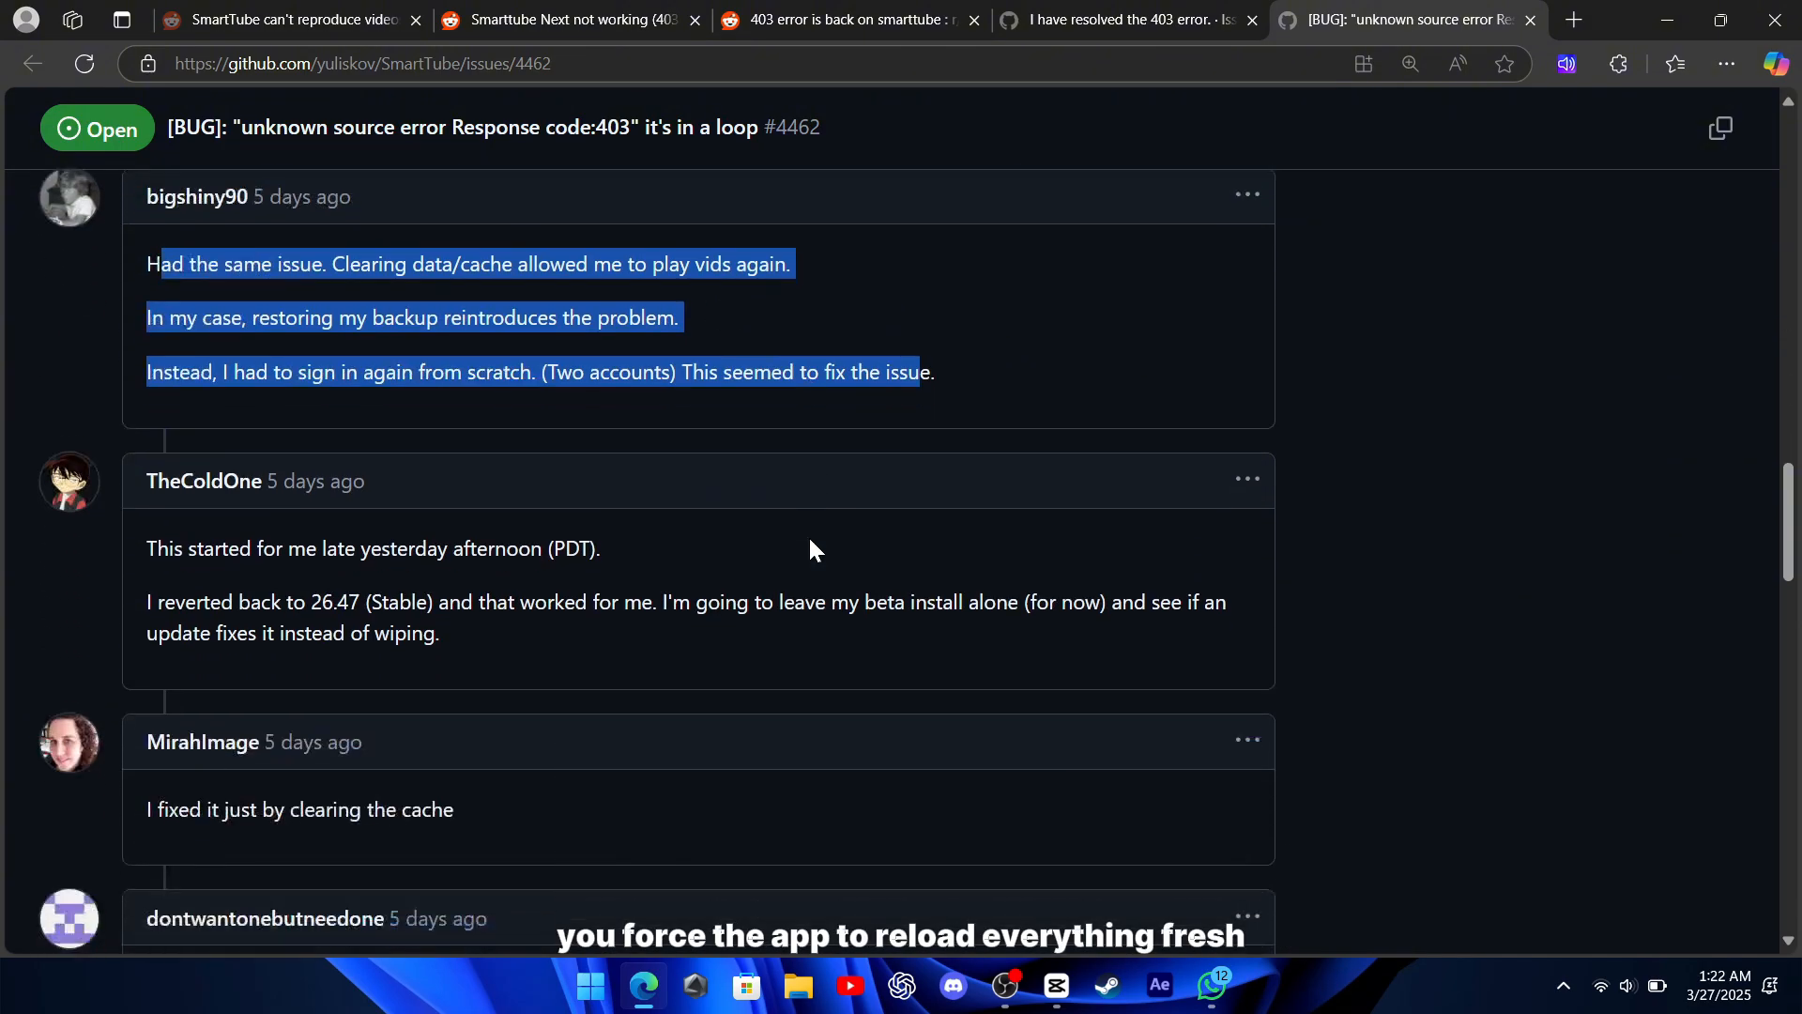
Select the comment about deleting app data and relogging, then return to r/firetvstick.
{"action": "scroll", "scroll_direction": "down", "scroll_amount": 3}
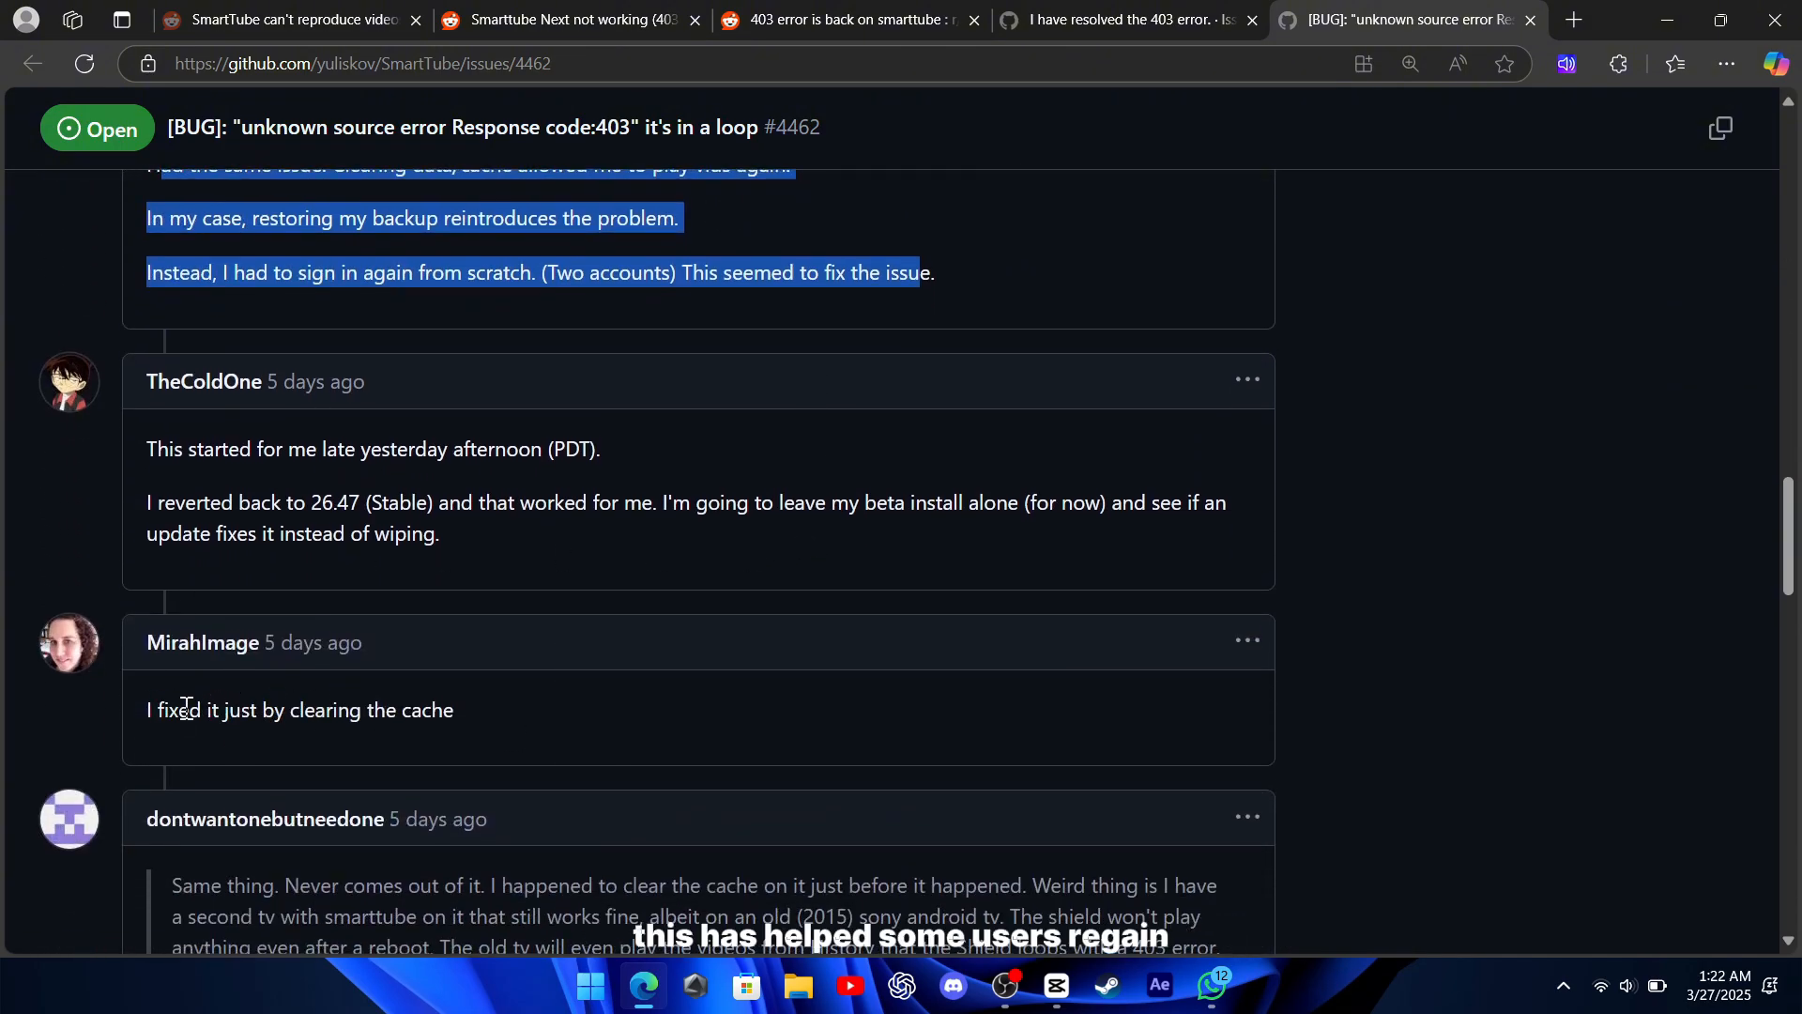
{"action": "scroll", "scroll_direction": "down", "scroll_amount": 3}
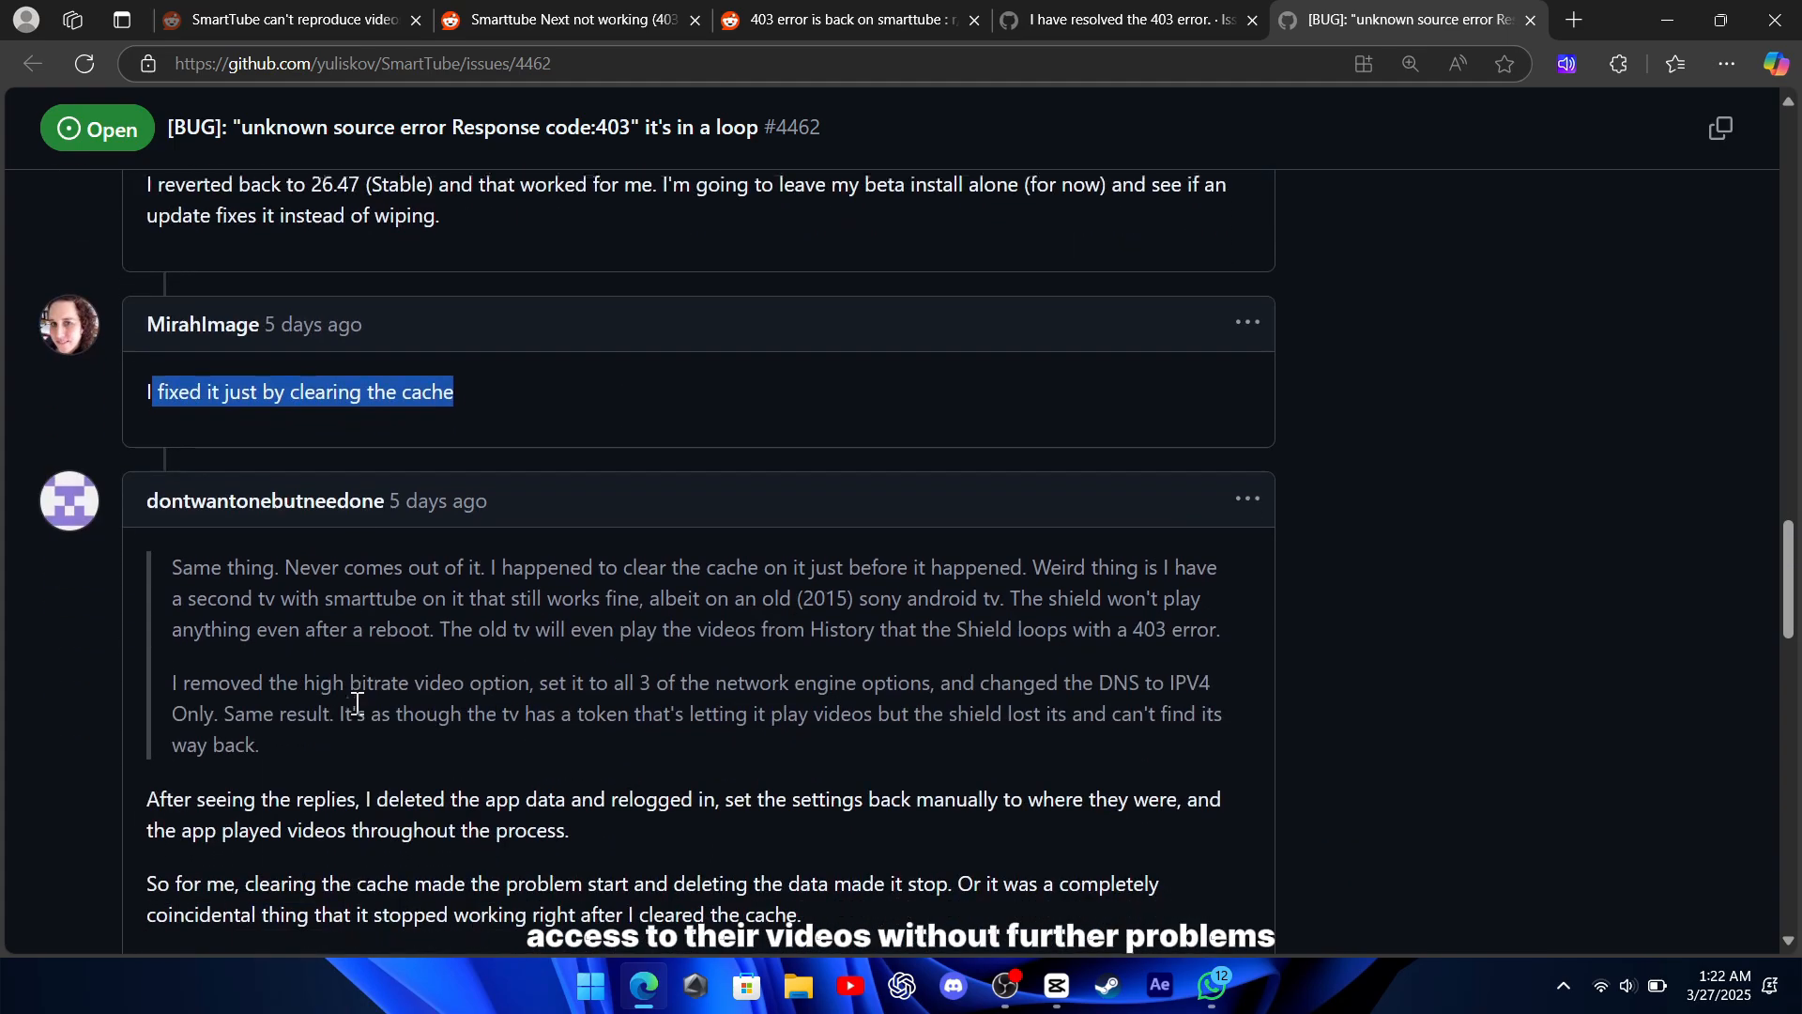
{"action": "scroll", "scroll_direction": "down", "scroll_amount": 3}
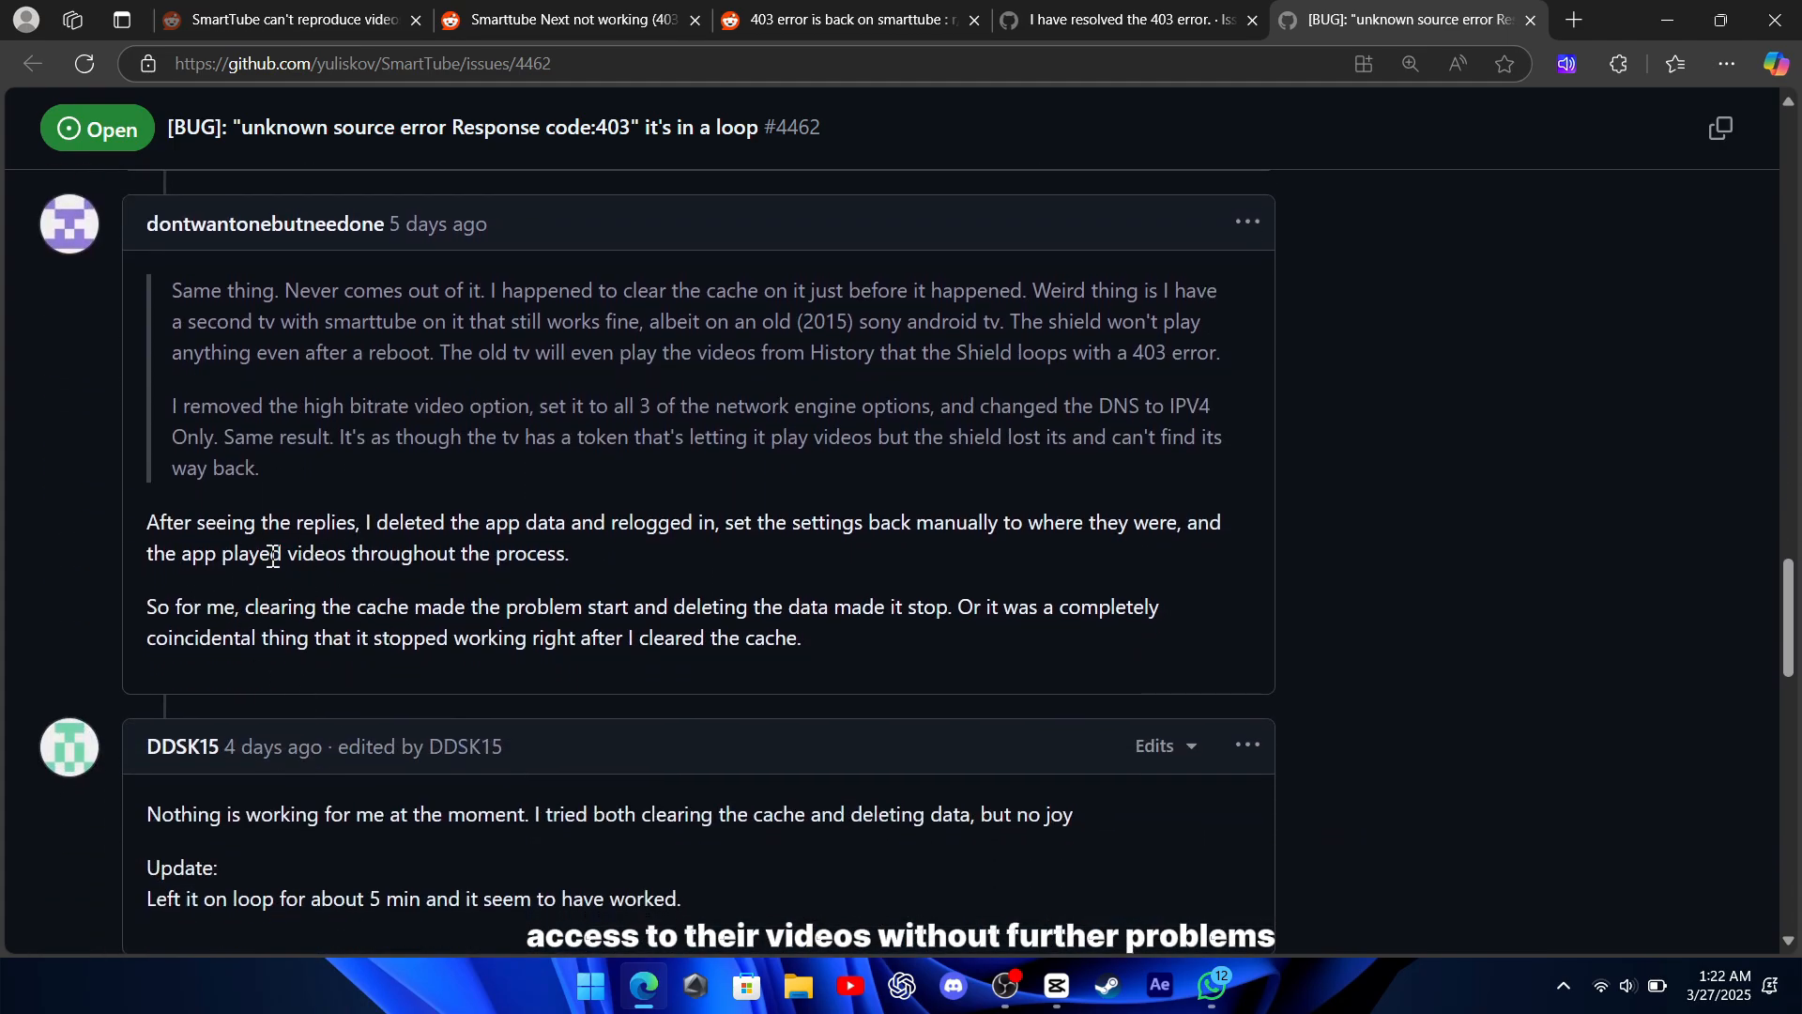
{"action": "left_click_drag", "start_coordinate": [146, 522], "coordinate": [801, 639]}
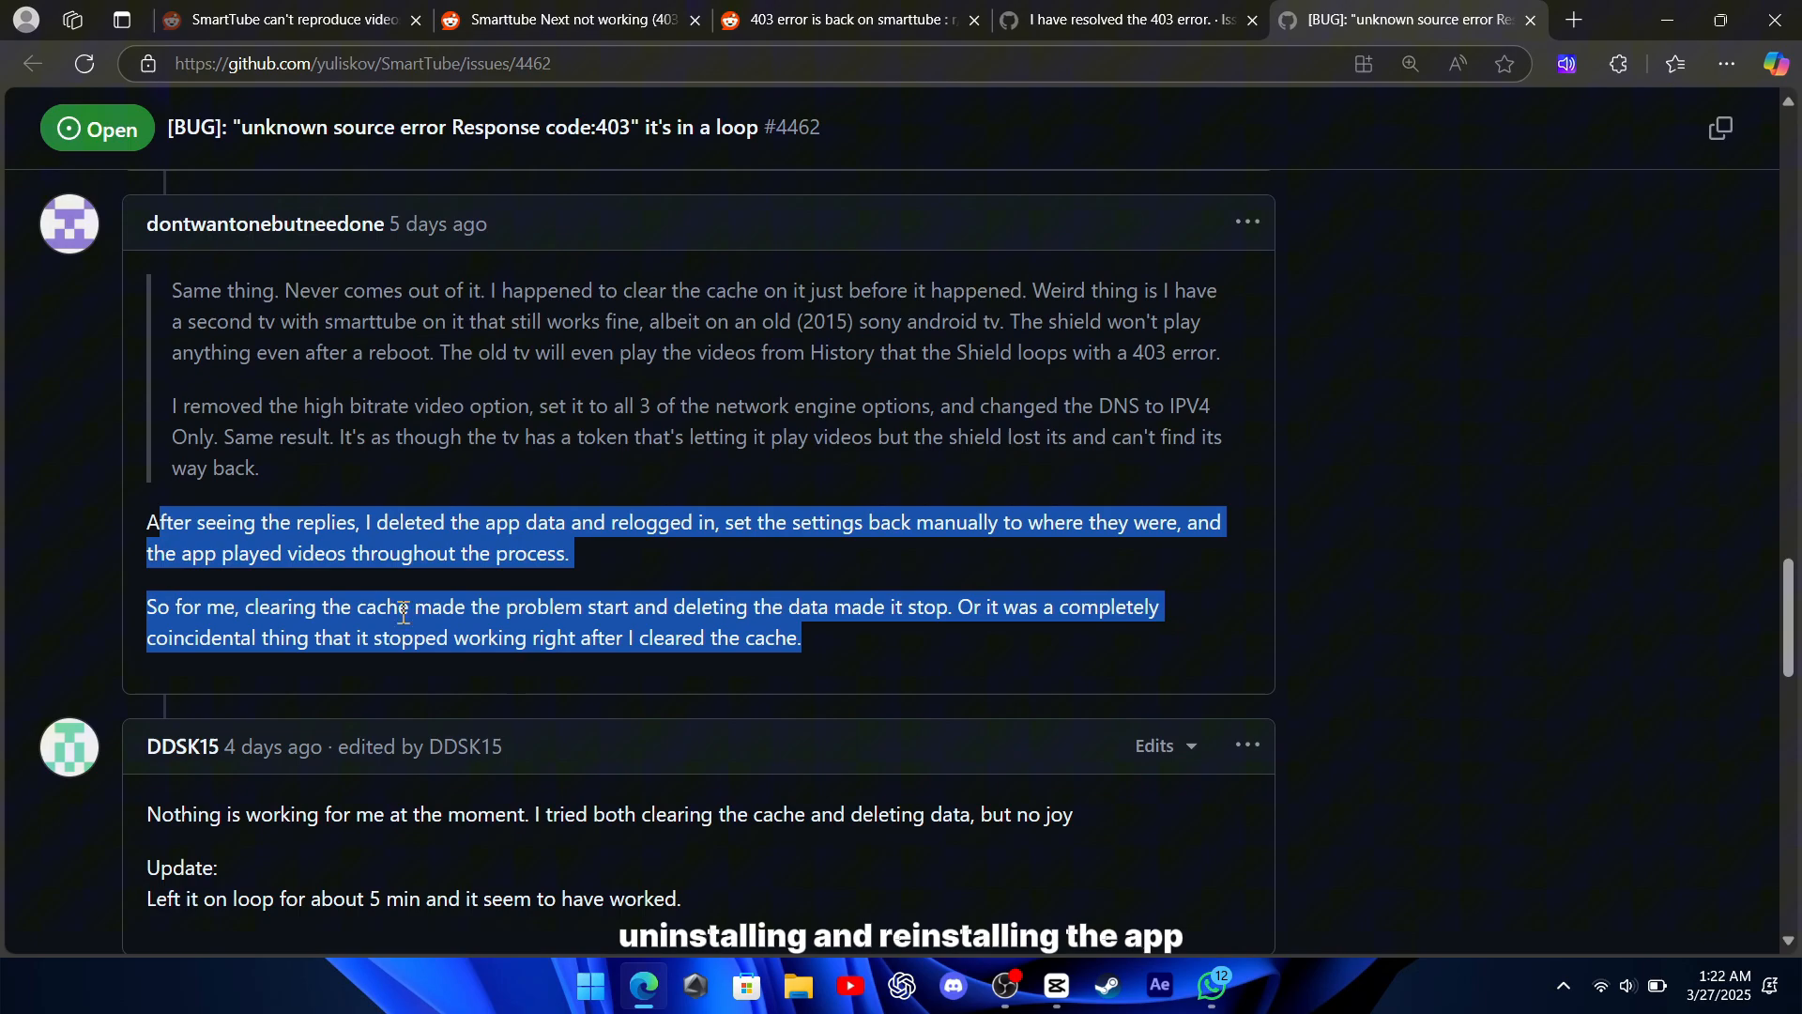
{"action": "left_click", "coordinate": [563, 20]}
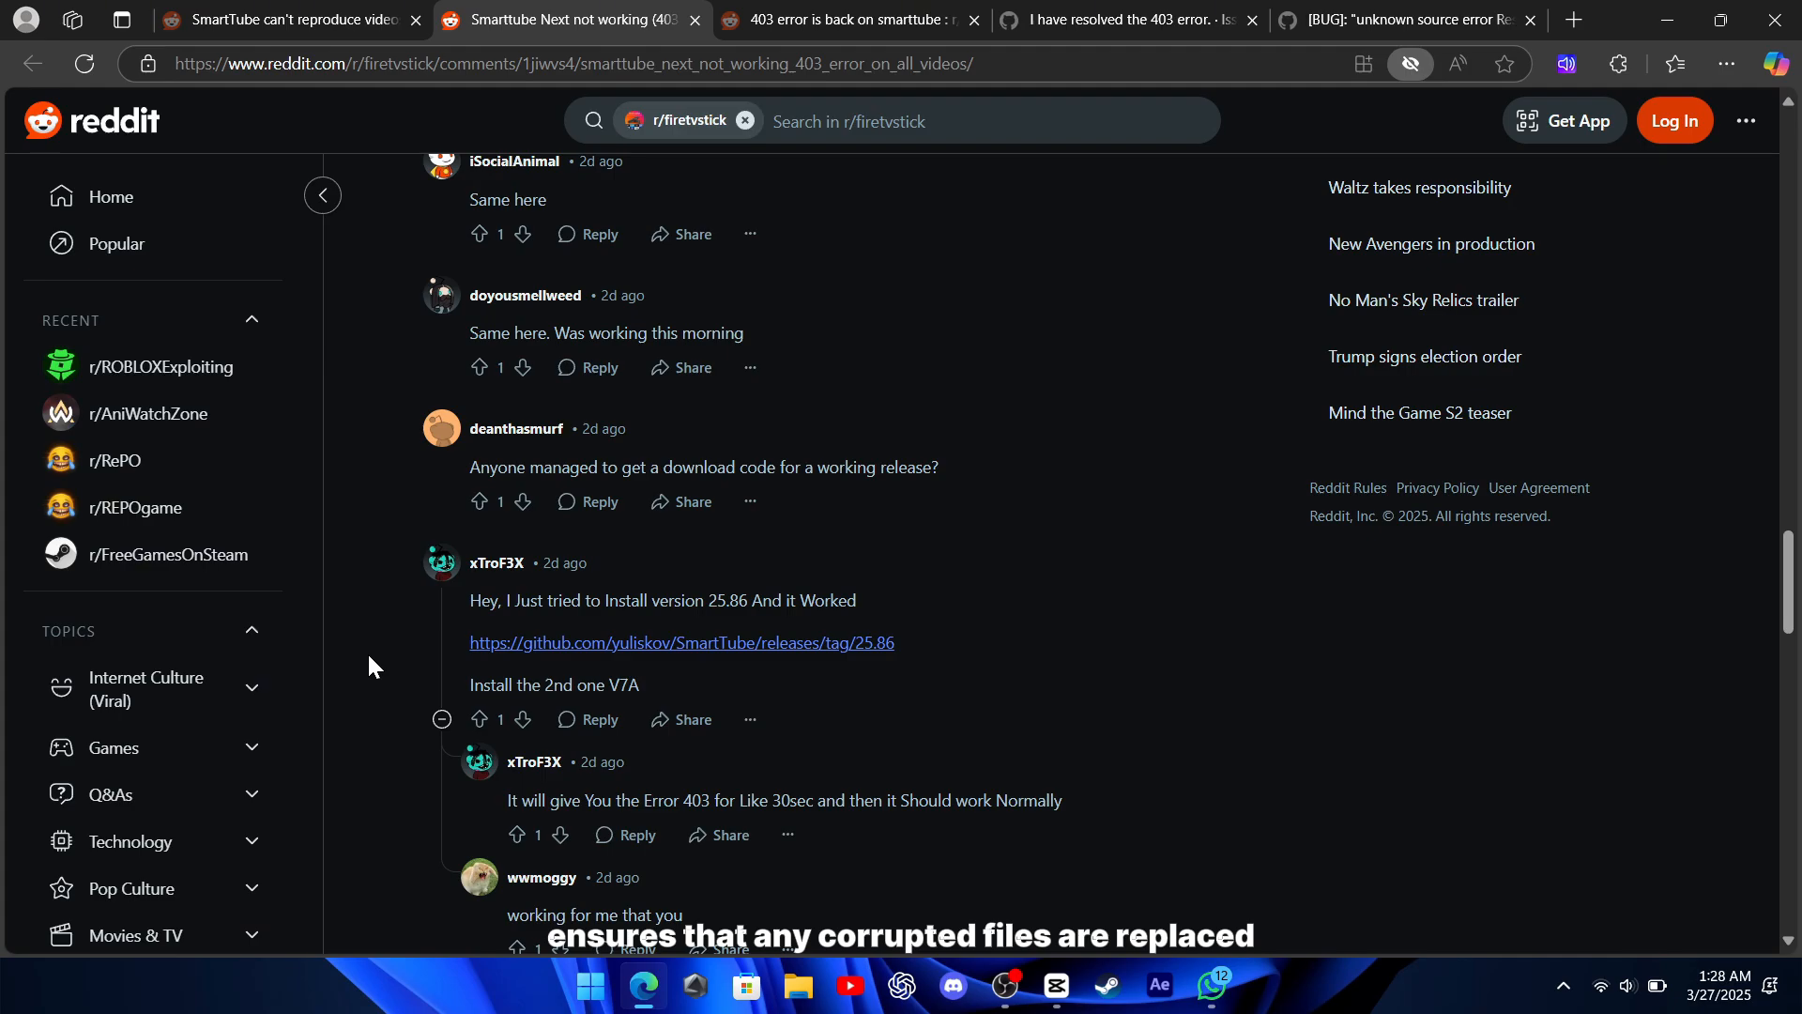
Scroll the r/firetvstick comments, then switch to 'SmartTube can't reproduce videos error 403'.
{"action": "scroll", "scroll_direction": "down", "scroll_amount": 3}
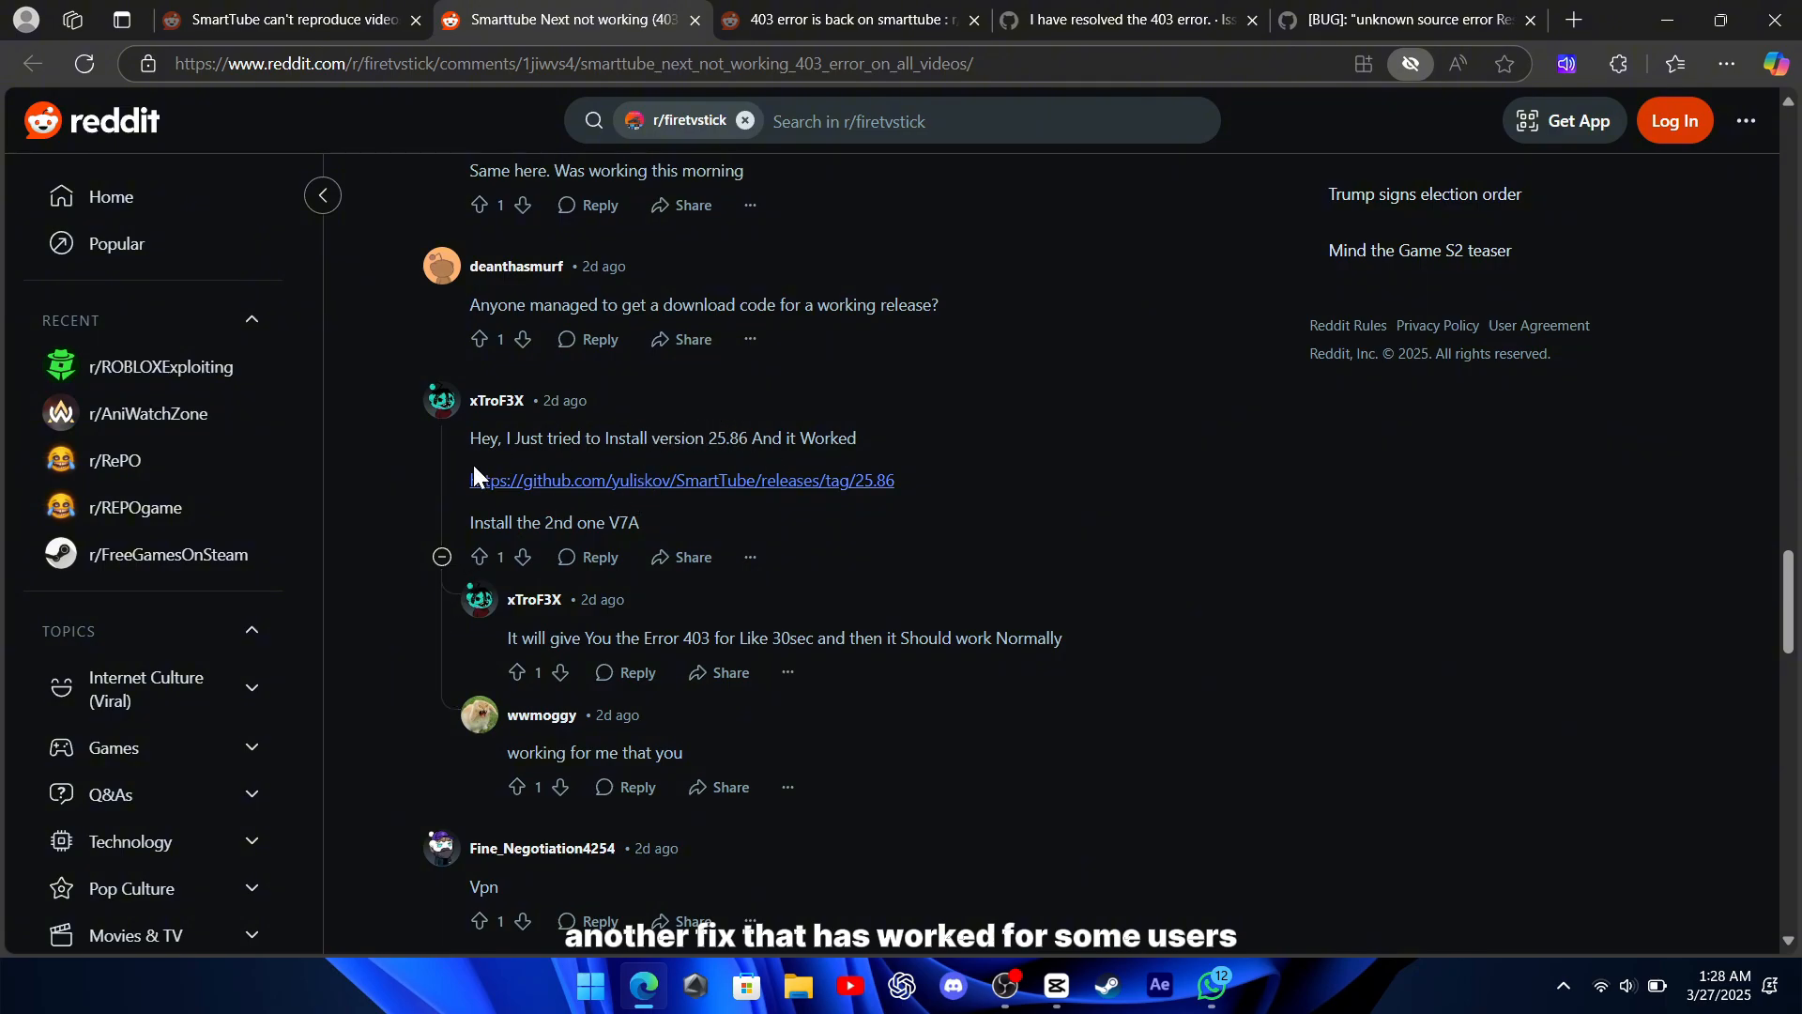
{"action": "left_click", "coordinate": [276, 19]}
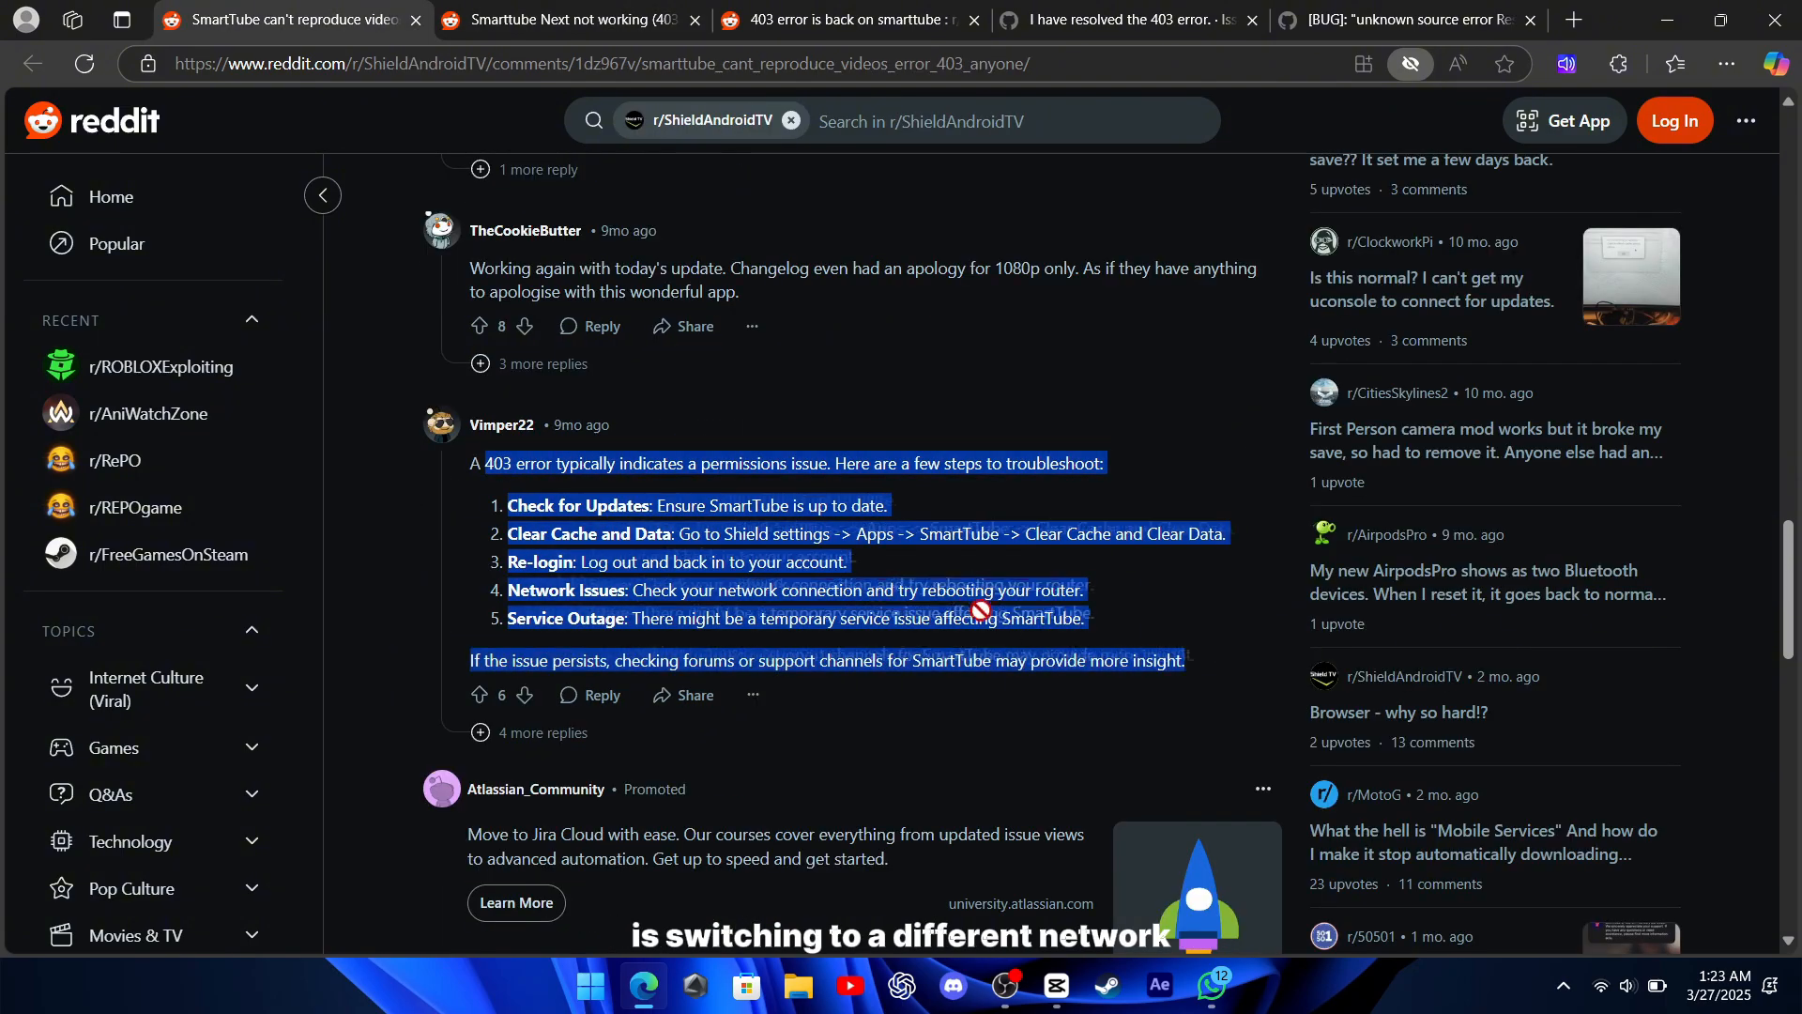
{"action": "left_click", "coordinate": [451, 596]}
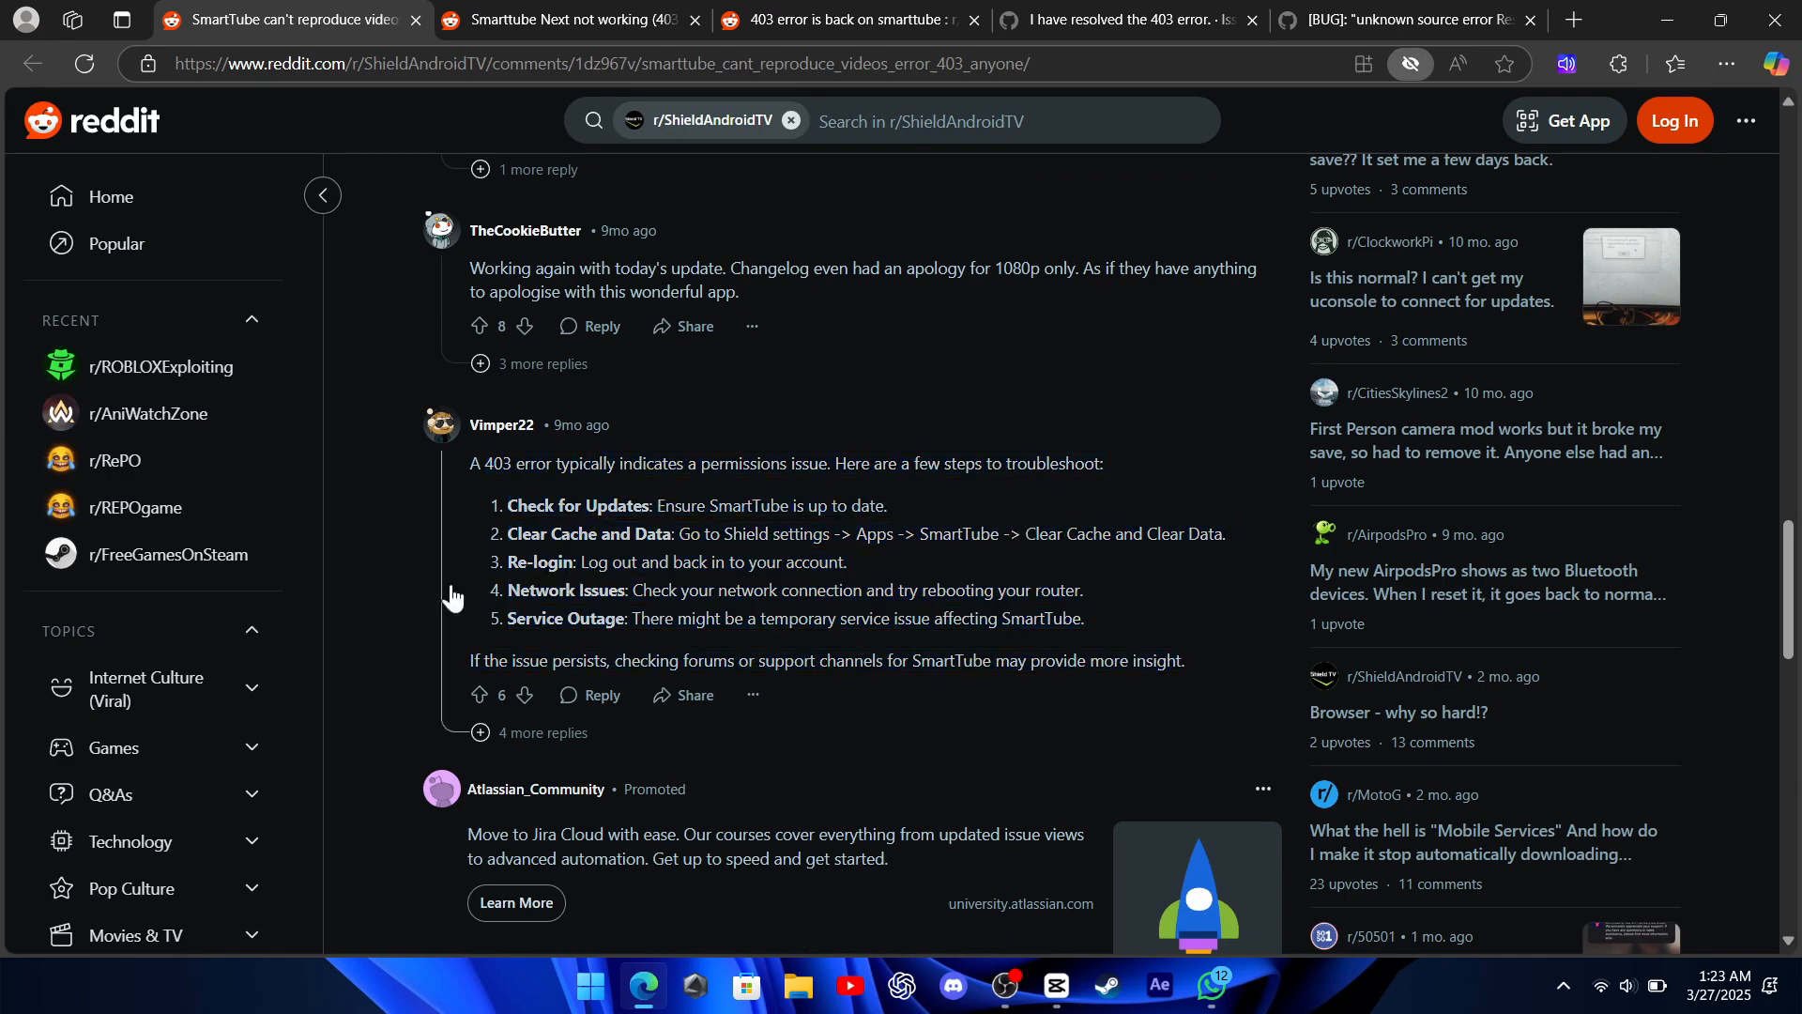
{"action": "left_click_drag", "start_coordinate": [632, 589], "coordinate": [1081, 589]}
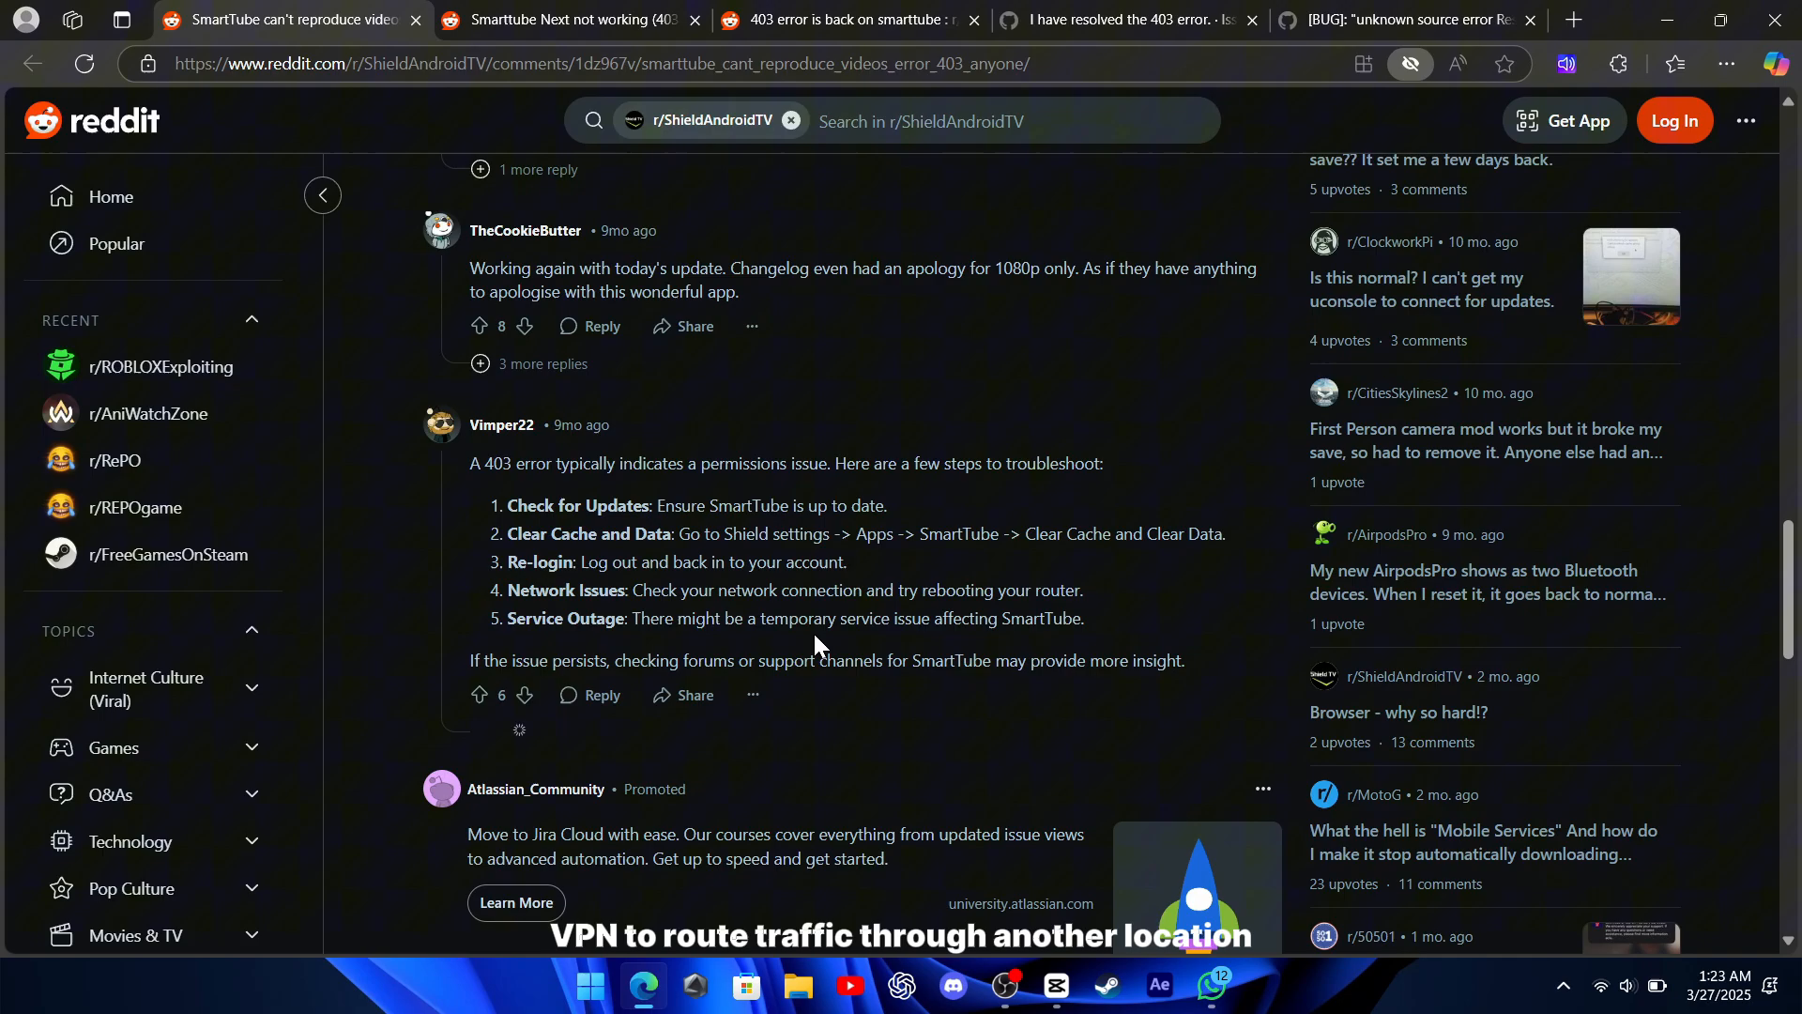
{"action": "scroll", "scroll_direction": "down", "scroll_amount": 3}
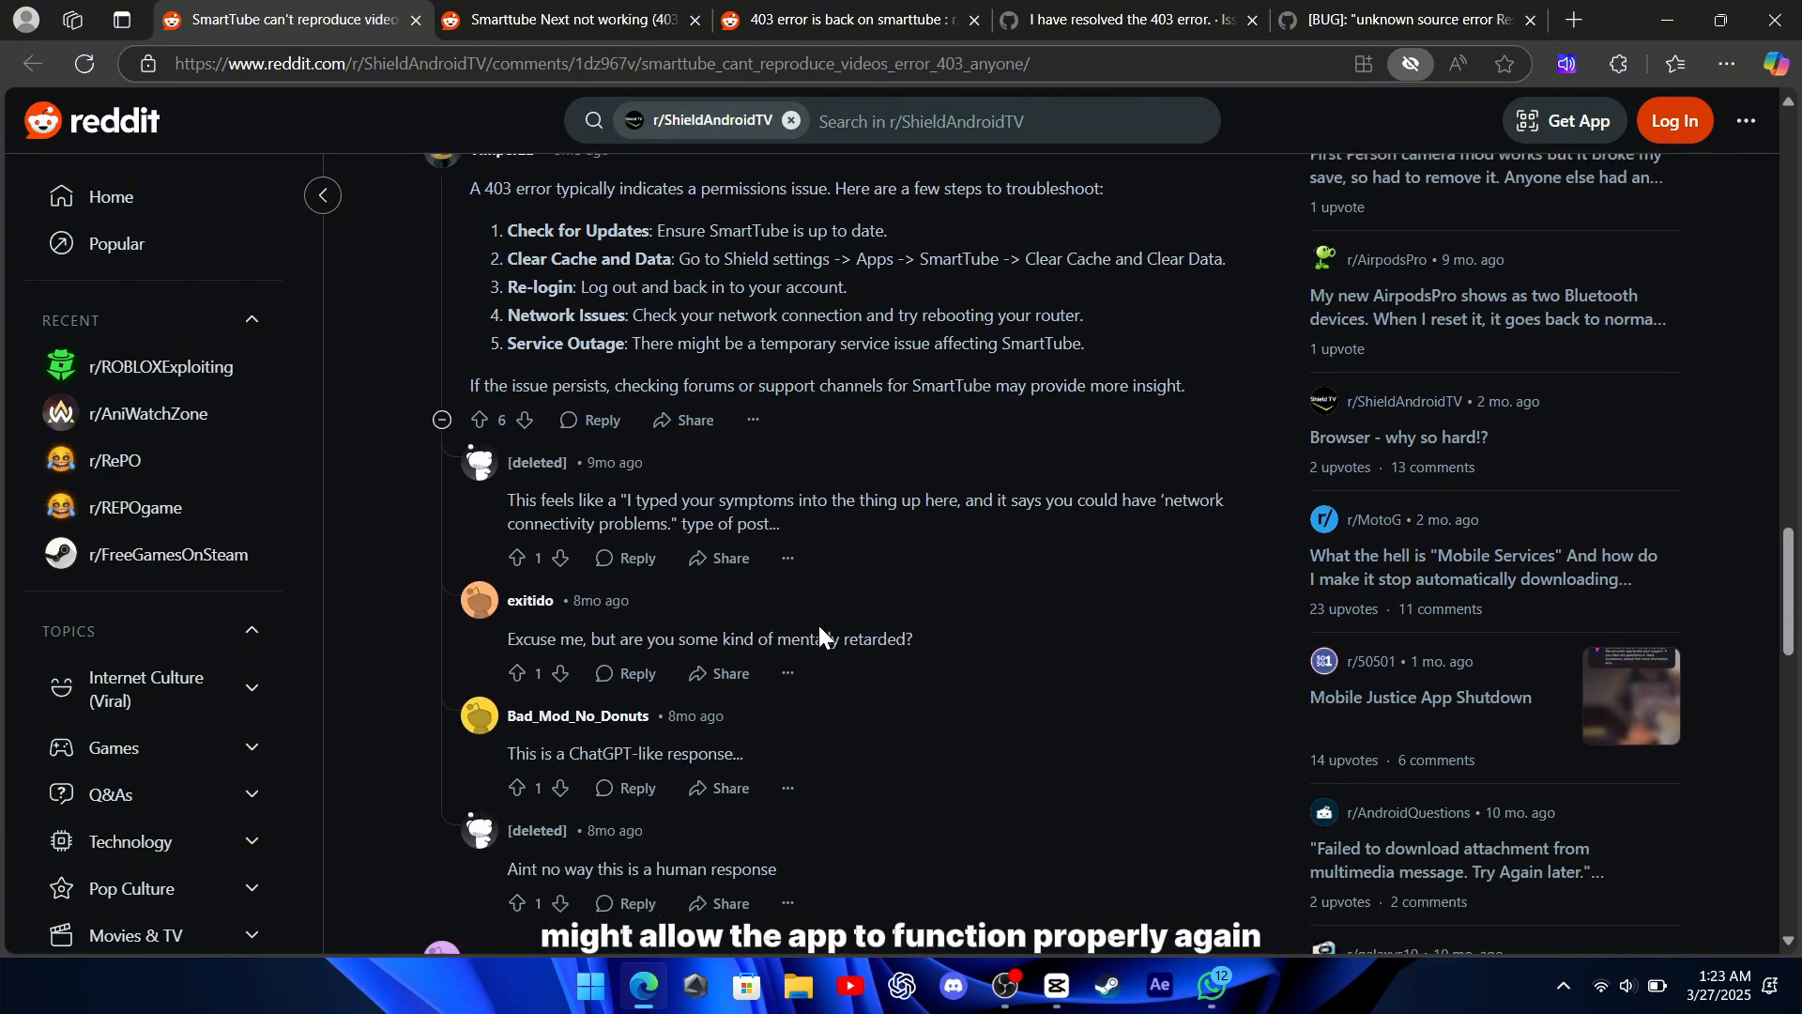
{"action": "scroll", "scroll_direction": "down", "scroll_amount": 3}
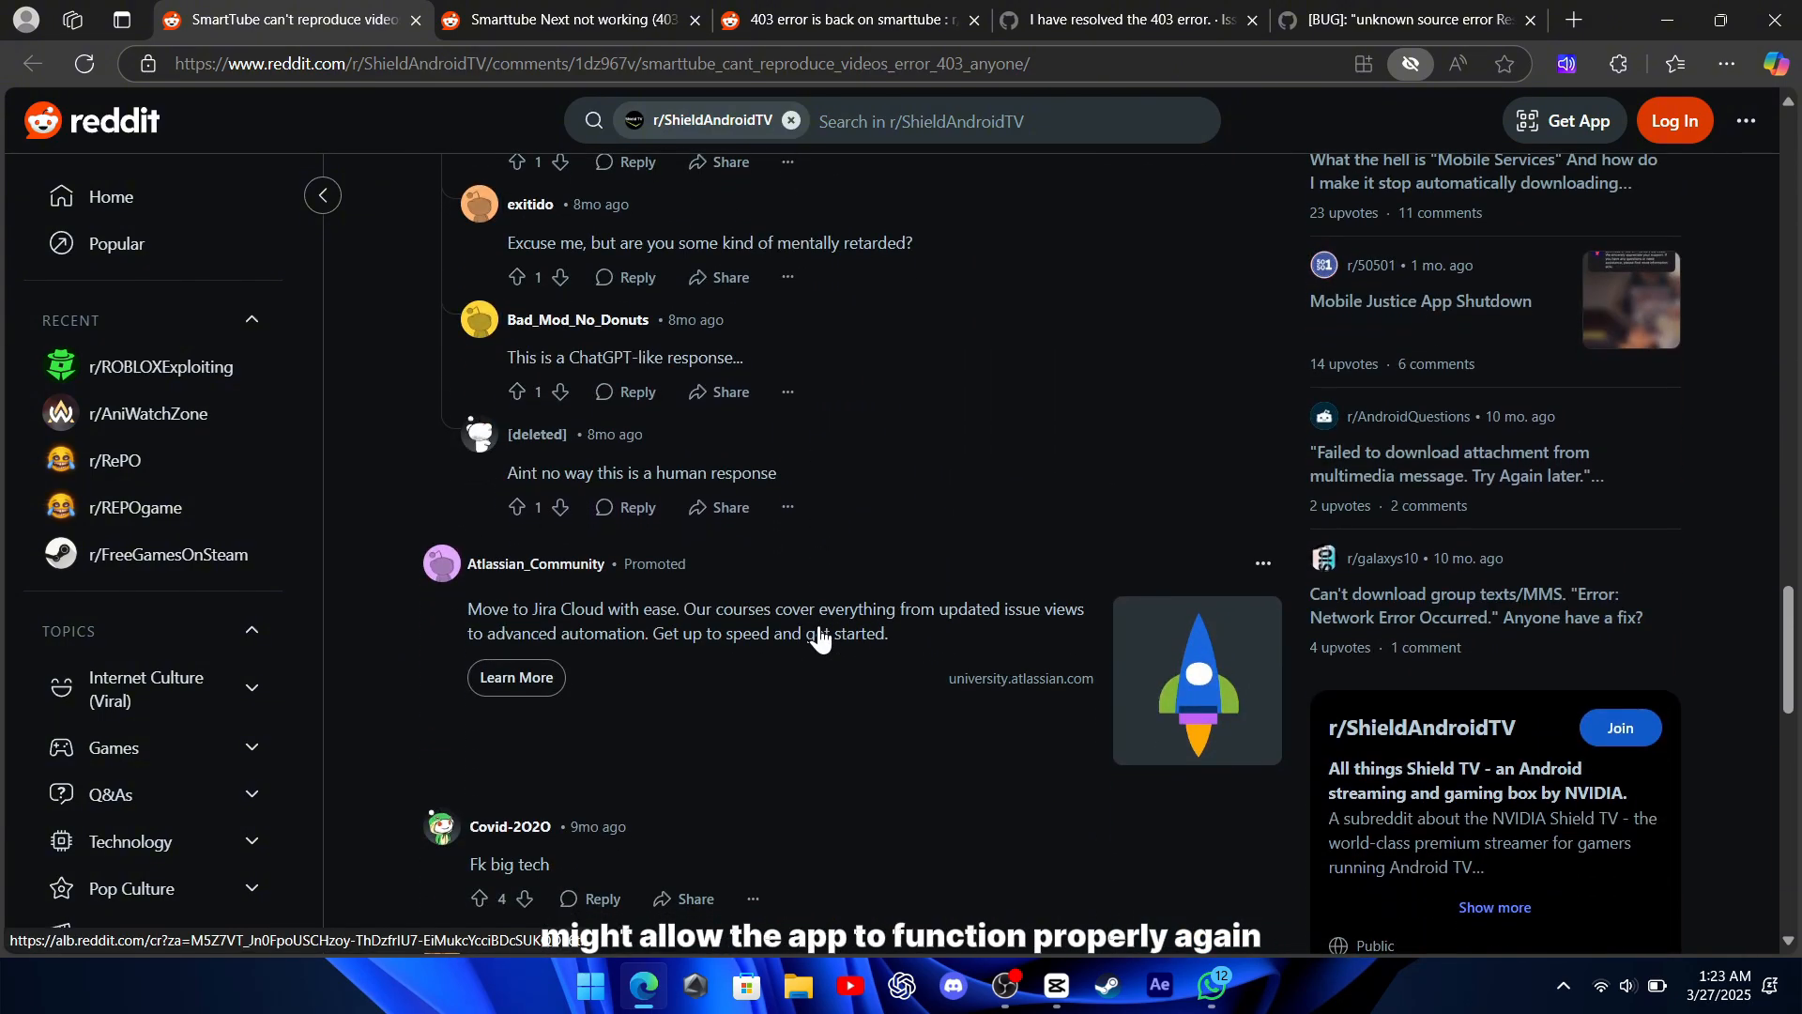
{"action": "left_click", "coordinate": [500, 20]}
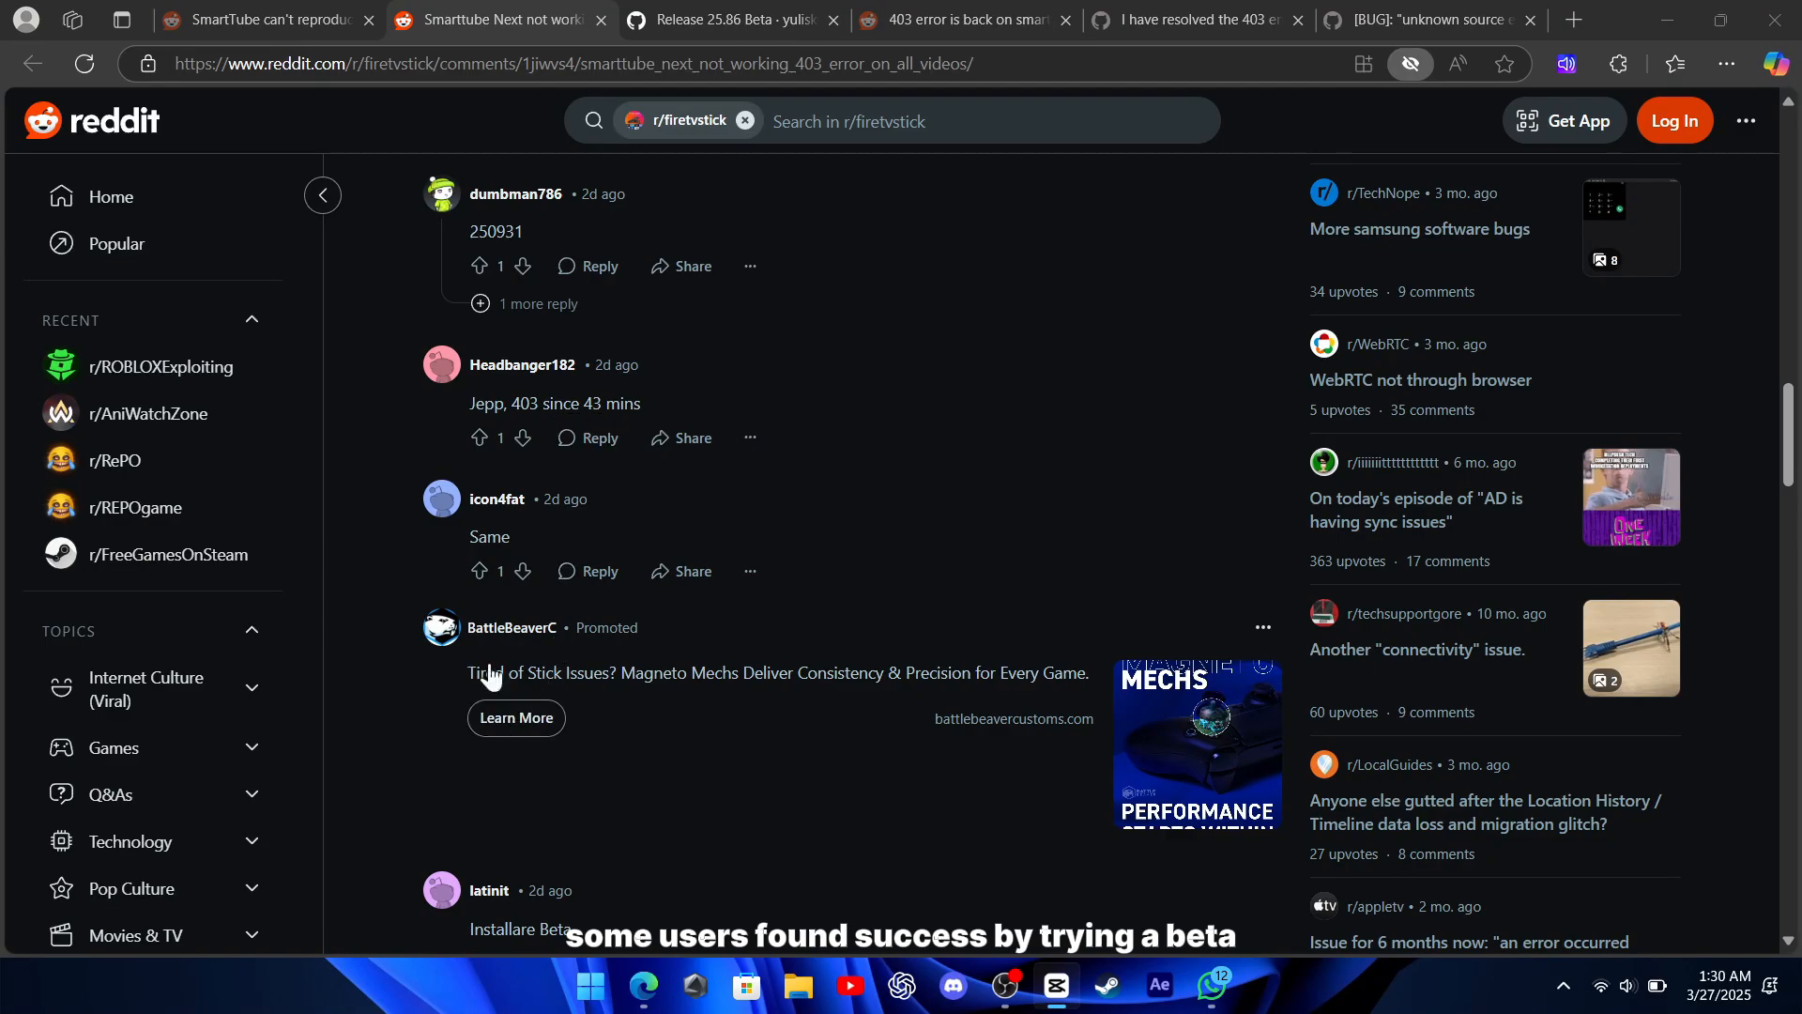
Read the later r/firetvstick comments reporting fixes with version 26.95.
{"action": "scroll", "scroll_direction": "down", "scroll_amount": 3}
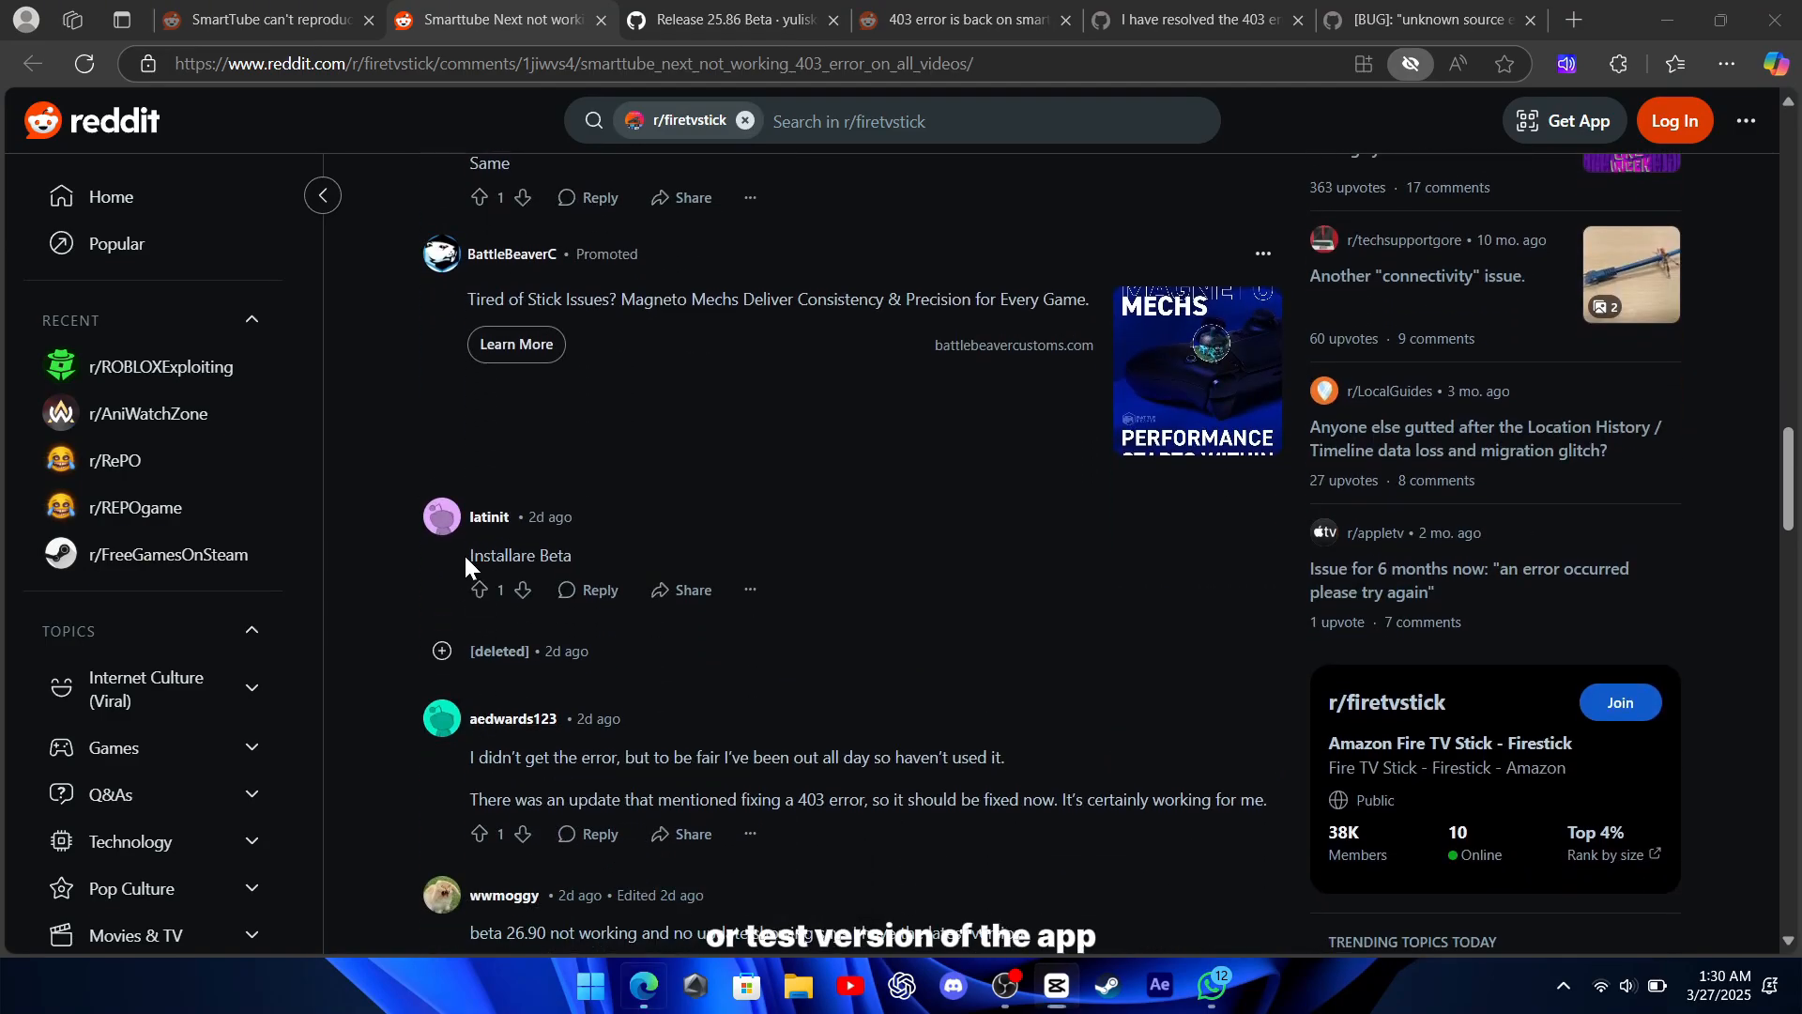
{"action": "scroll", "scroll_direction": "down", "scroll_amount": 3}
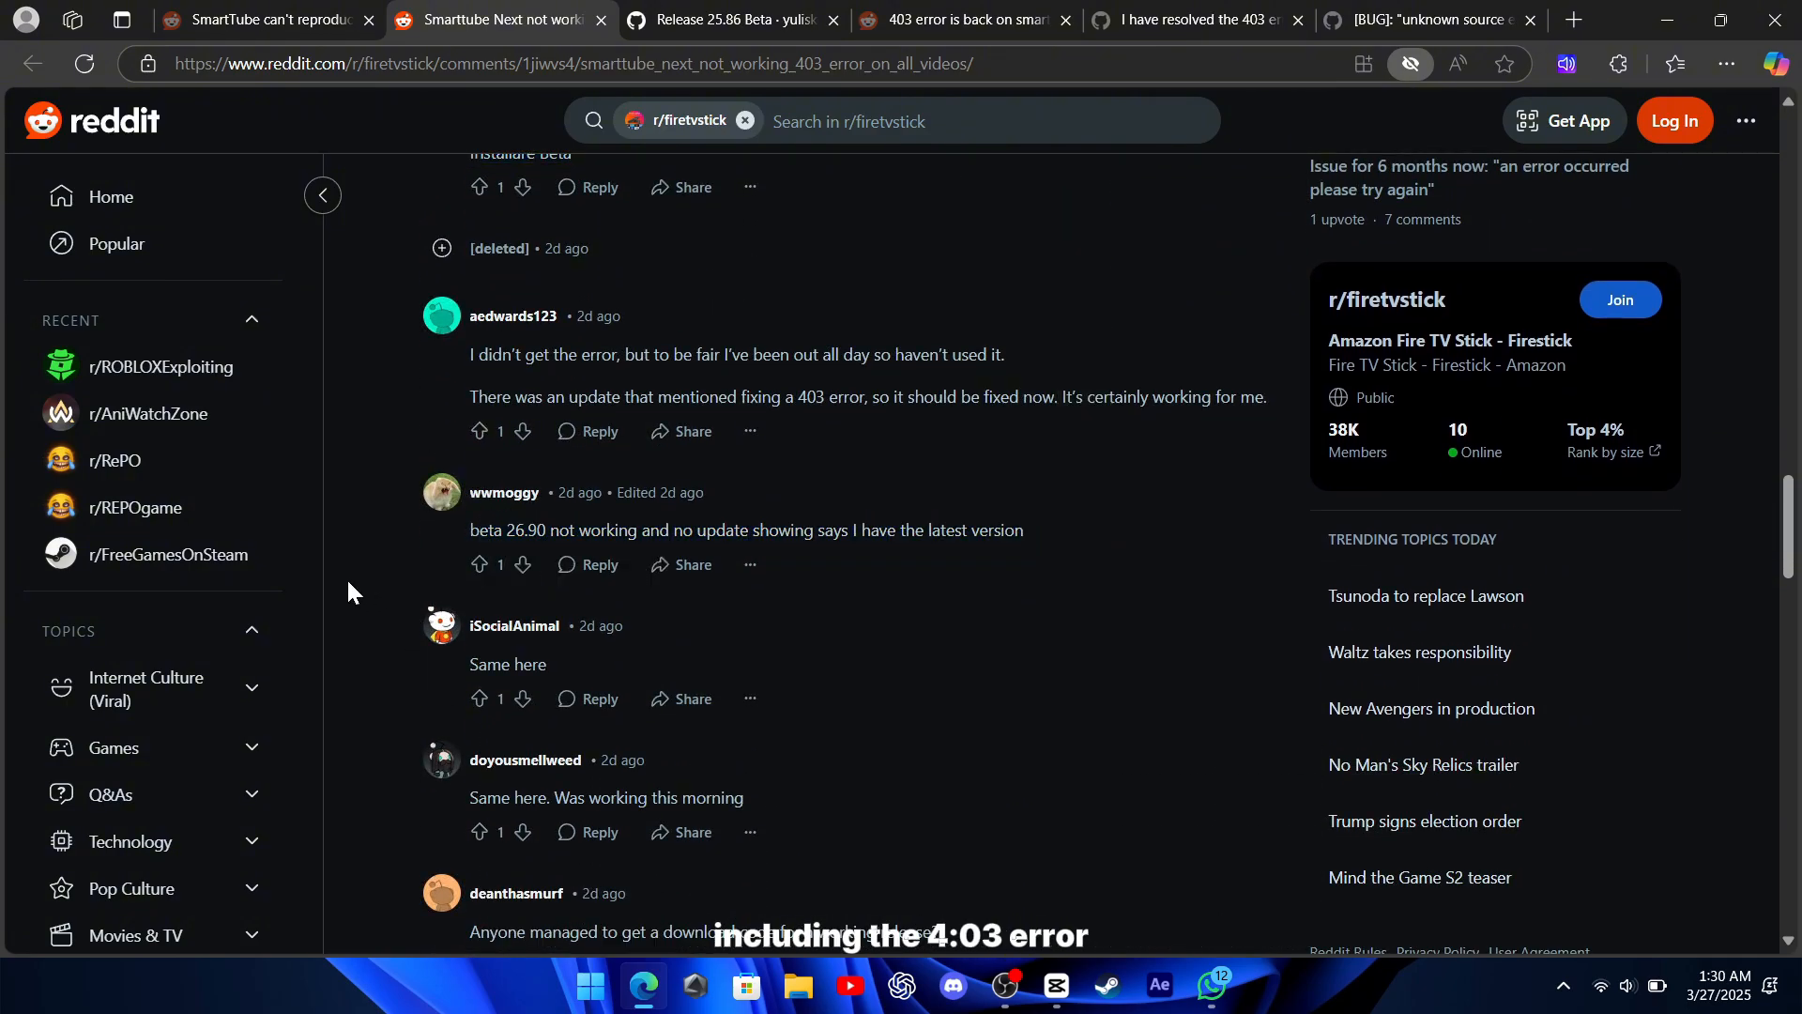
{"action": "scroll", "scroll_direction": "down", "scroll_amount": 3}
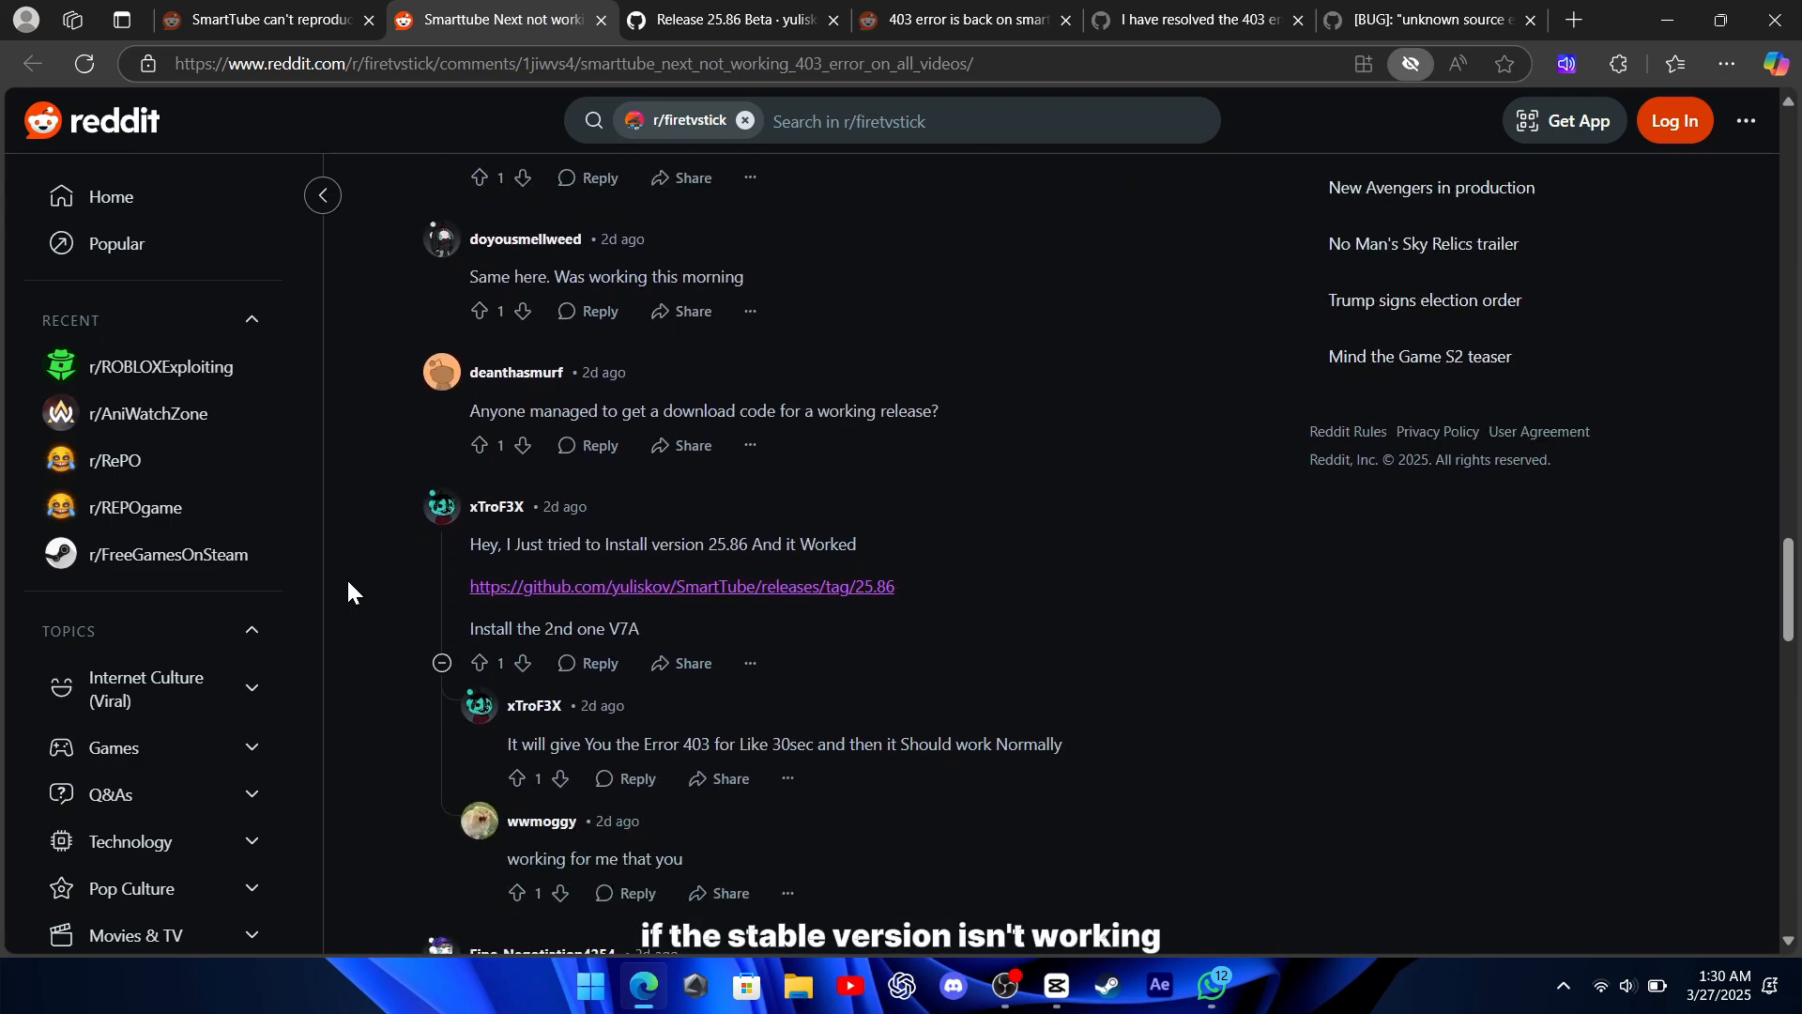
{"action": "scroll", "scroll_direction": "down", "scroll_amount": 3}
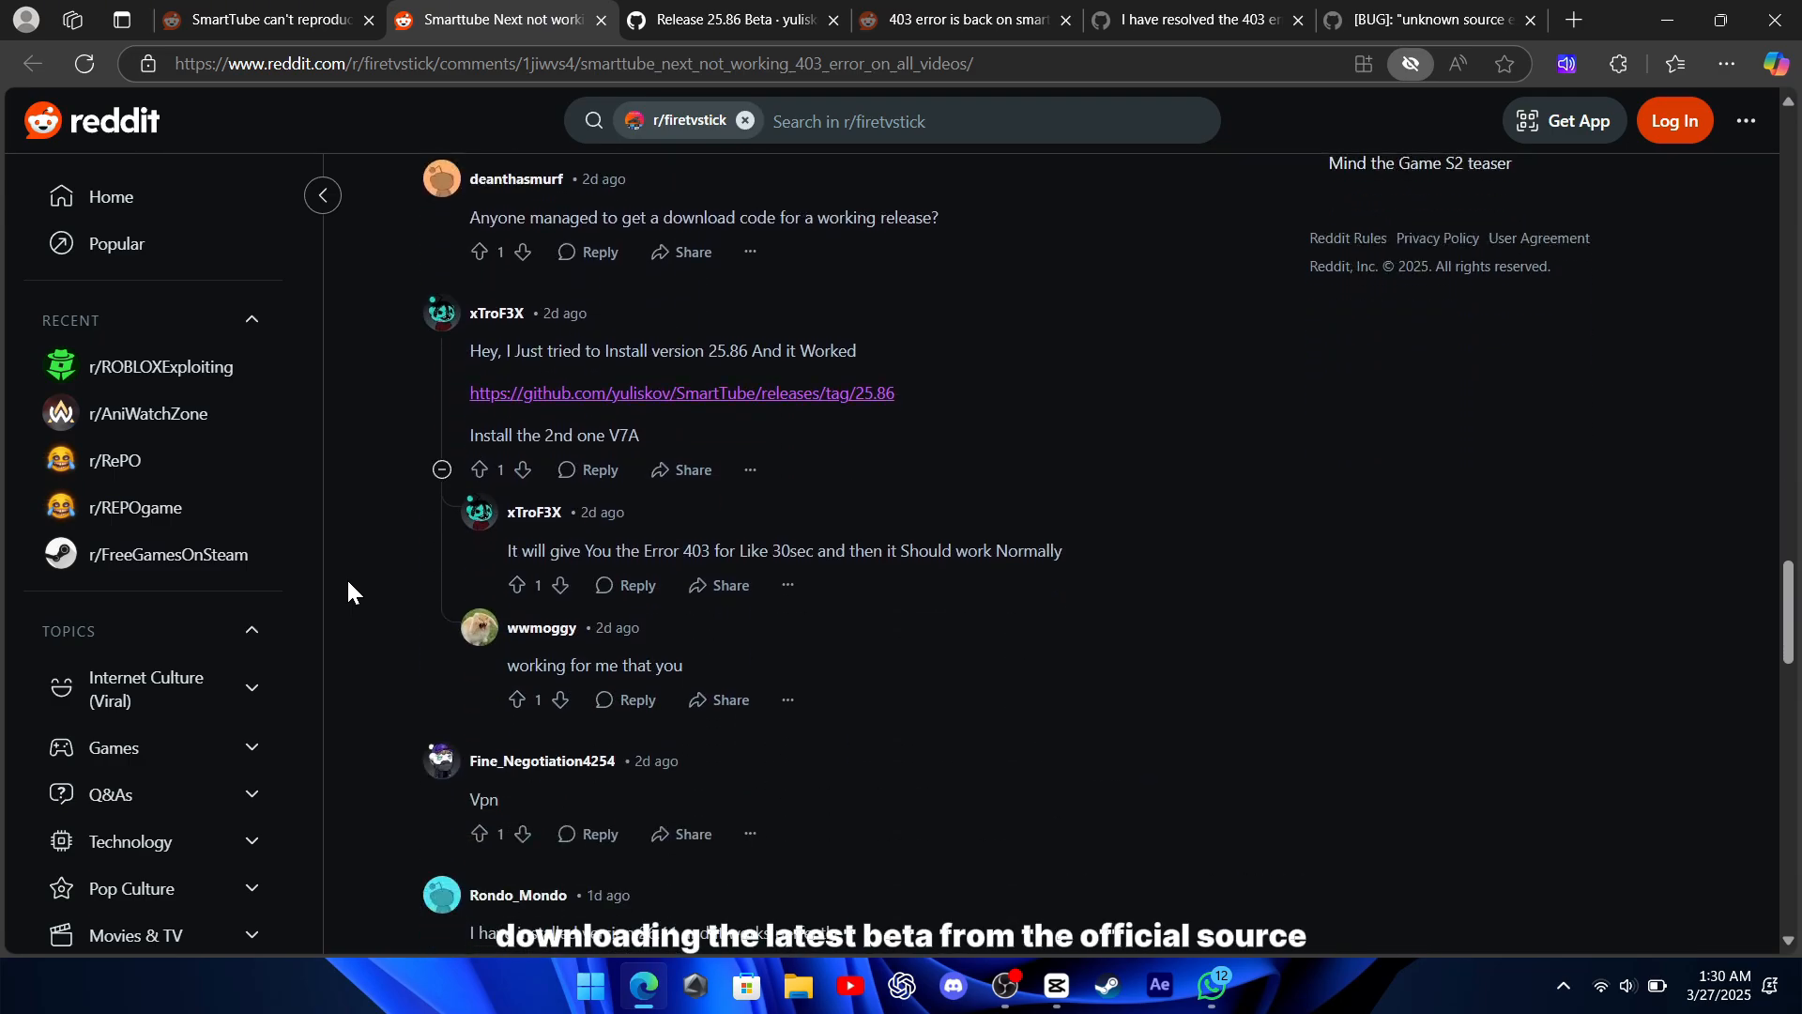
{"action": "scroll", "scroll_direction": "down", "scroll_amount": 3}
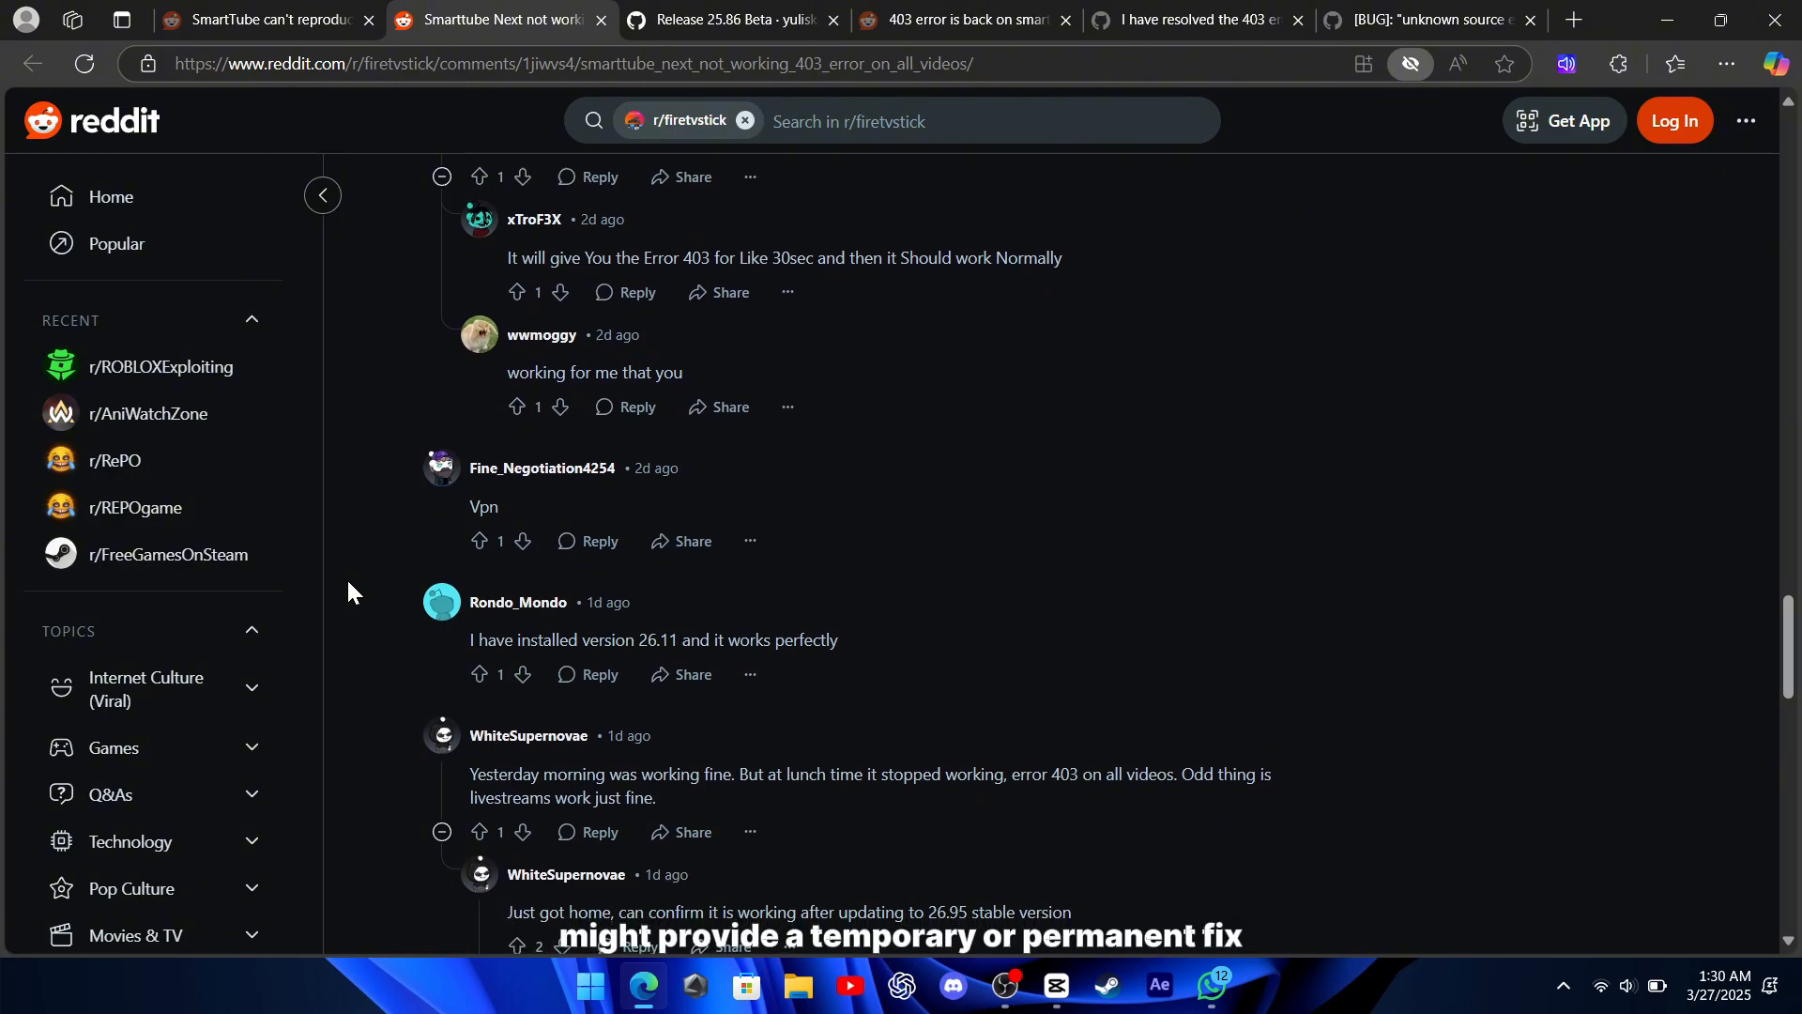
{"action": "scroll", "scroll_direction": "down", "scroll_amount": 3}
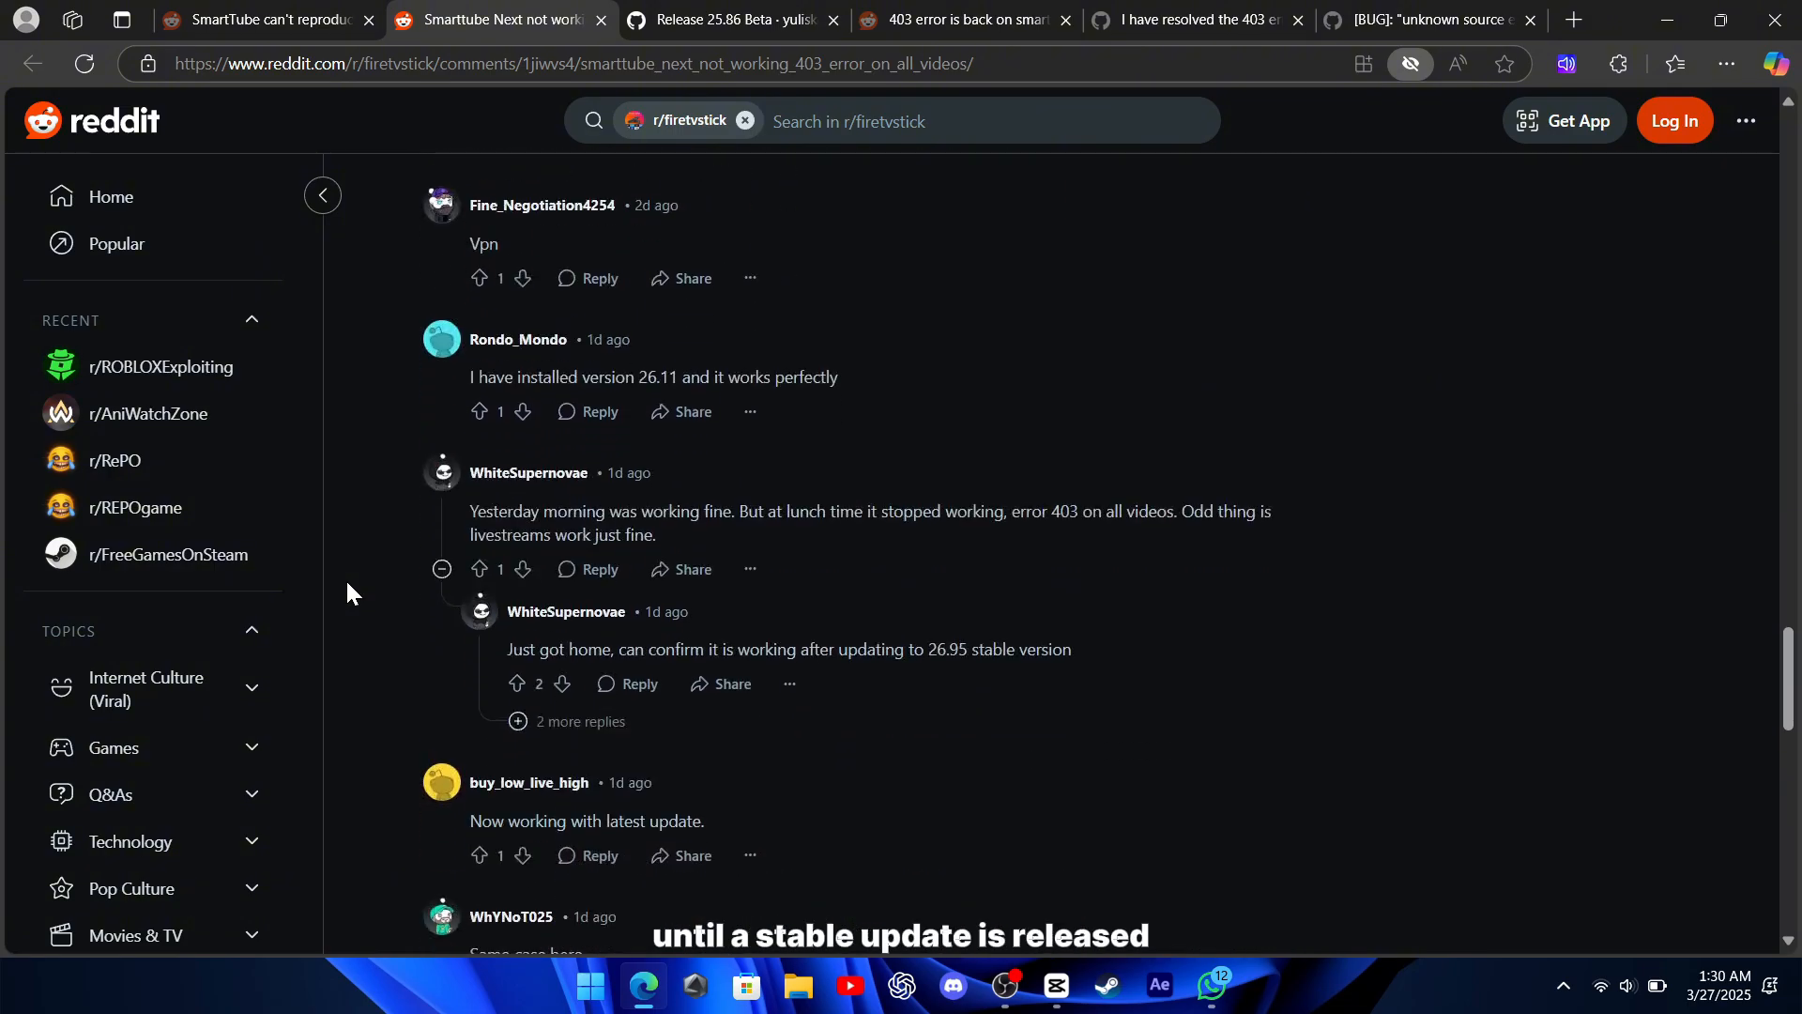
{"action": "scroll", "scroll_direction": "down", "scroll_amount": 3}
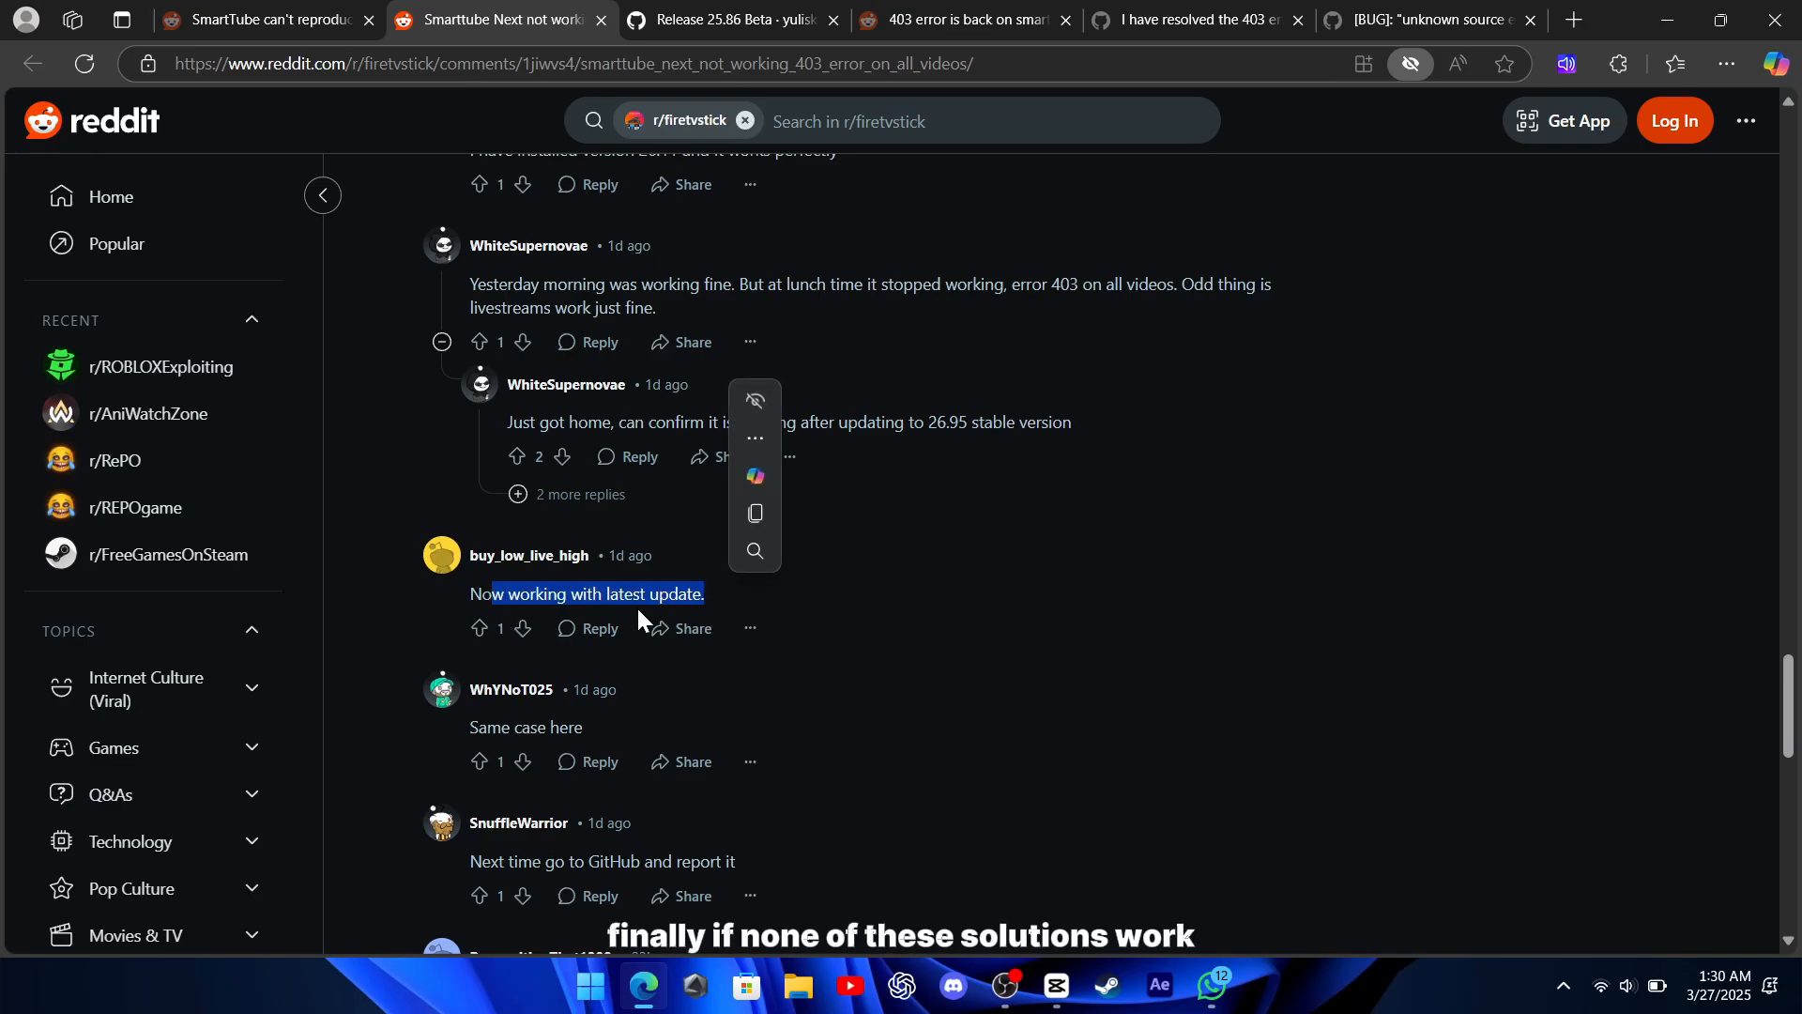
Deselect the latest update comment and scroll through the remaining replies.
{"action": "left_click", "coordinate": [348, 628]}
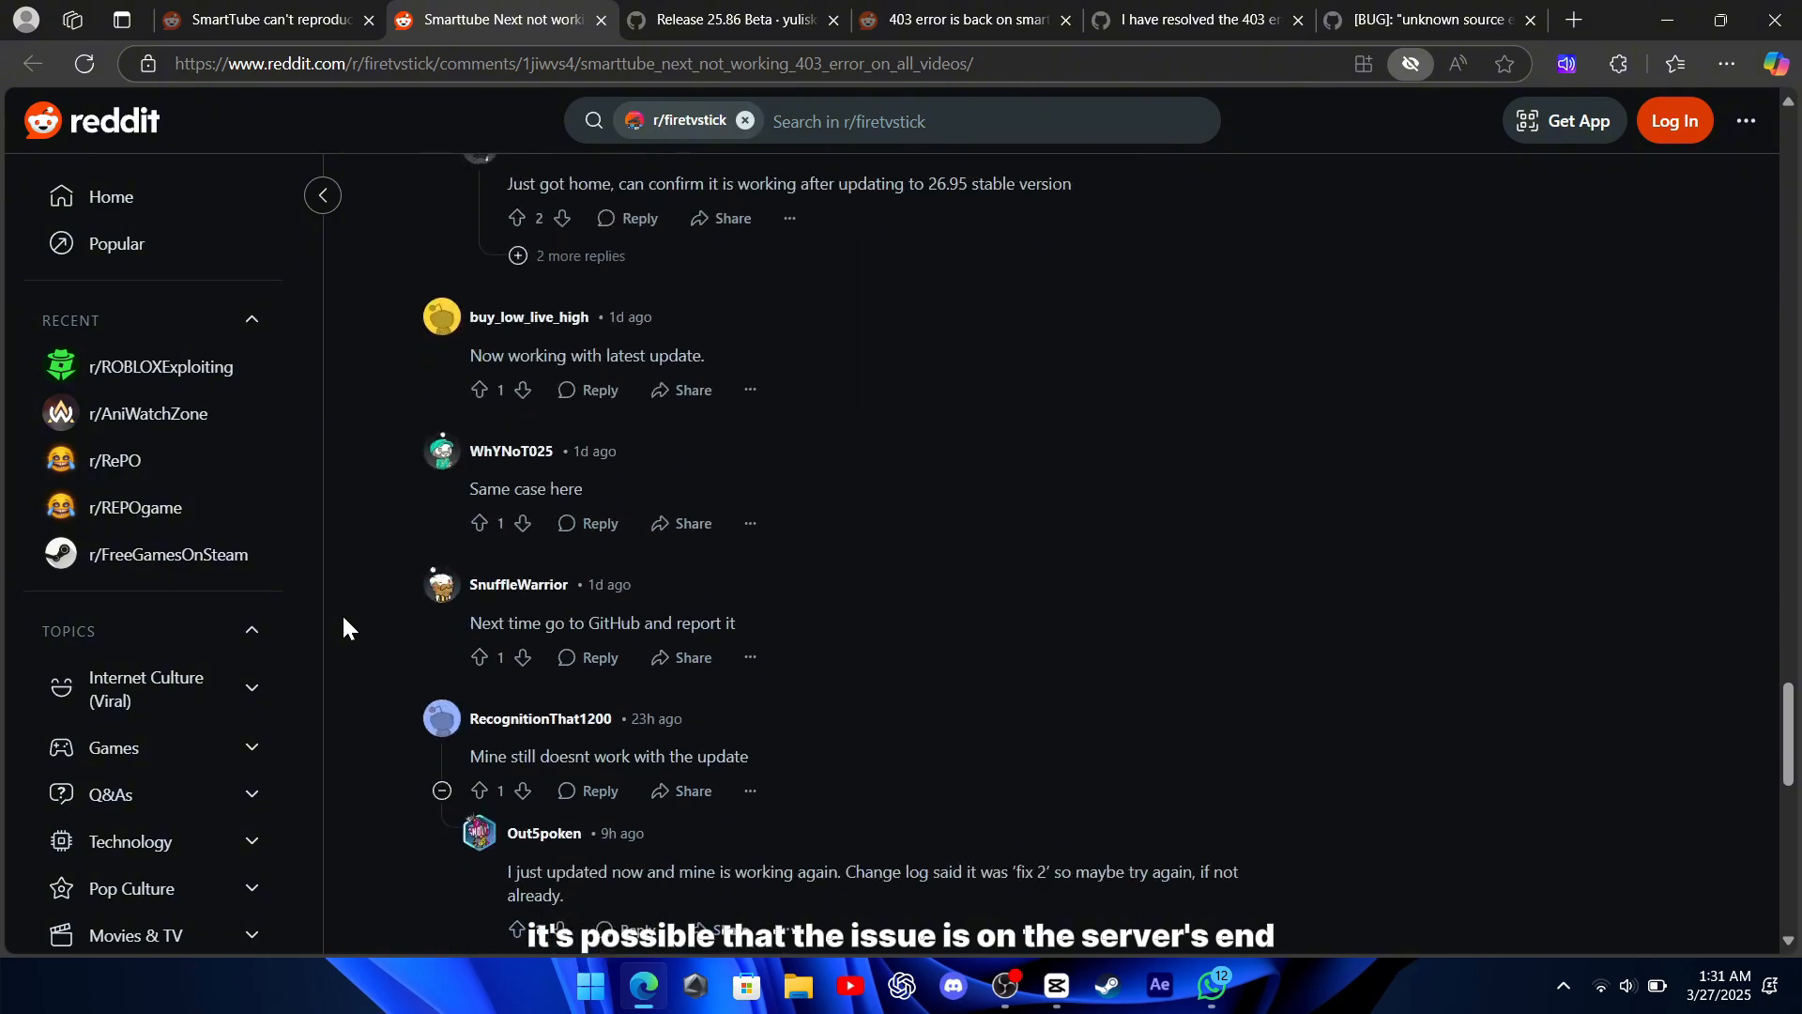
{"action": "scroll", "scroll_direction": "down", "scroll_amount": 3}
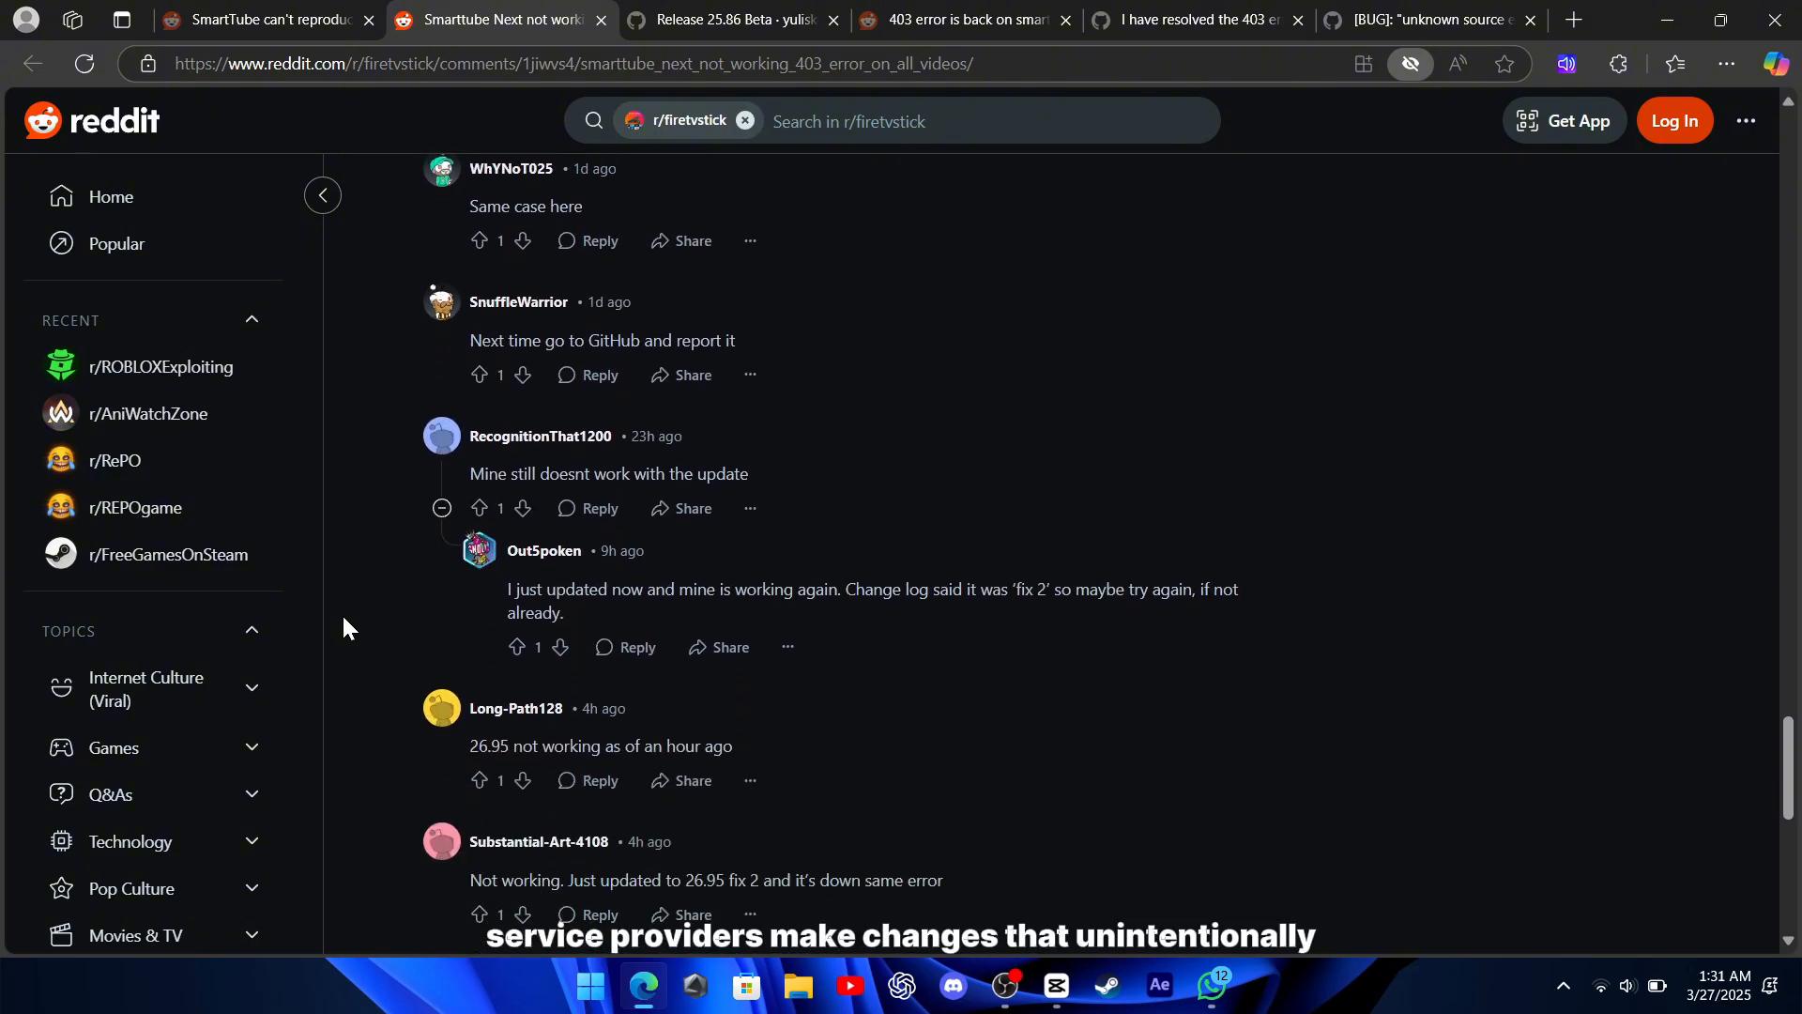
{"action": "scroll", "scroll_direction": "down", "scroll_amount": 3}
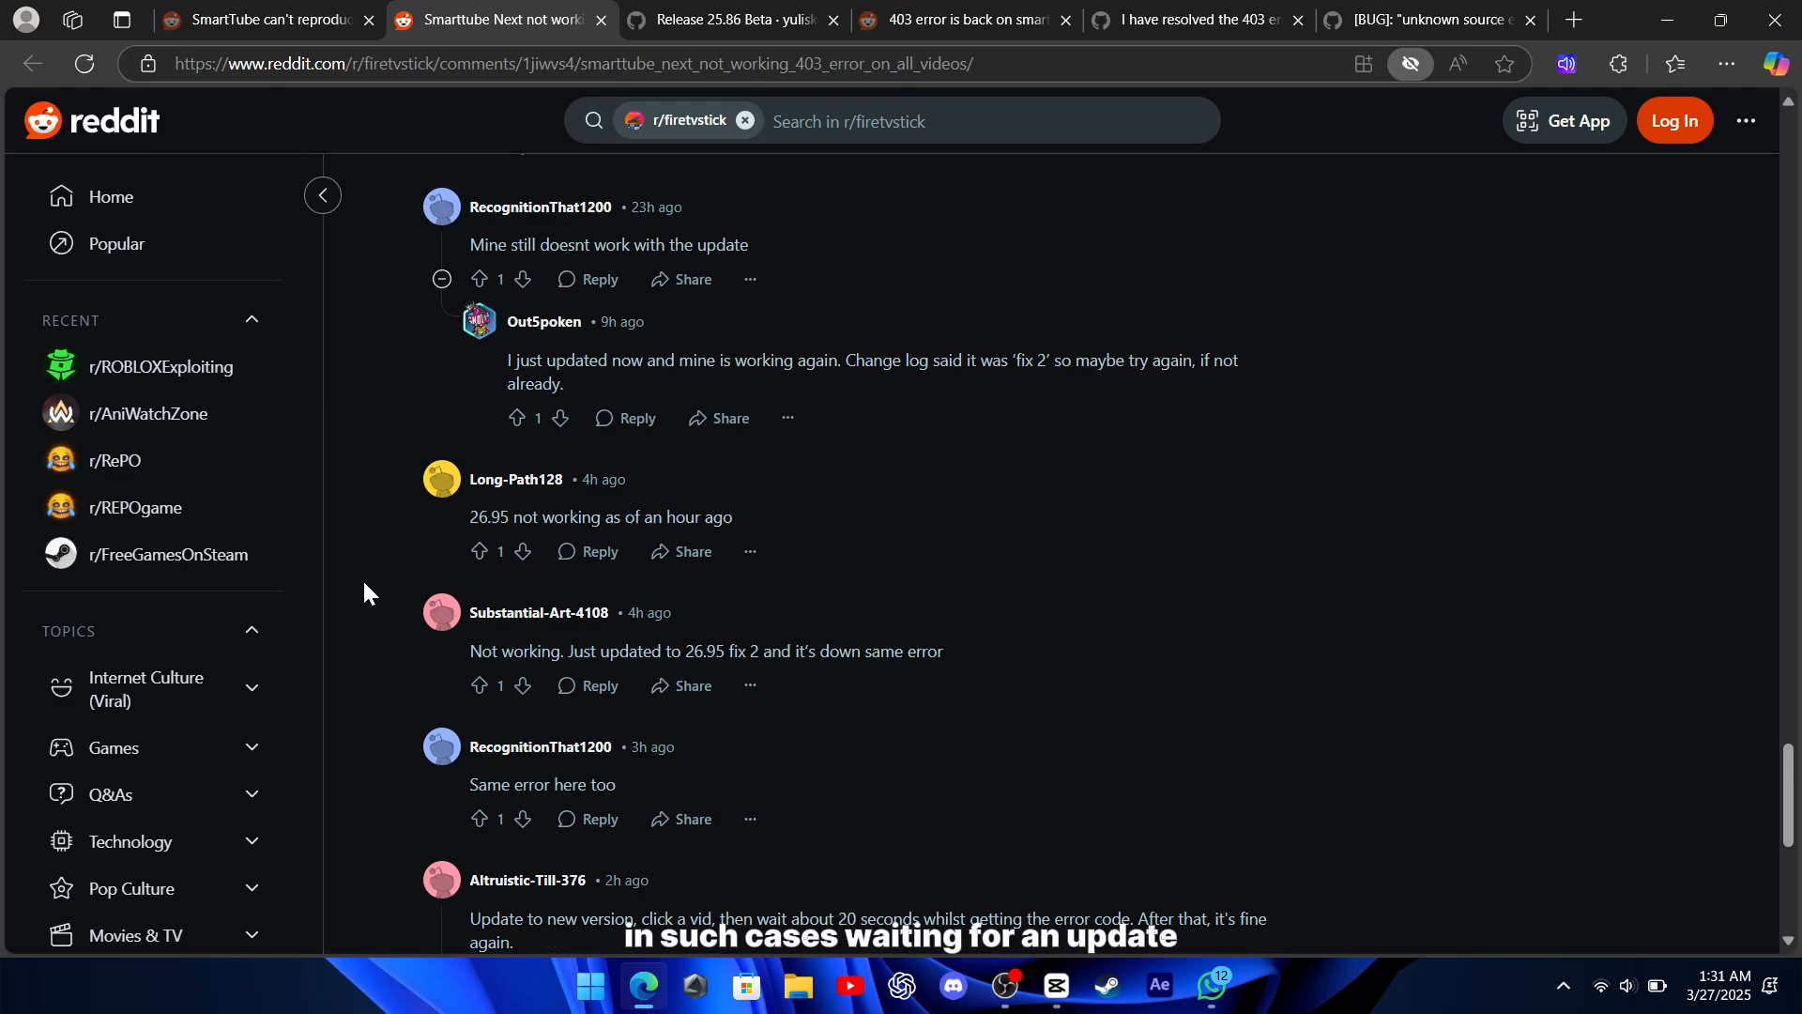
{"action": "scroll", "scroll_direction": "down", "scroll_amount": 3}
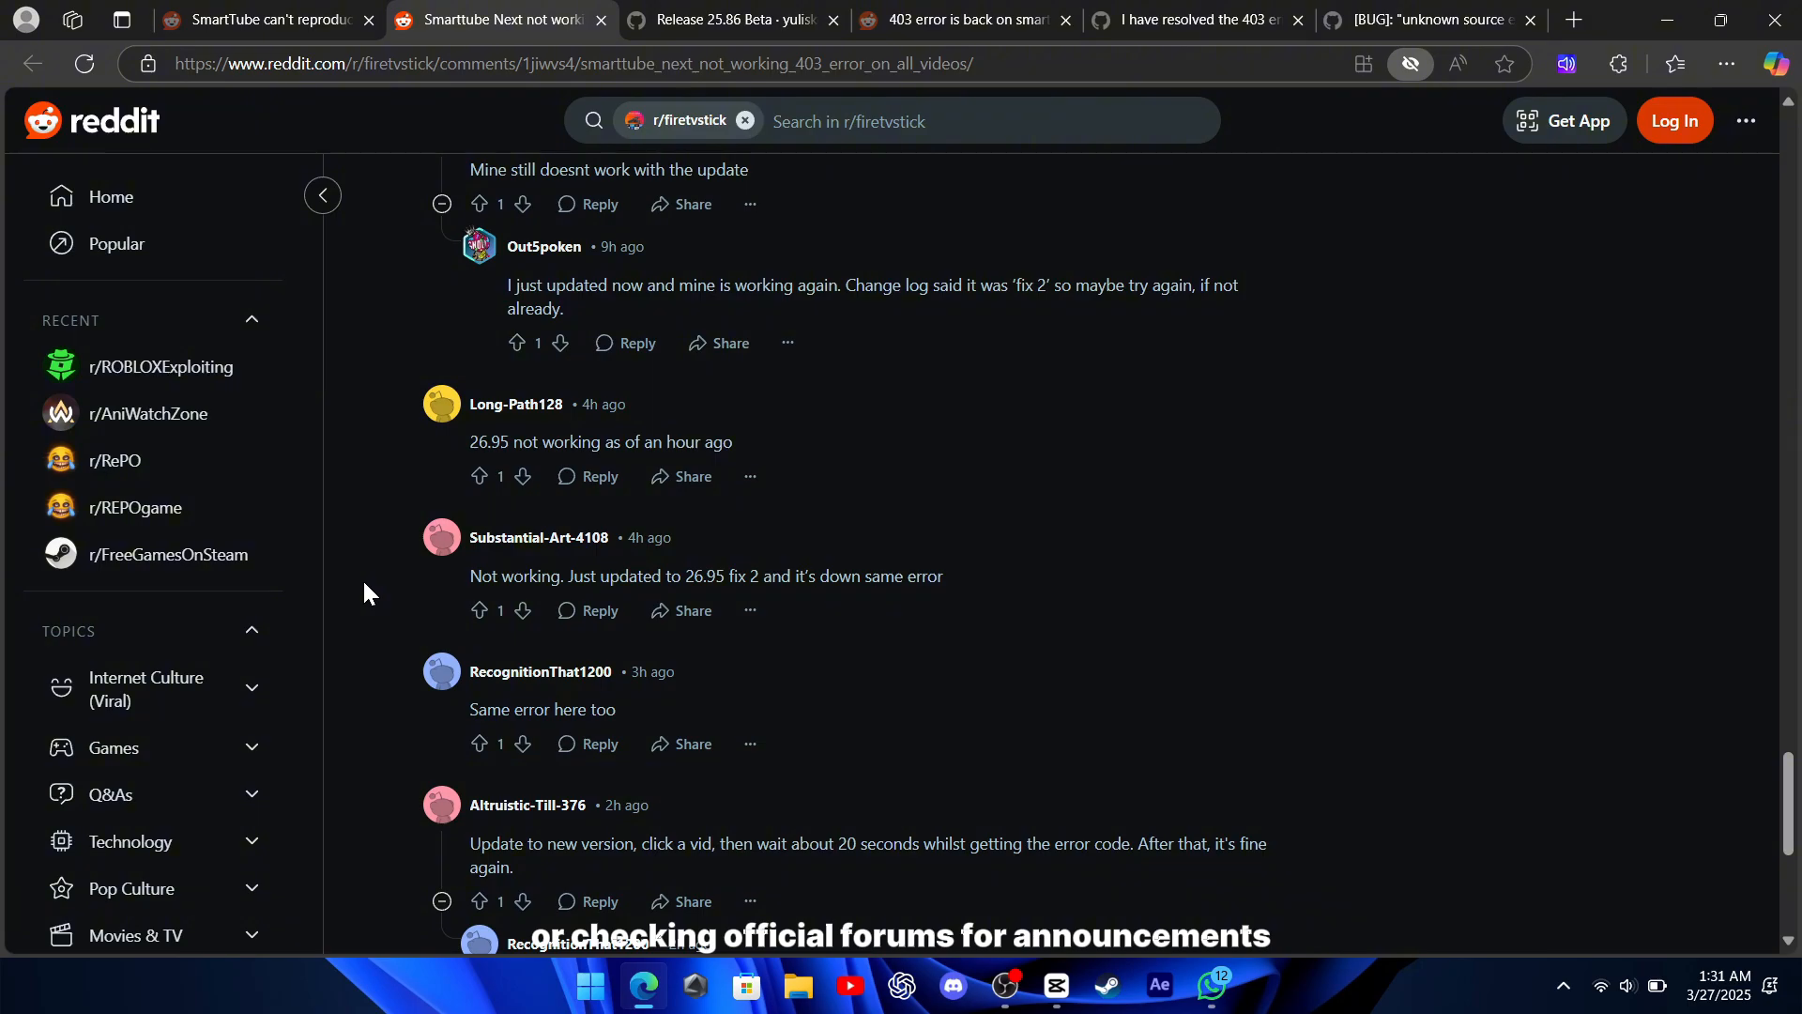
{"action": "scroll", "scroll_direction": "down", "scroll_amount": 3}
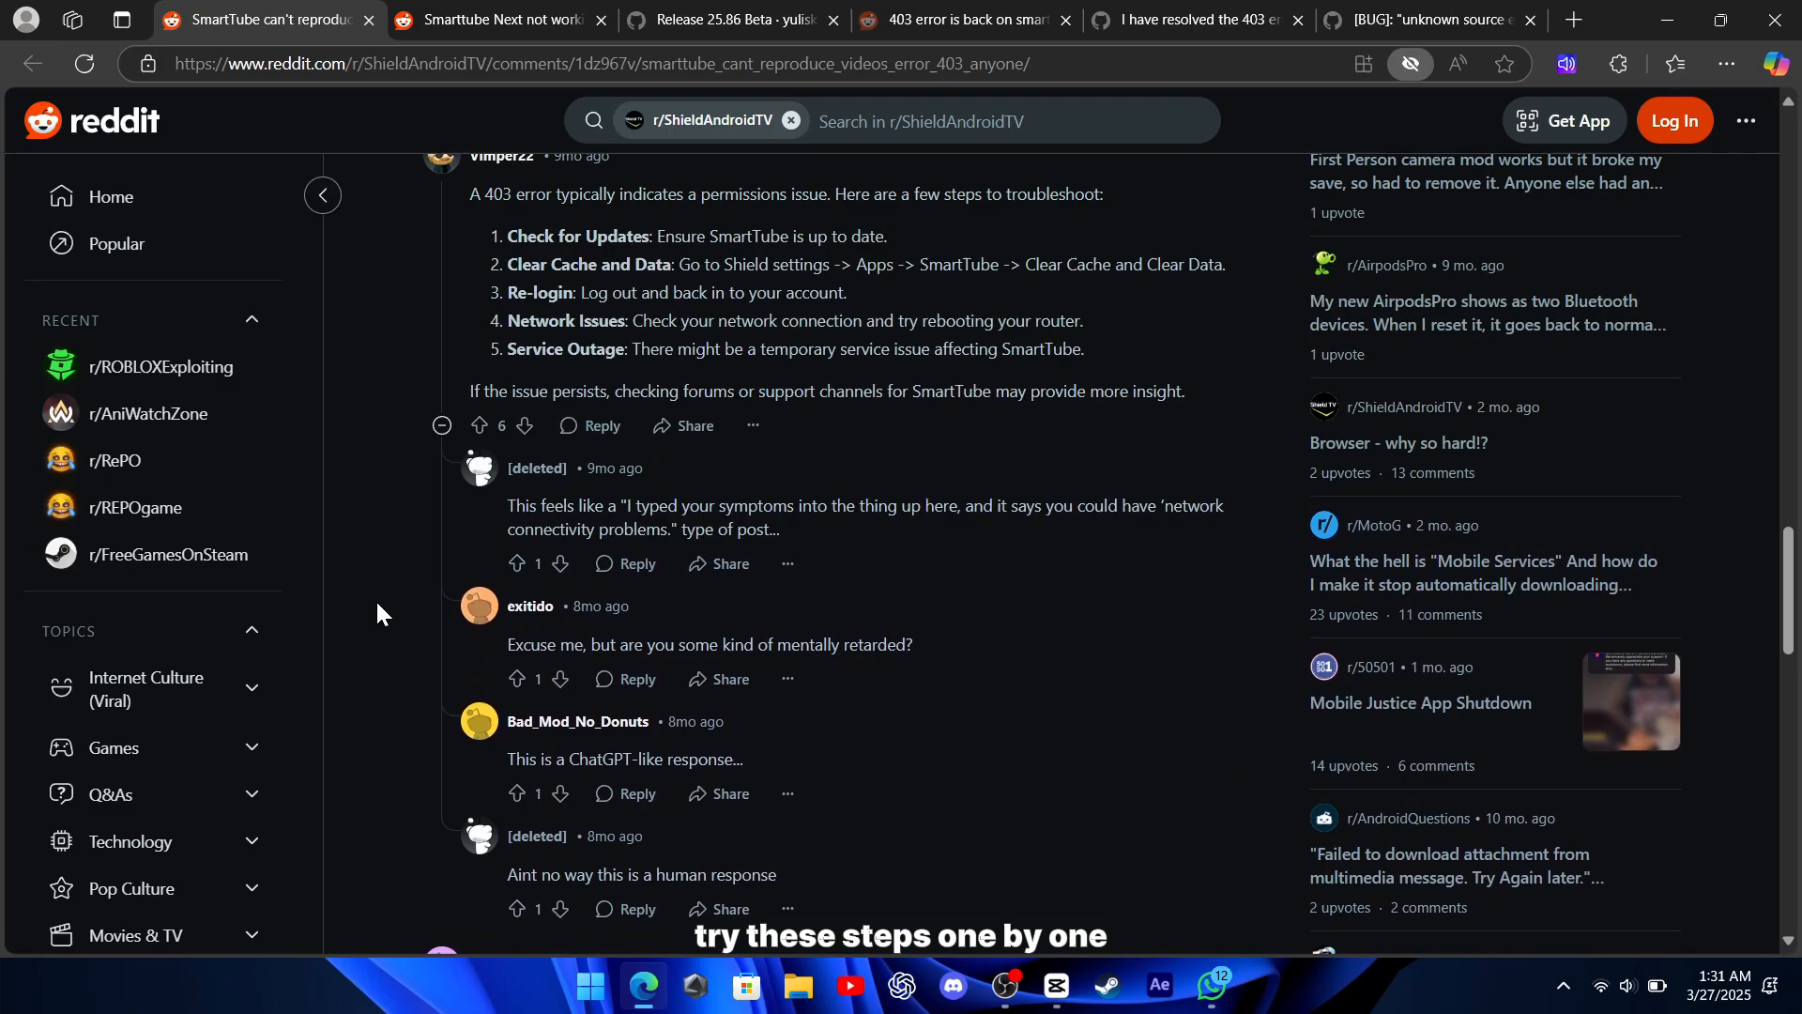
{"action": "scroll", "scroll_direction": "up", "scroll_amount": 3}
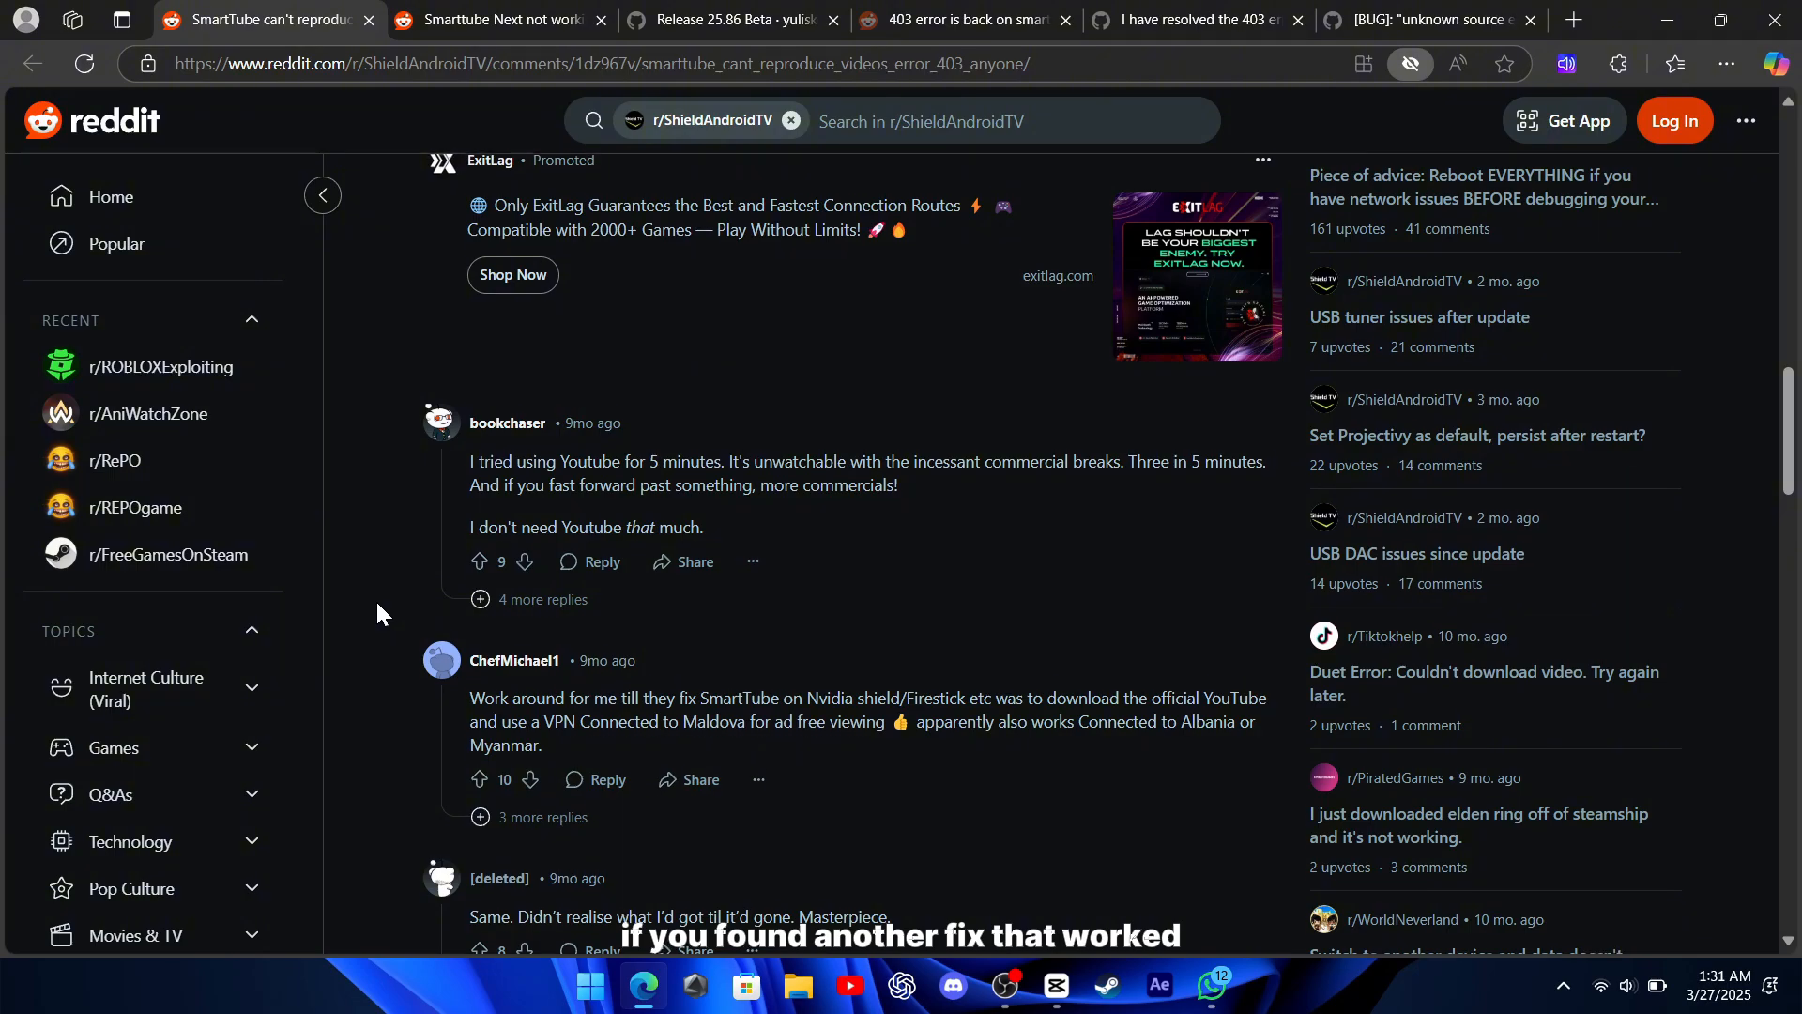
{"action": "scroll", "scroll_direction": "up", "scroll_amount": 3}
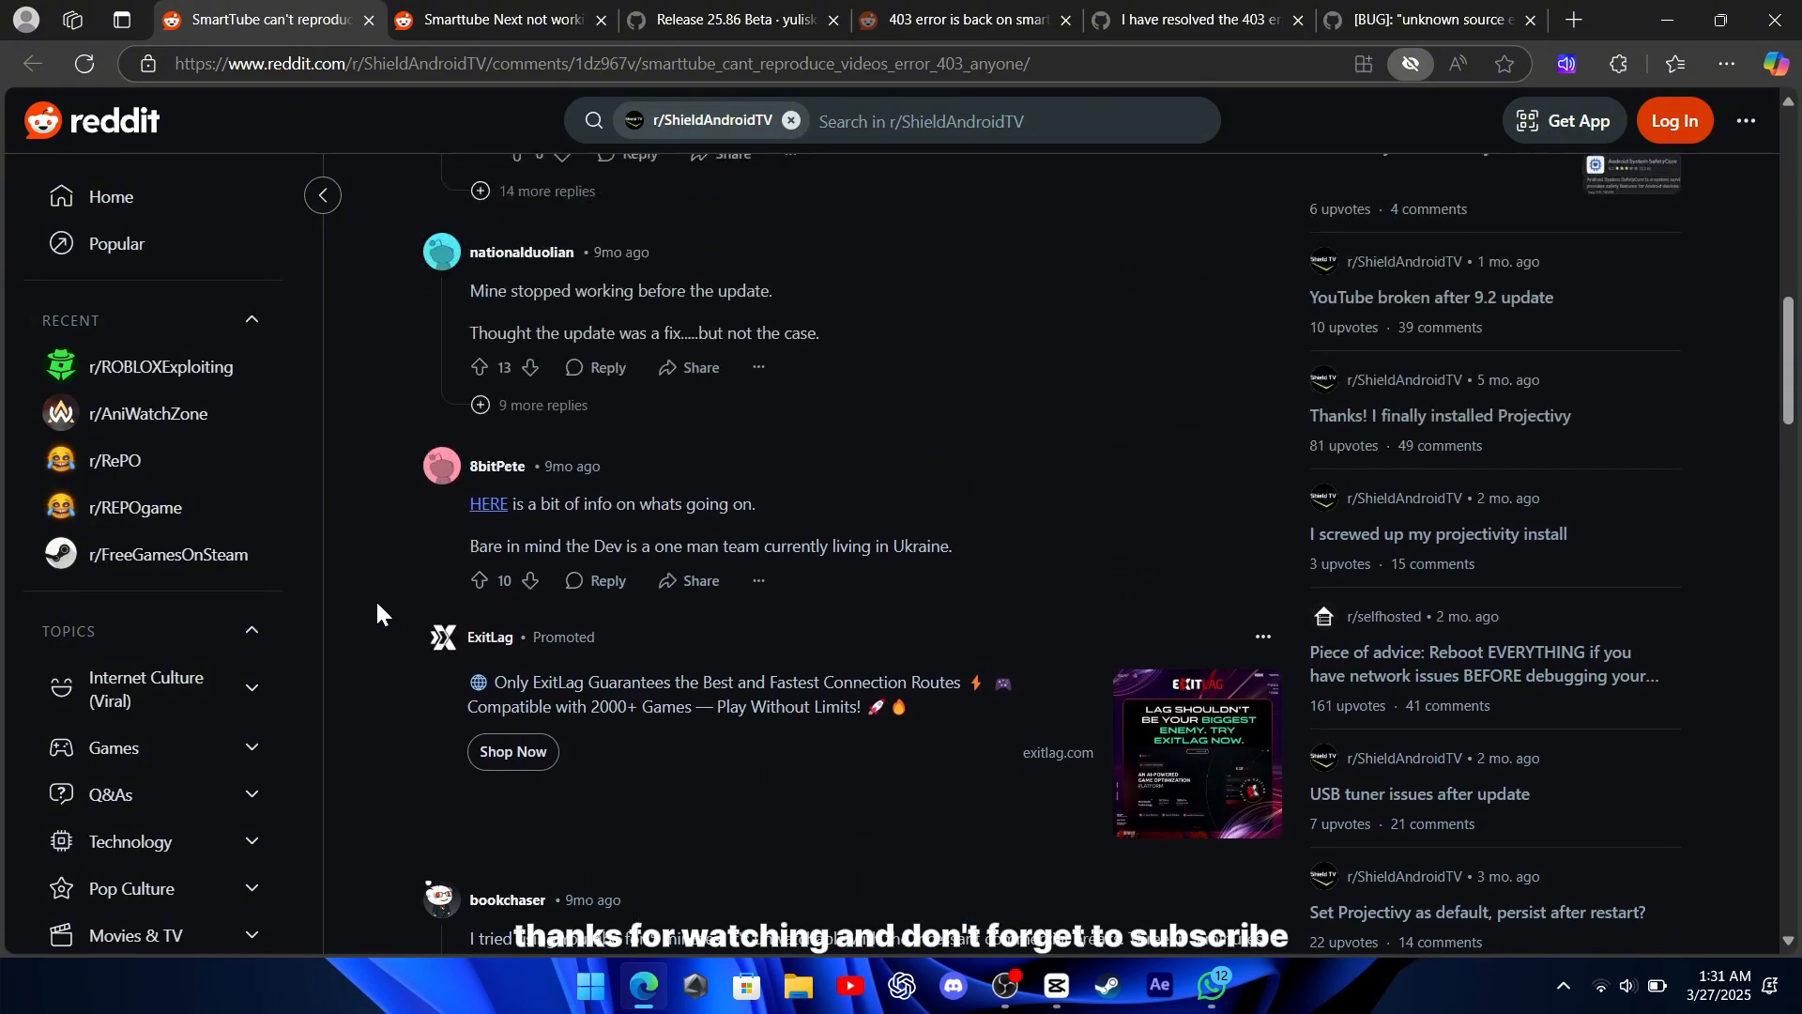